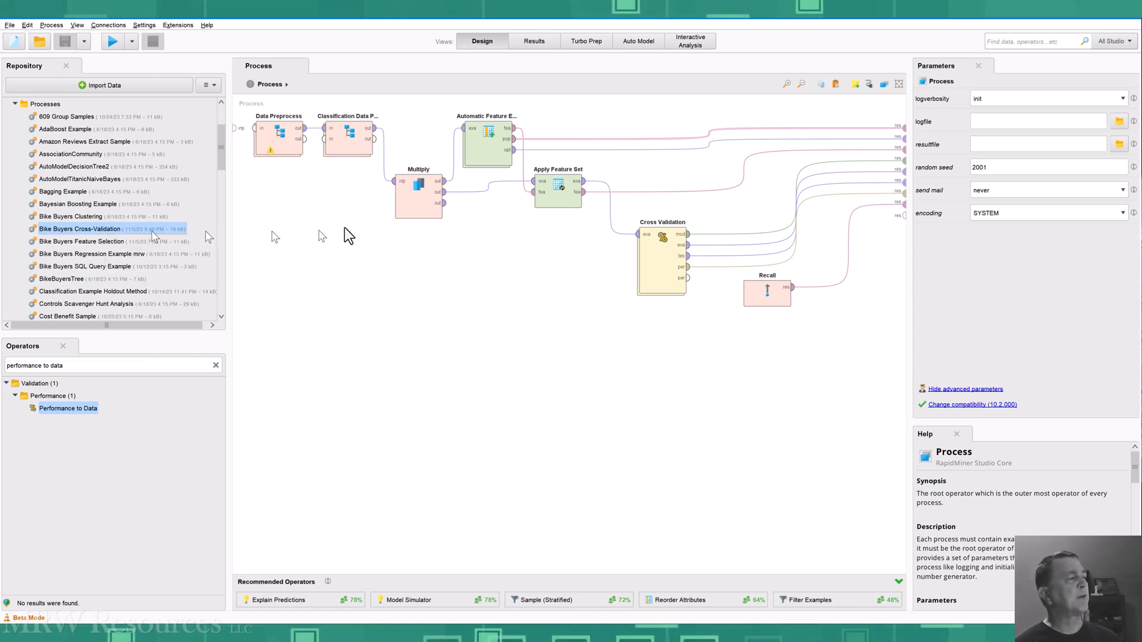
{"action": "mouse_move", "coordinate": [393, 323]}
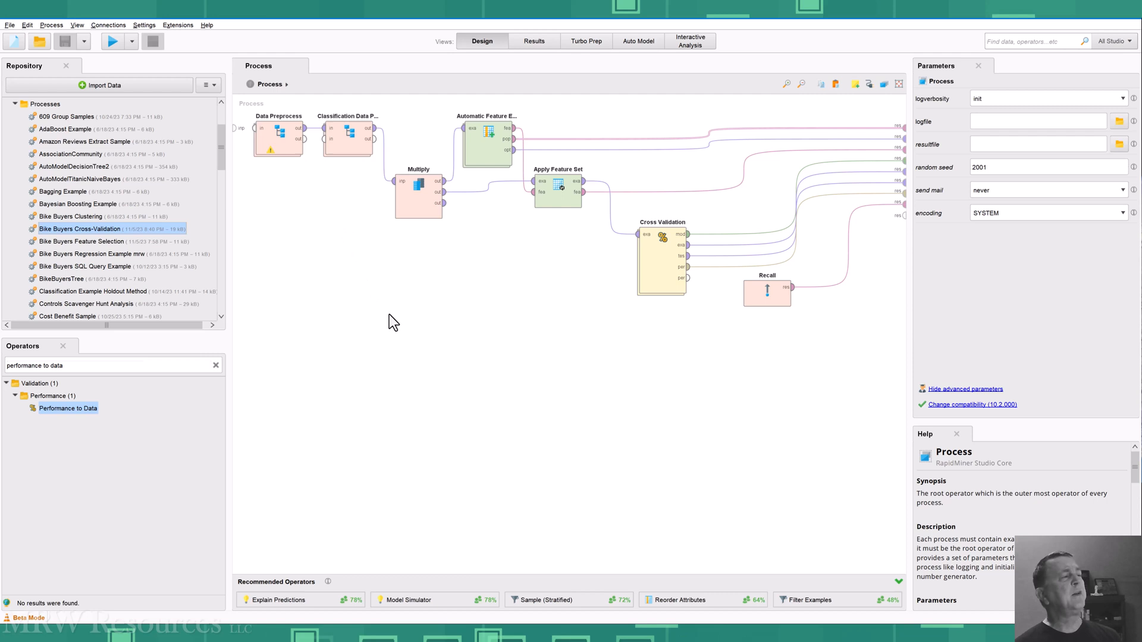
- Clear 'performance to data' from the operator search to reveal Validation > Cross Validation
{"action": "left_click", "coordinate": [486, 139]}
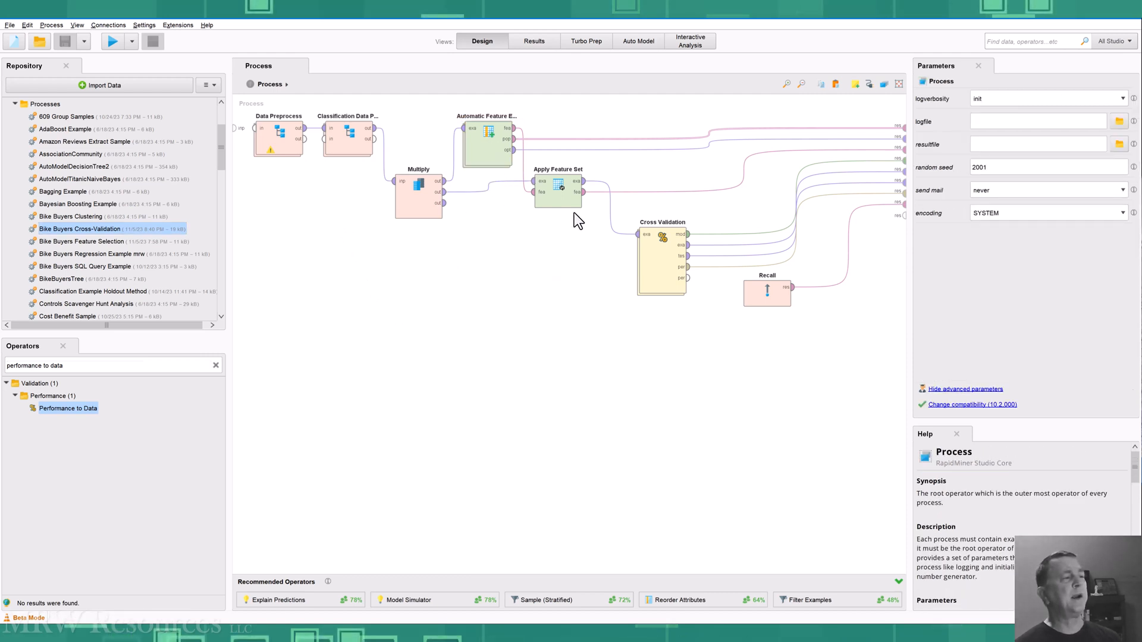
{"action": "mouse_move", "coordinate": [596, 319]}
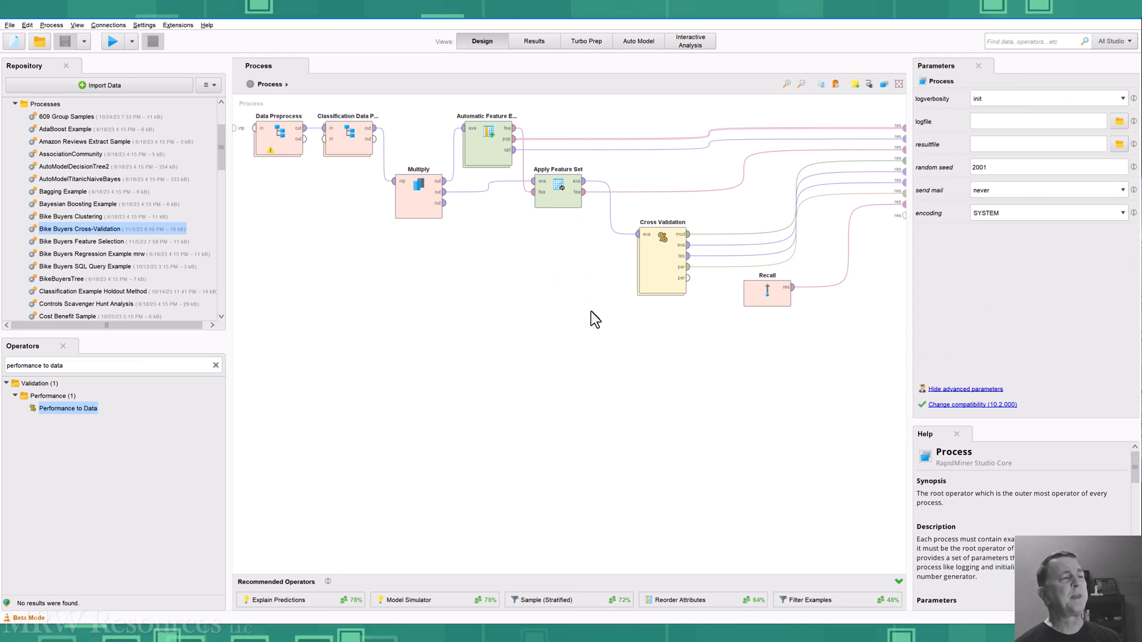
{"action": "mouse_move", "coordinate": [662, 280]}
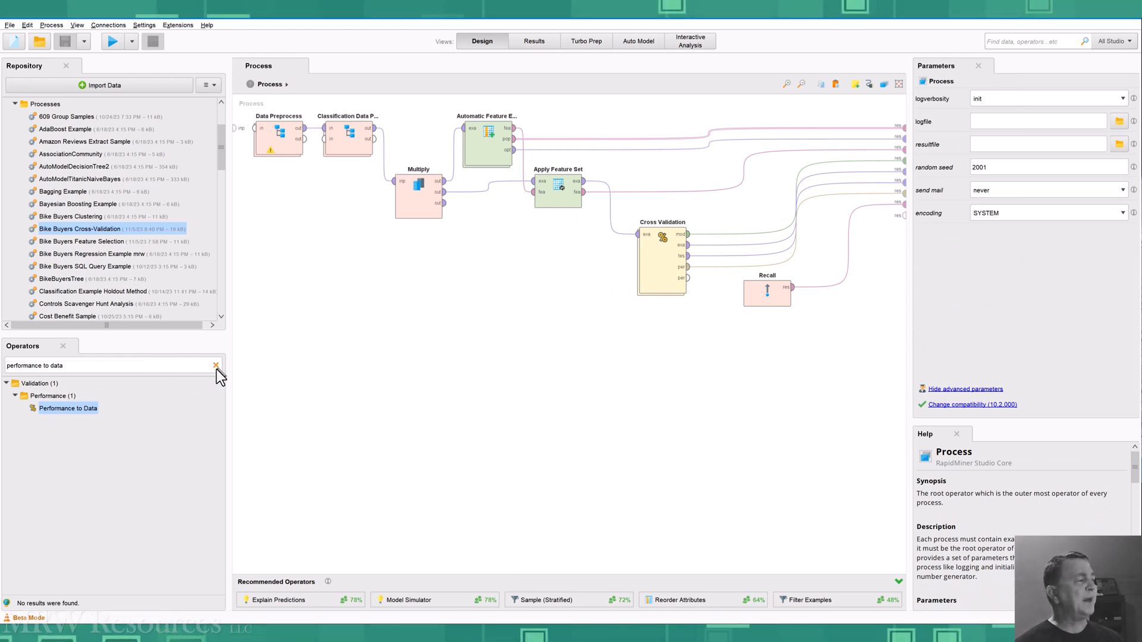
{"action": "left_click", "coordinate": [217, 365]}
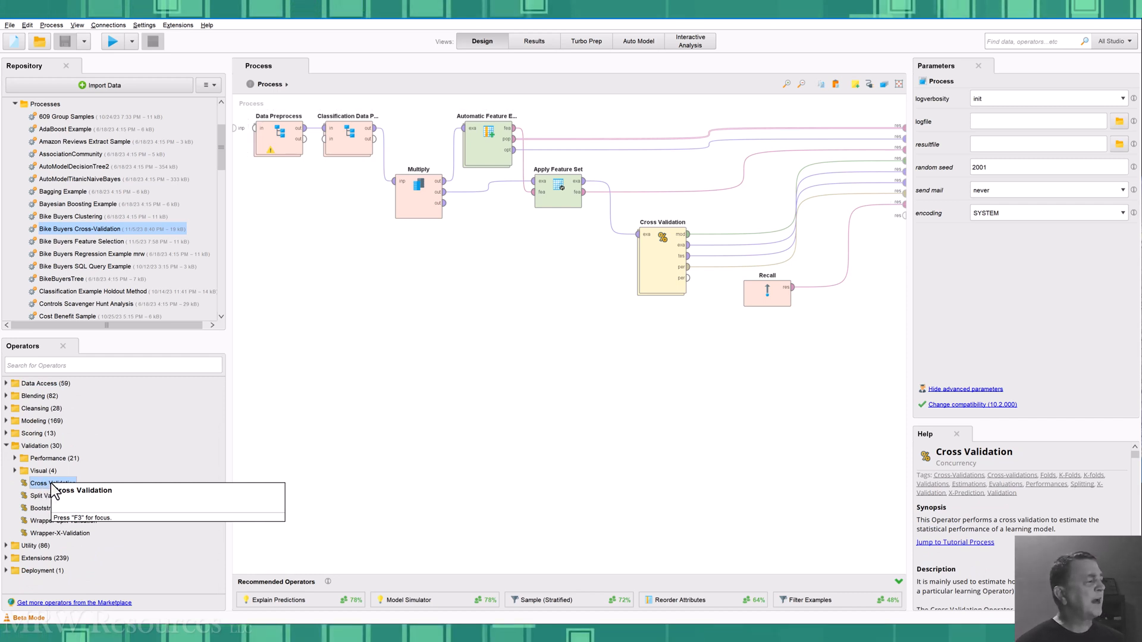
- Give Cross Validation 10 folds, automatic sampling and local random seed 123456
{"action": "left_click", "coordinate": [659, 259]}
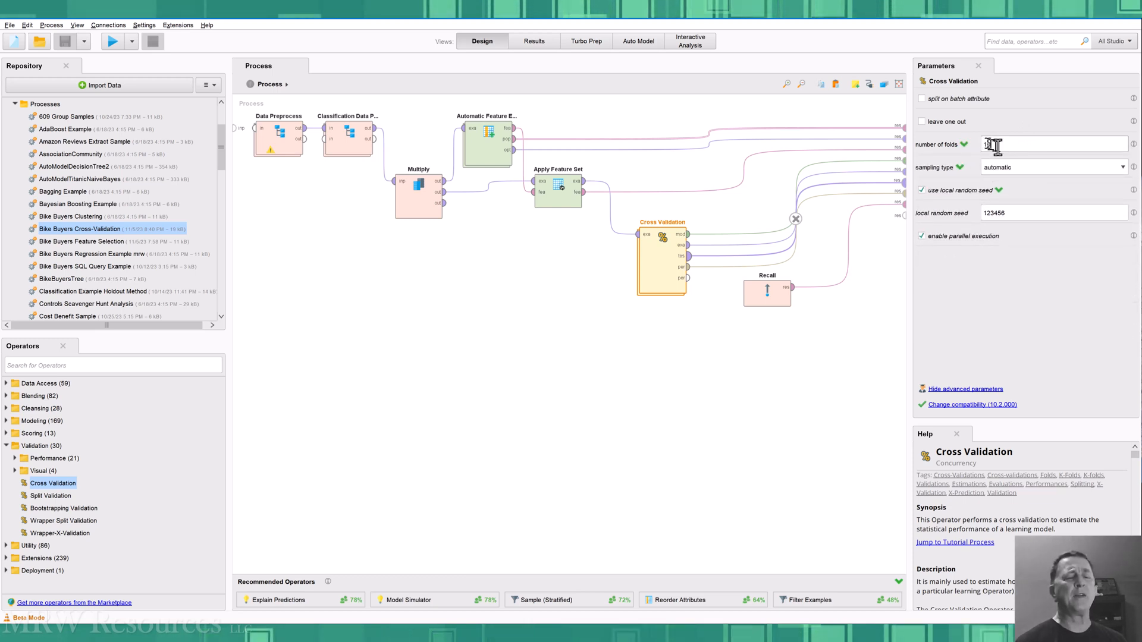
{"action": "type", "text": "10"}
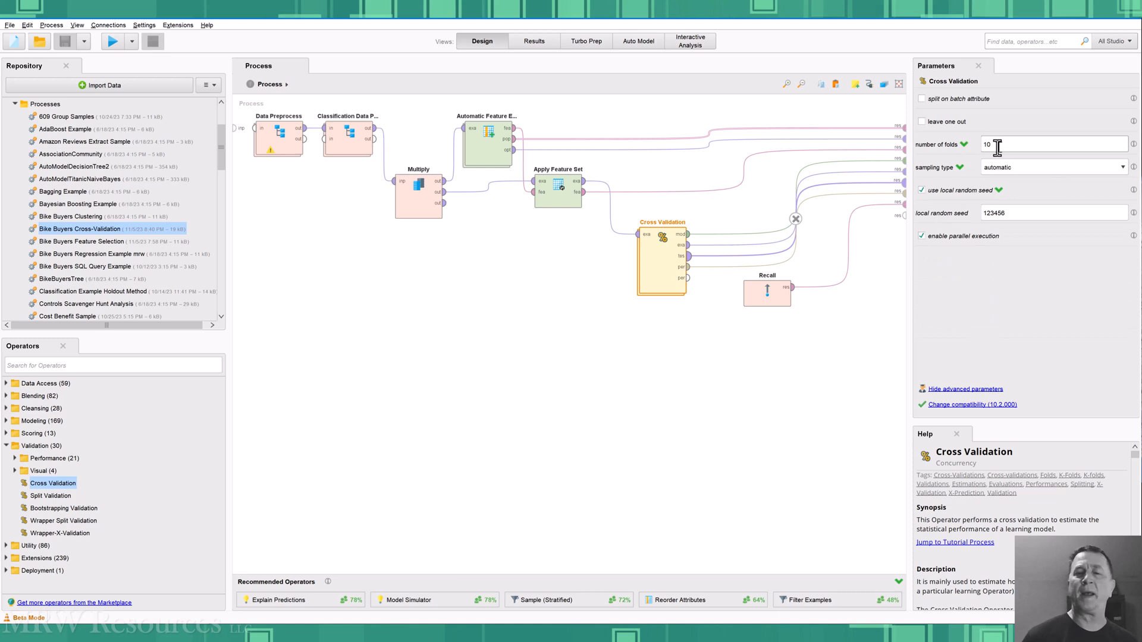
{"action": "mouse_move", "coordinate": [1007, 177]}
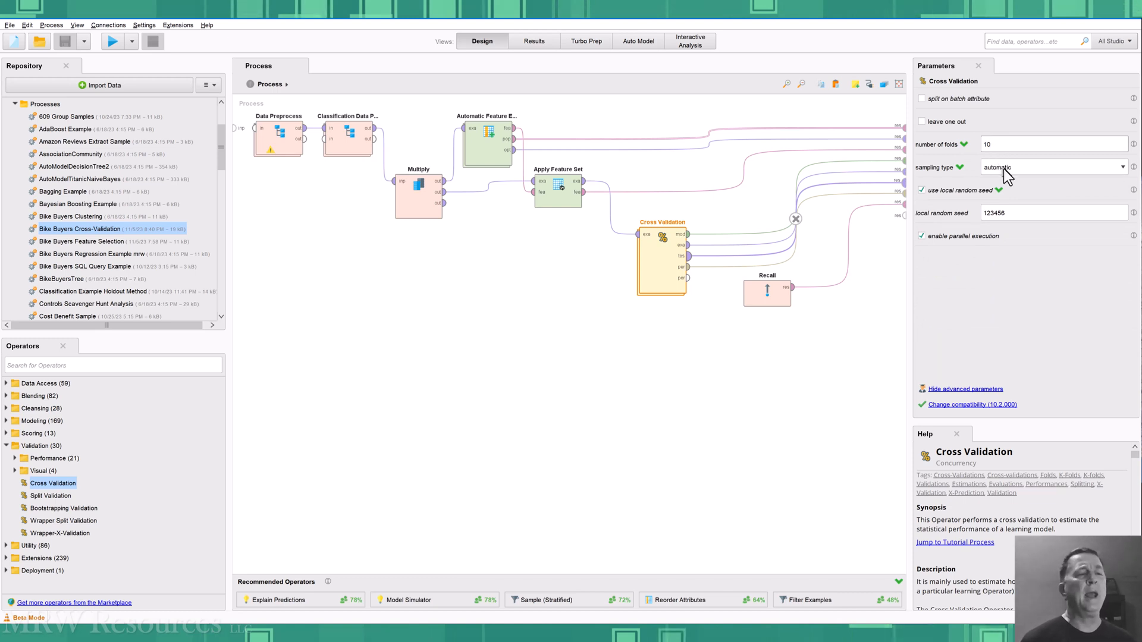
{"action": "left_click", "coordinate": [1122, 167]}
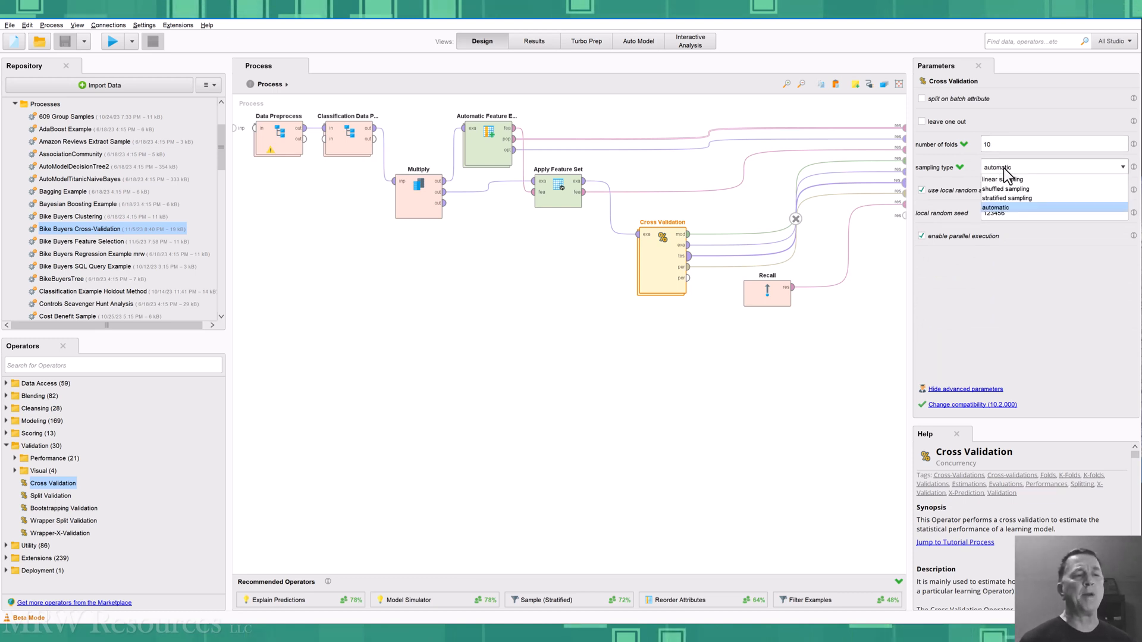
{"action": "left_click", "coordinate": [995, 208]}
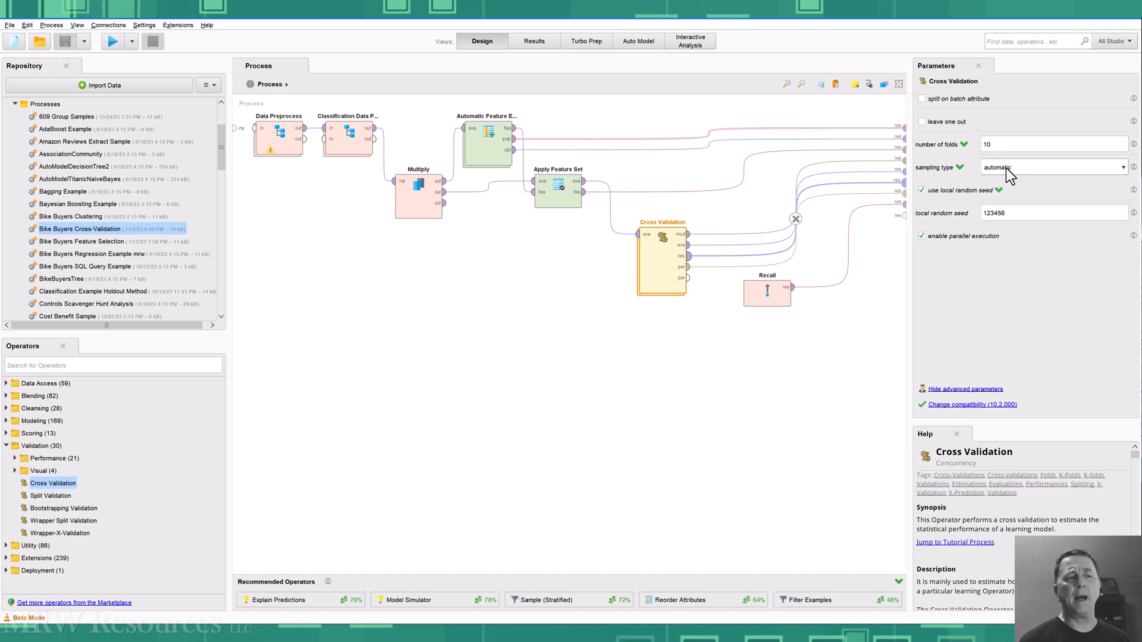
{"action": "mouse_move", "coordinate": [961, 269]}
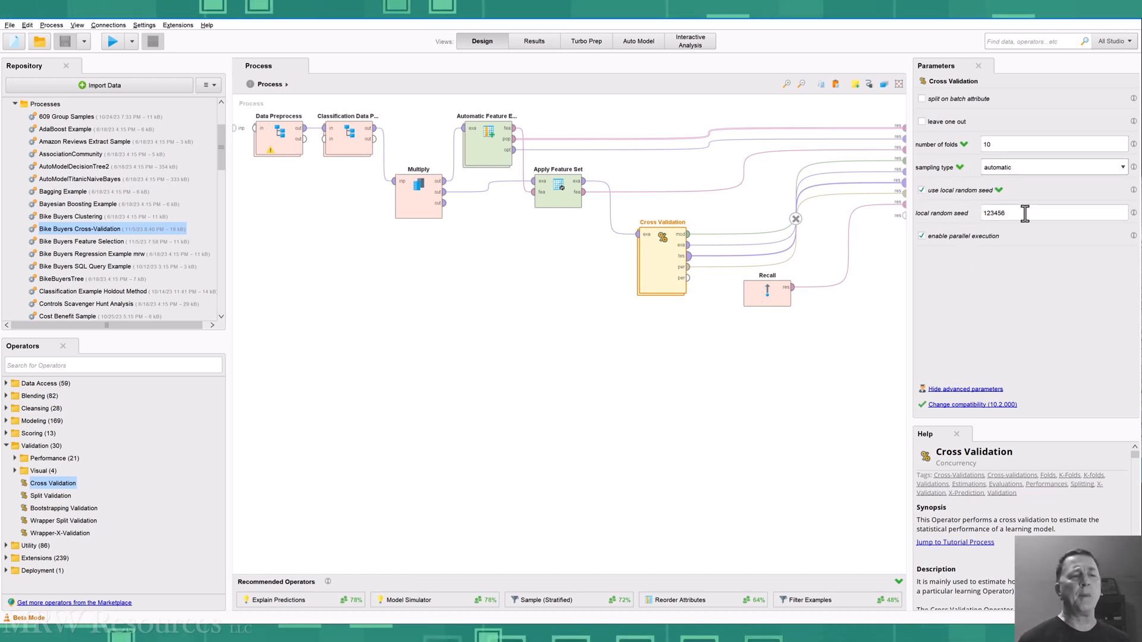
{"action": "left_click", "coordinate": [665, 414]}
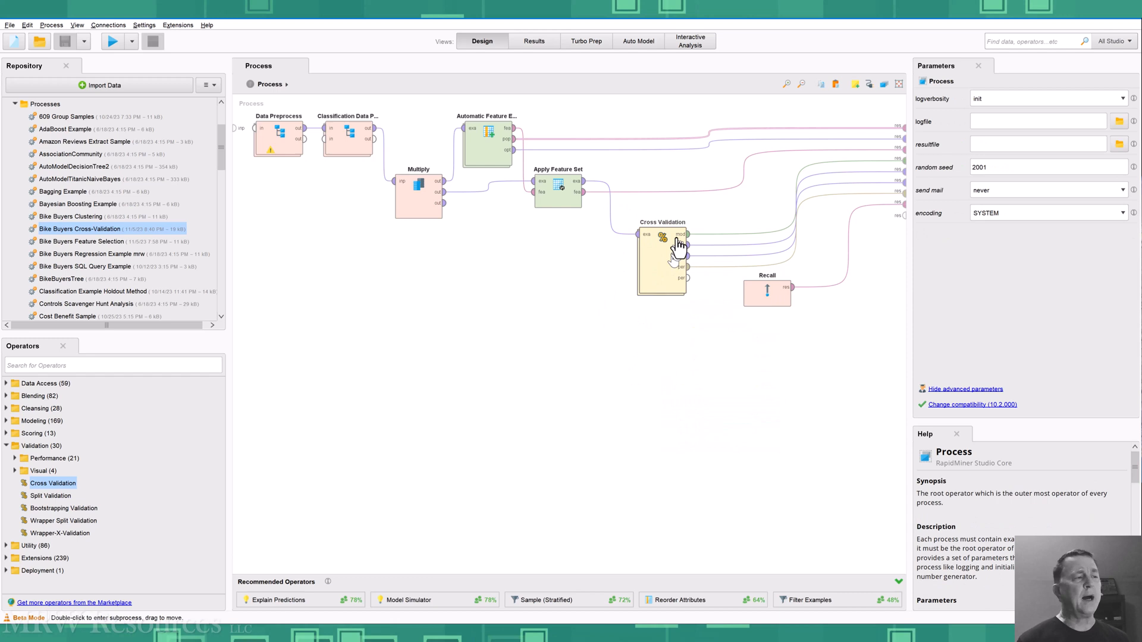
{"action": "mouse_move", "coordinate": [658, 279]}
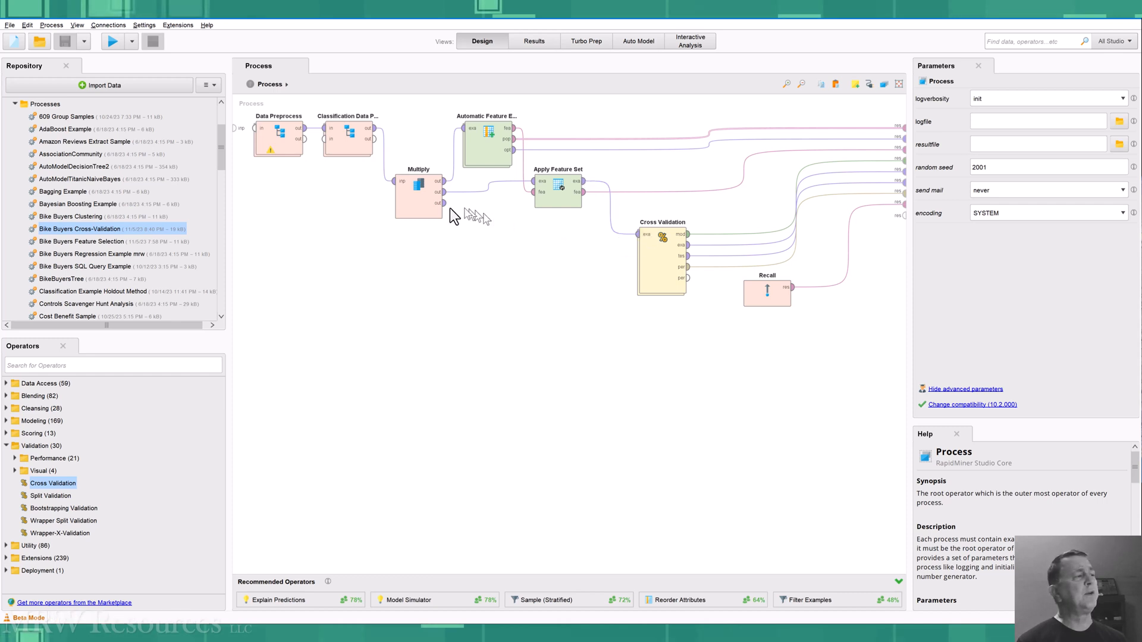
{"action": "mouse_move", "coordinate": [588, 252]}
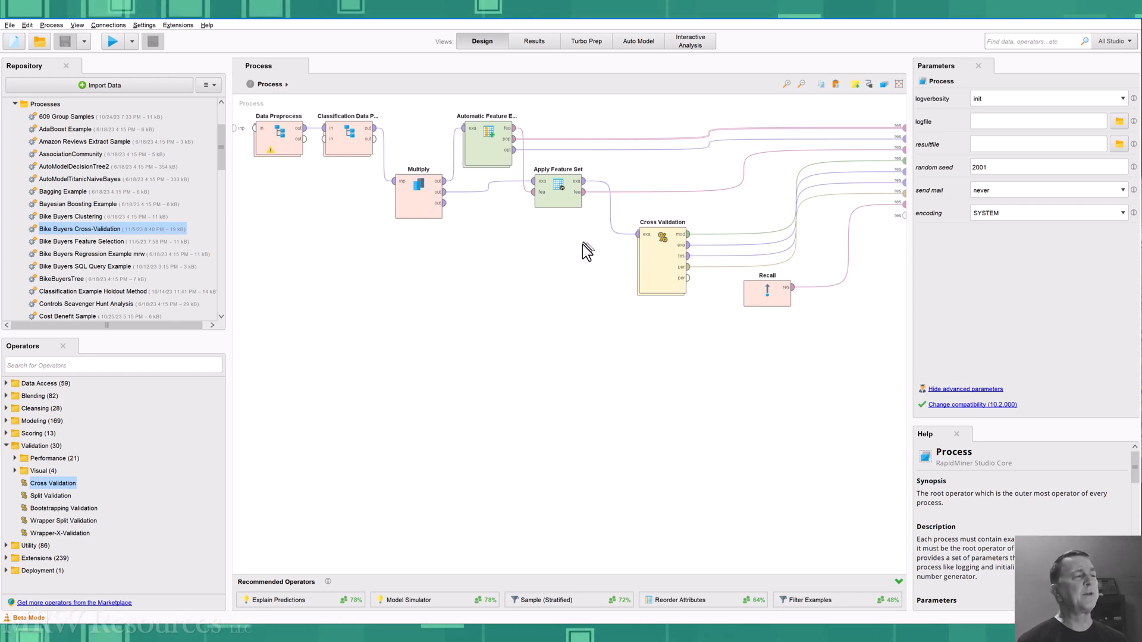
{"action": "mouse_move", "coordinate": [649, 268]}
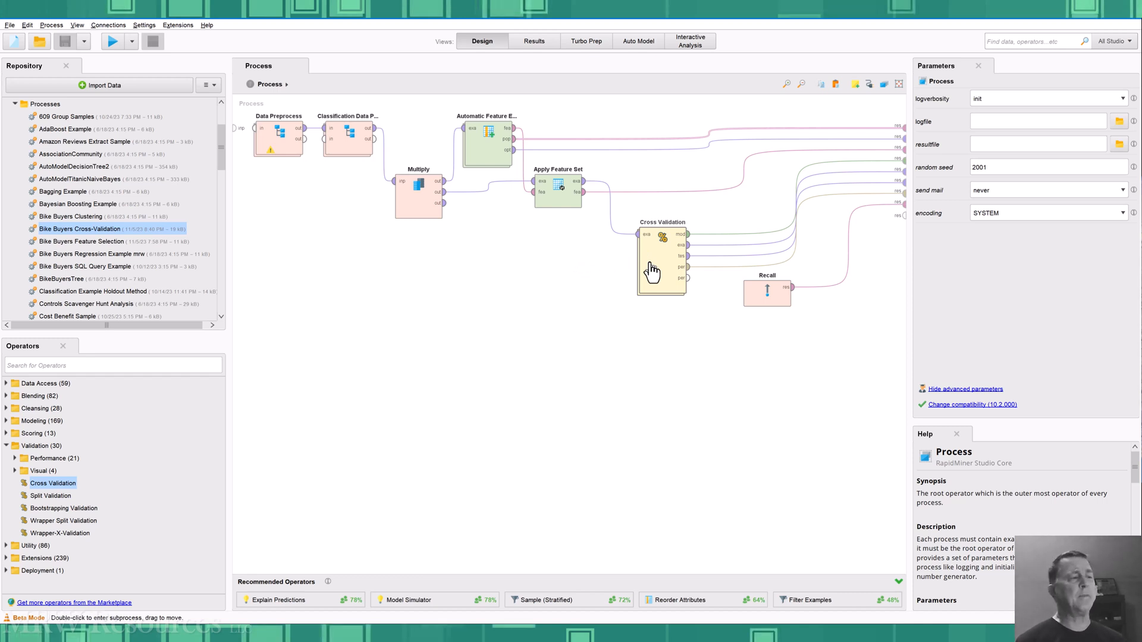
- Enter the Cross Validation subprocess and show the Decision Tree's gain_ratio, depth-10 parameters
{"action": "double_click", "coordinate": [661, 262]}
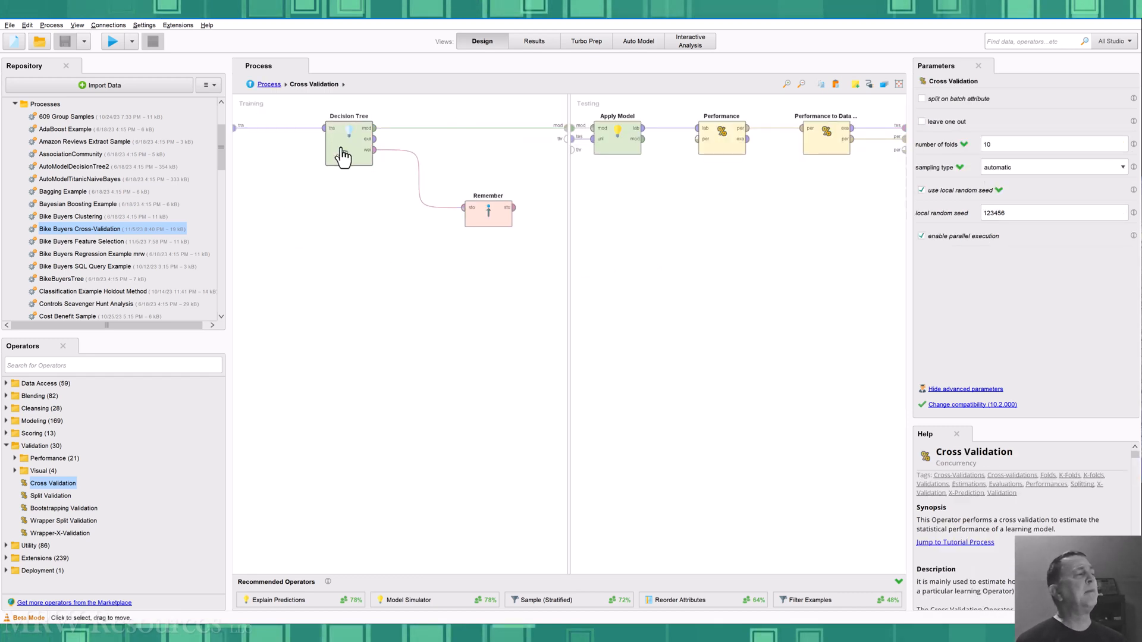
{"action": "left_click", "coordinate": [349, 142]}
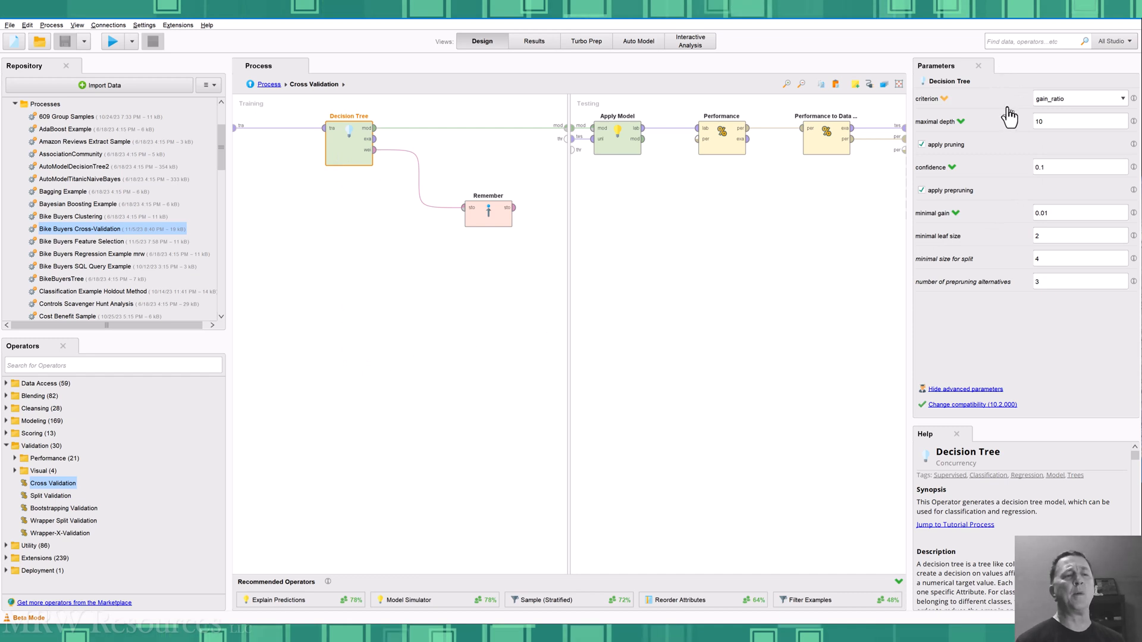
{"action": "mouse_move", "coordinate": [1023, 202]}
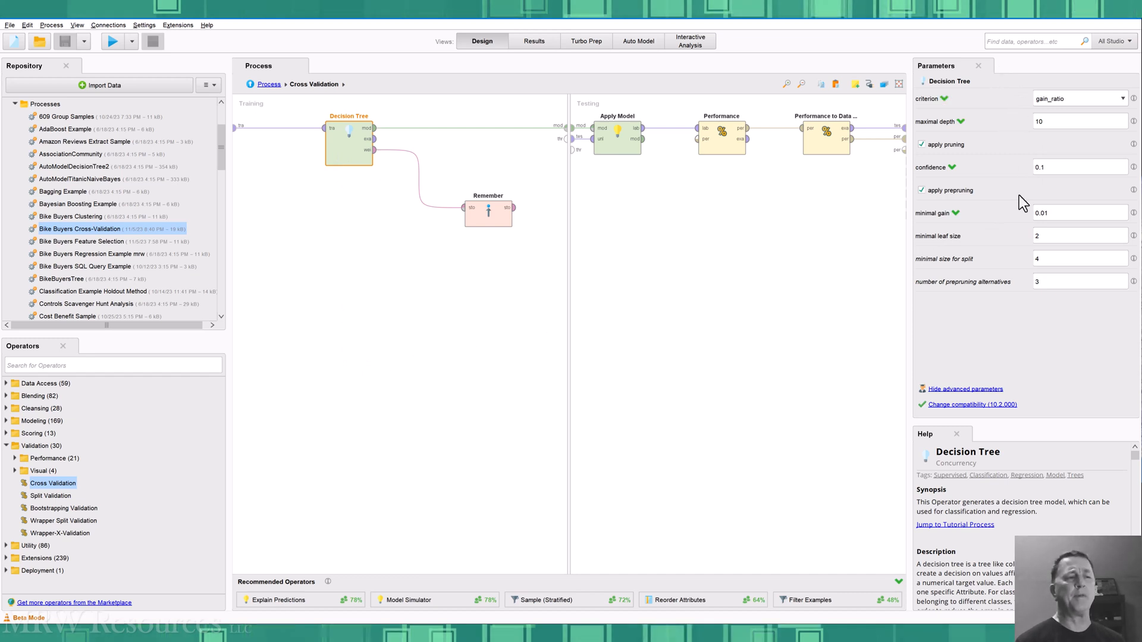
{"action": "mouse_move", "coordinate": [1026, 349]}
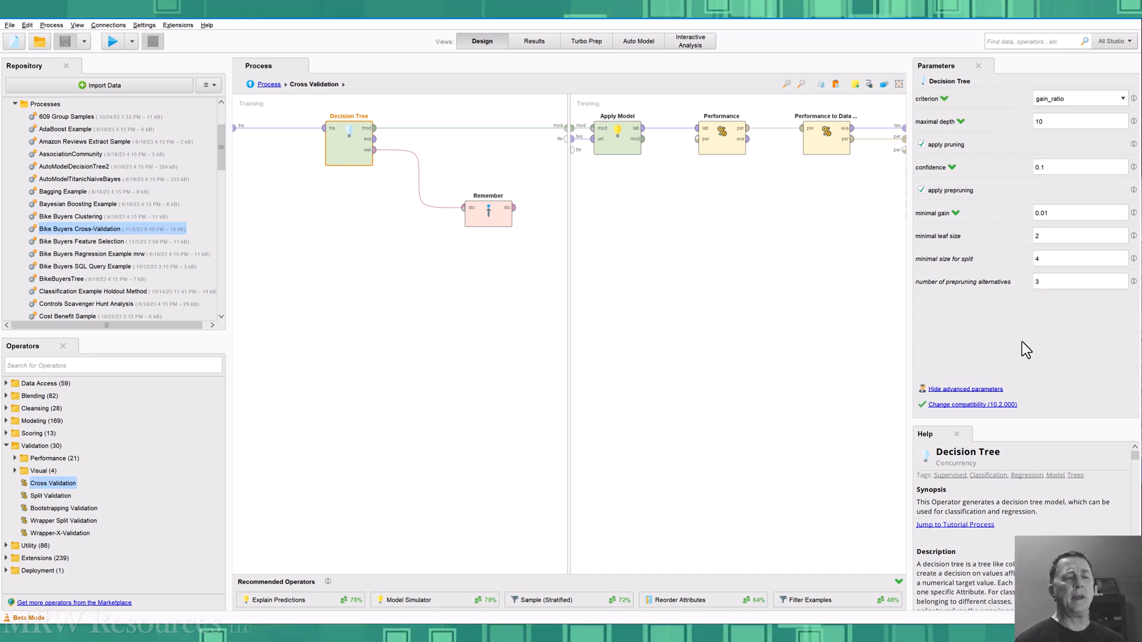
{"action": "mouse_move", "coordinate": [1001, 337]}
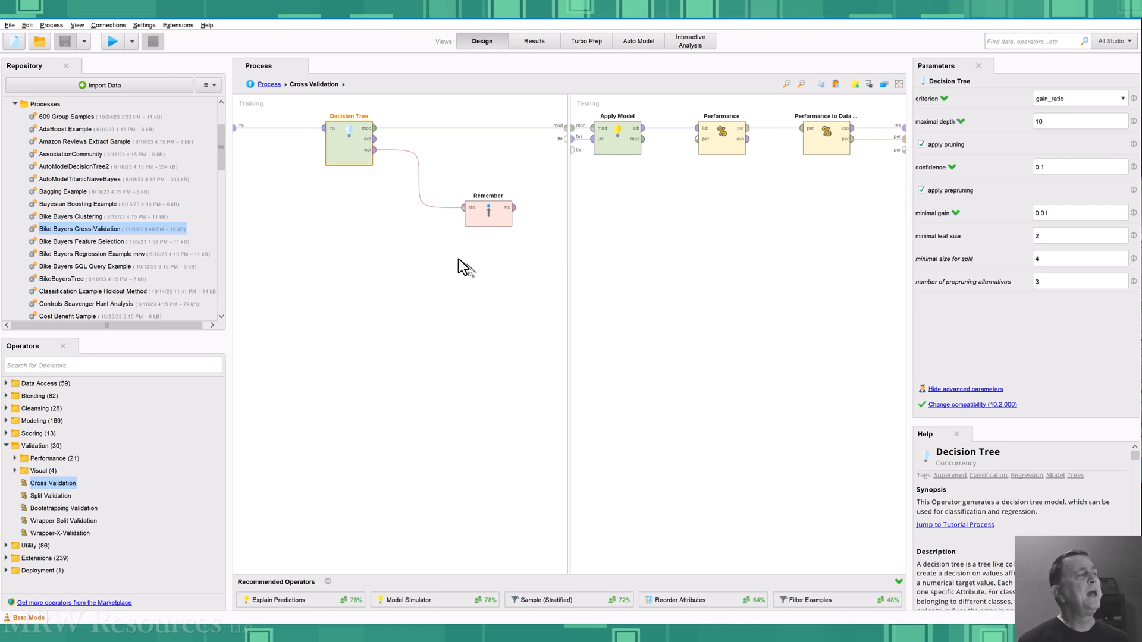
{"action": "mouse_move", "coordinate": [376, 218]}
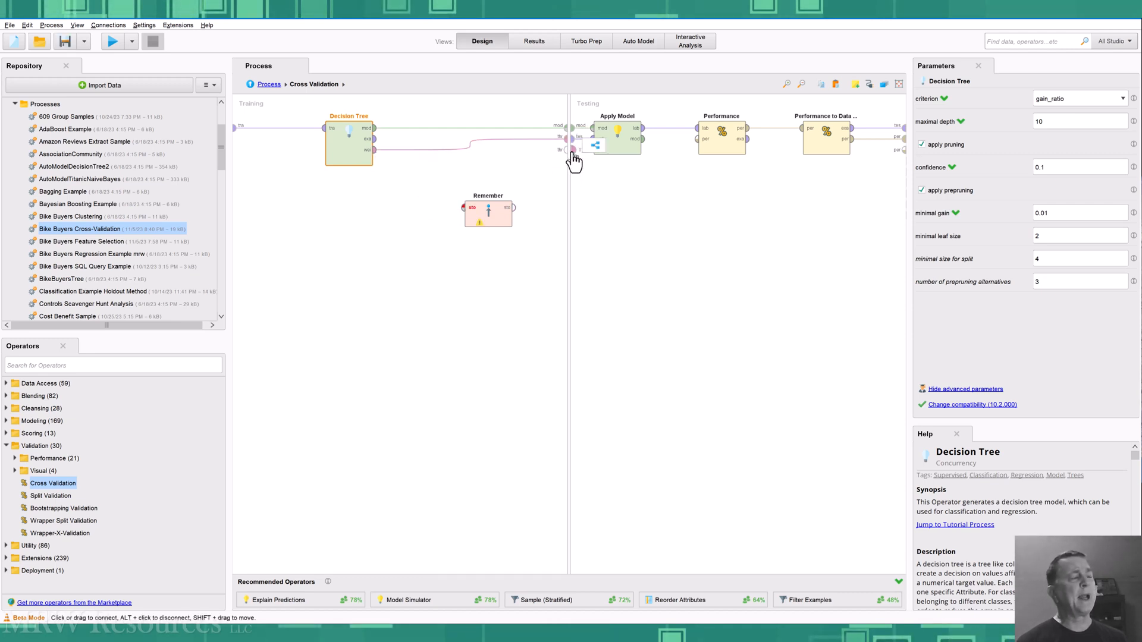
{"action": "mouse_move", "coordinate": [576, 149]}
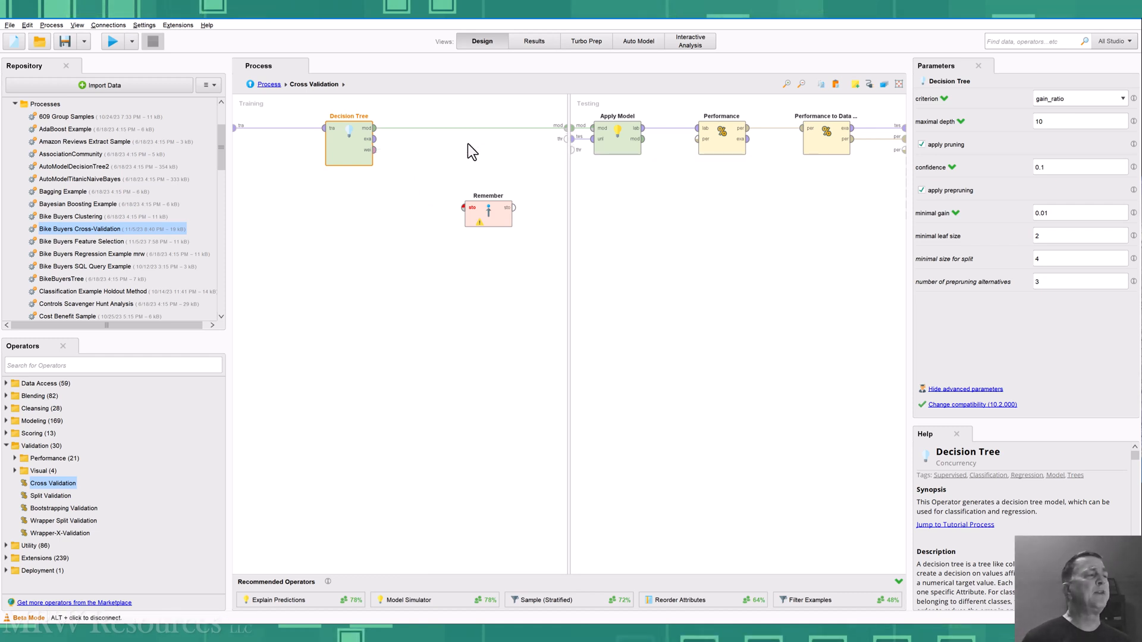
{"action": "mouse_move", "coordinate": [409, 192]}
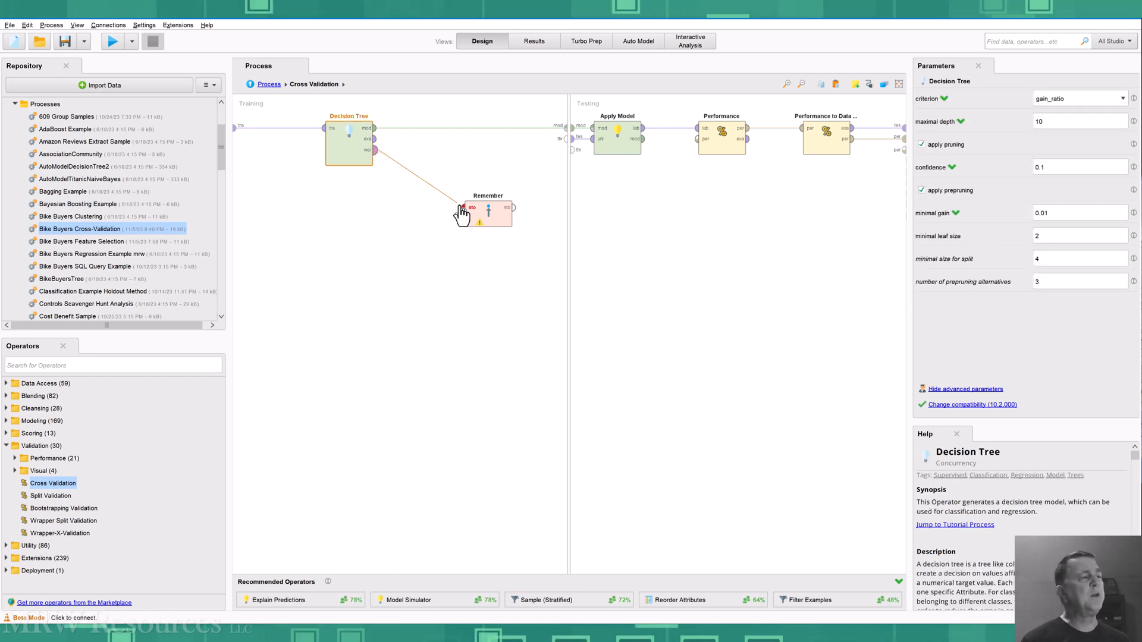
- Wire Decision Tree weights into Remember, named ModelWeights with io object AttributeWeights
{"action": "left_click", "coordinate": [488, 211]}
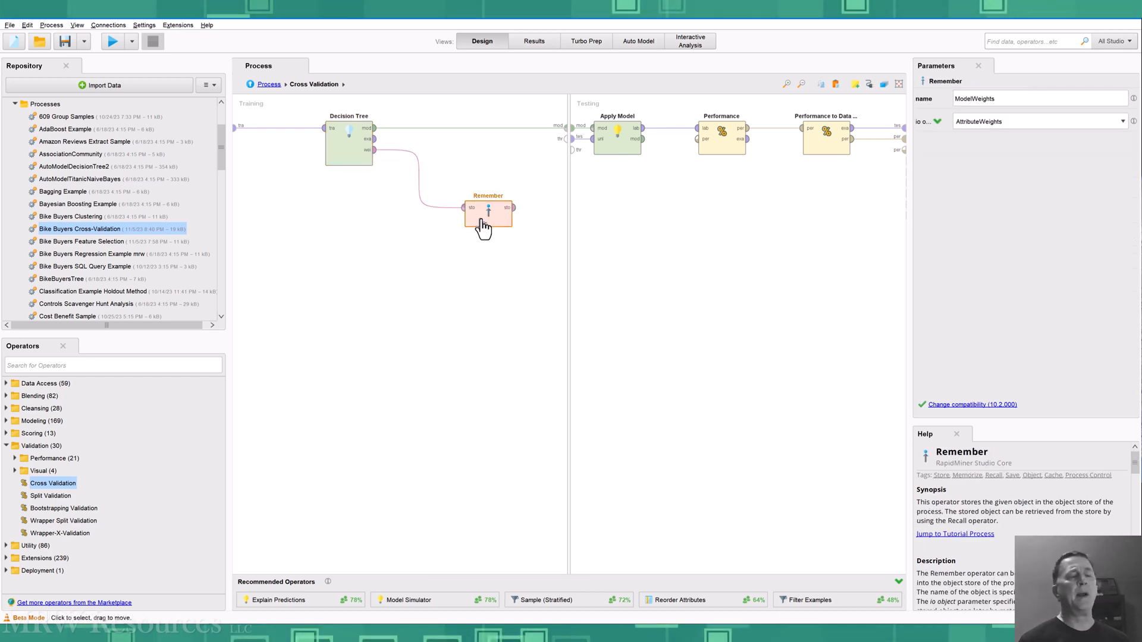
{"action": "mouse_move", "coordinate": [925, 269]}
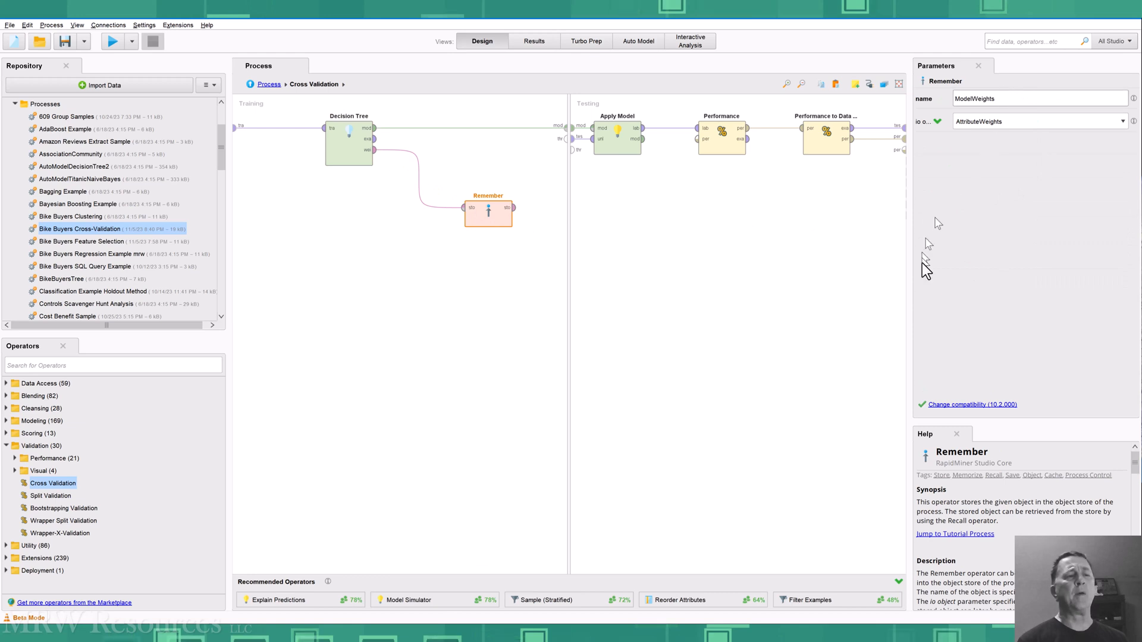
{"action": "mouse_move", "coordinate": [970, 234]}
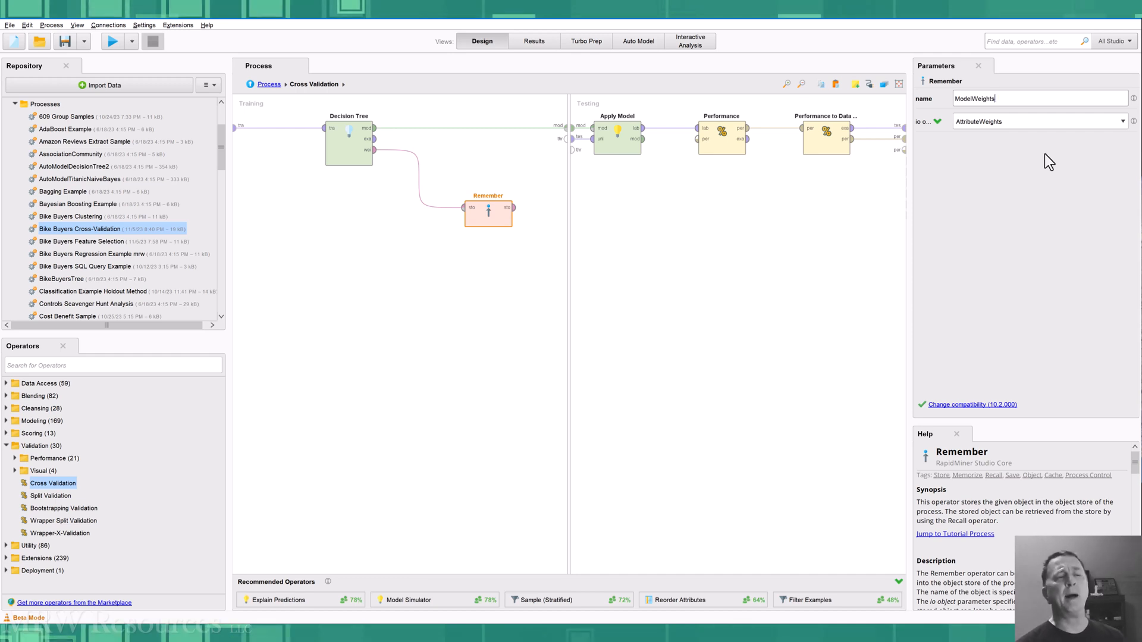
{"action": "left_click", "coordinate": [1123, 121]}
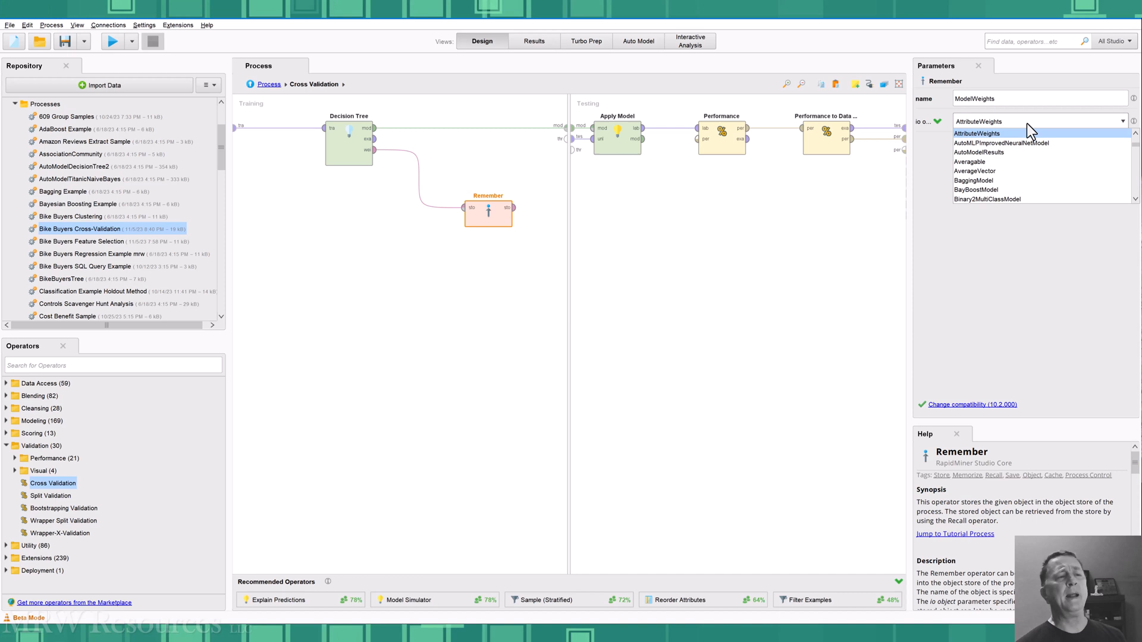
{"action": "mouse_move", "coordinate": [1011, 139]}
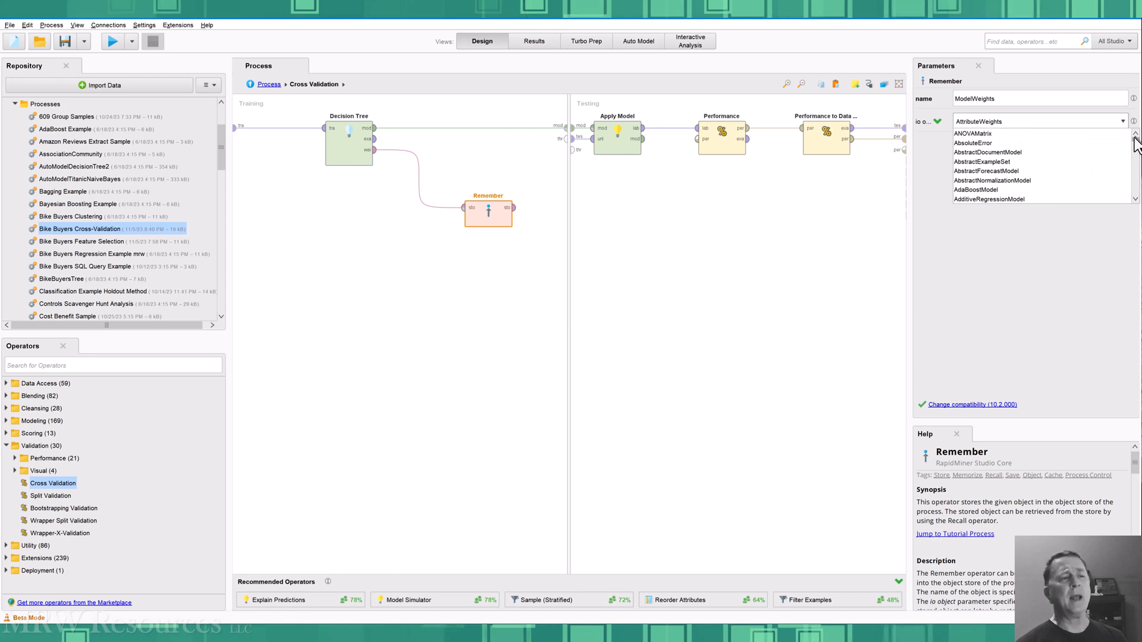
{"action": "scroll", "scroll_direction": "down", "scroll_amount": 3}
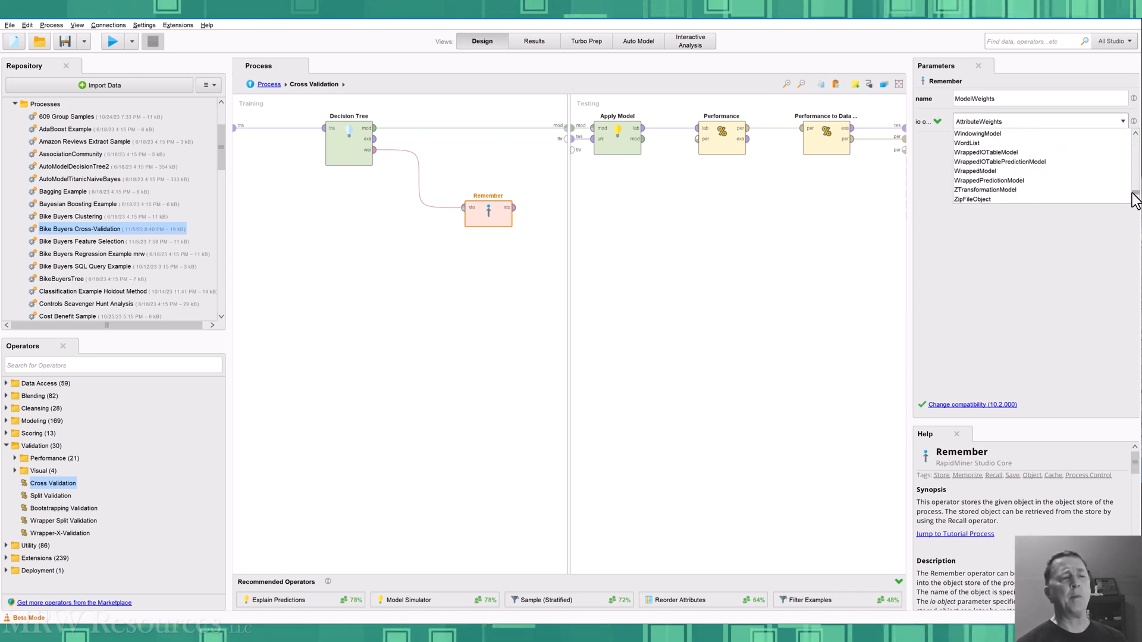
{"action": "scroll", "scroll_direction": "up", "scroll_amount": 3}
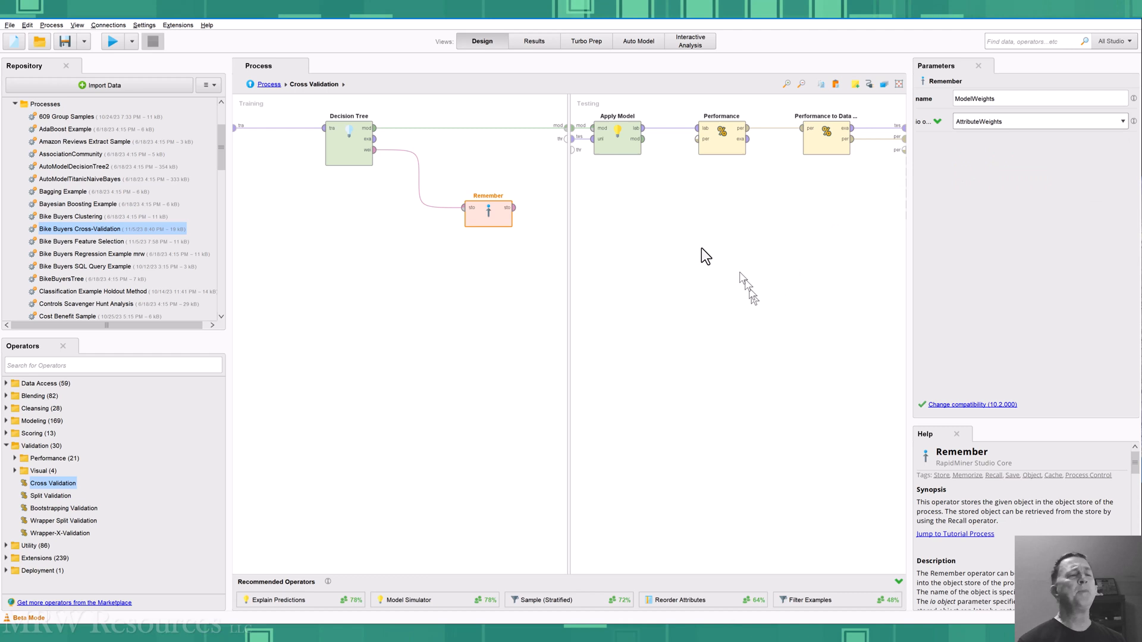
{"action": "left_click", "coordinate": [452, 298]}
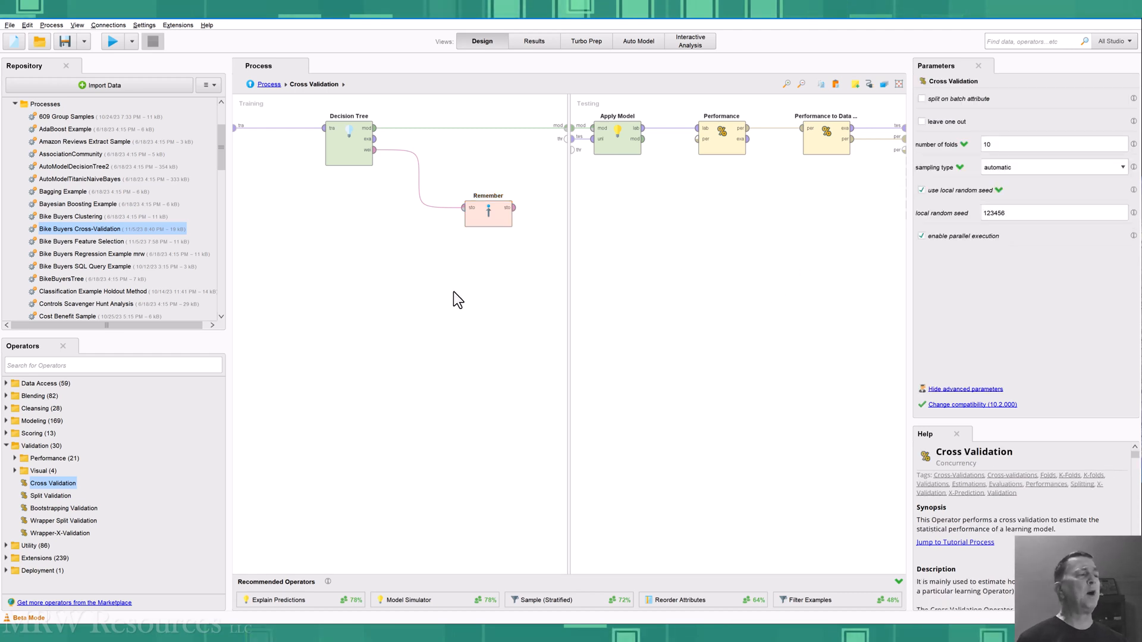
{"action": "mouse_move", "coordinate": [346, 175]}
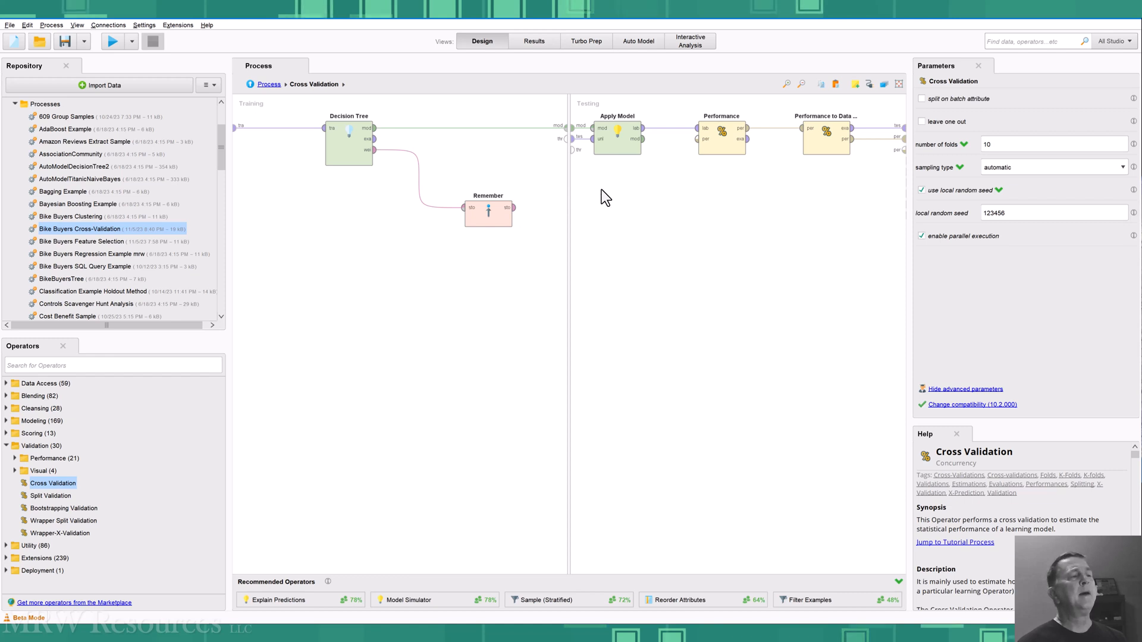
{"action": "mouse_move", "coordinate": [619, 150]}
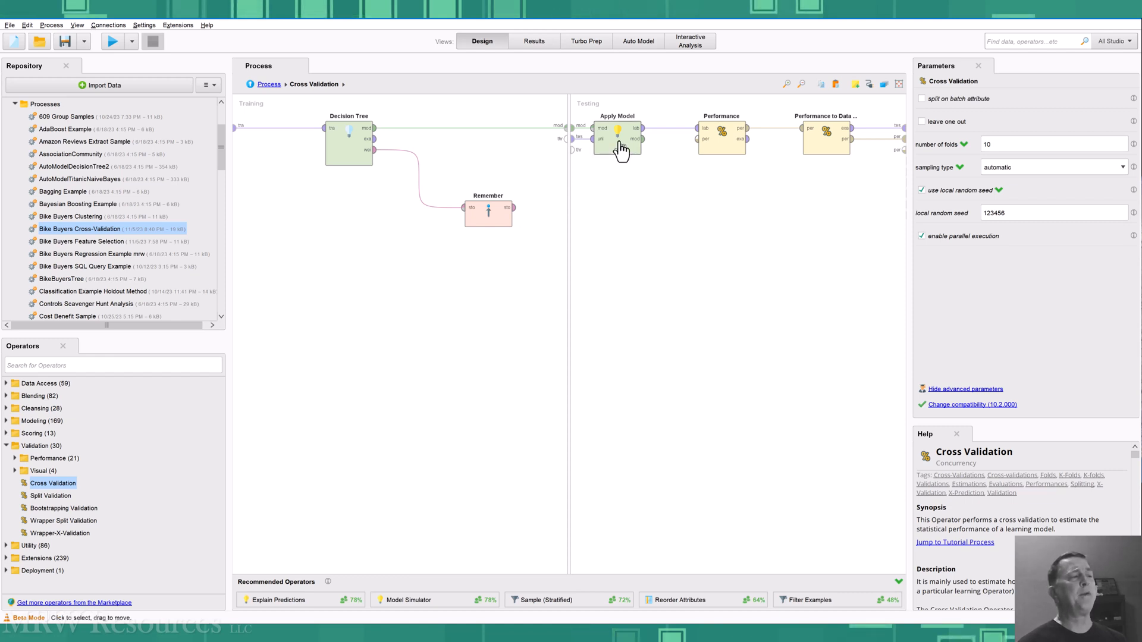
- Check Apply Model, then set the Performance operator's main criterion to AUC
{"action": "left_click", "coordinate": [617, 138]}
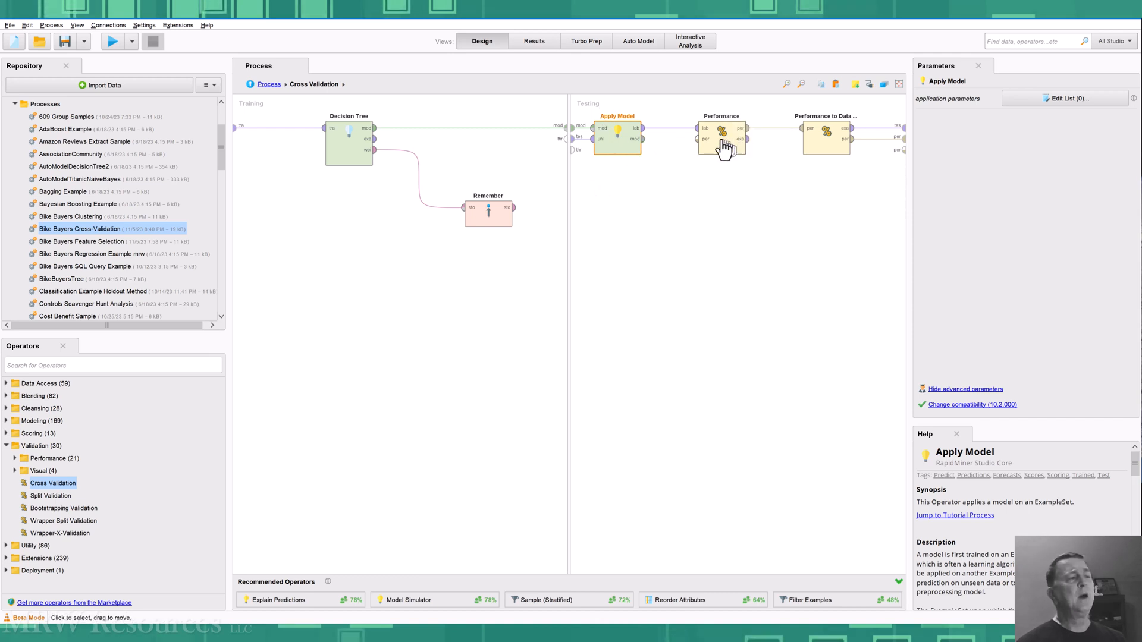
{"action": "left_click", "coordinate": [686, 135]}
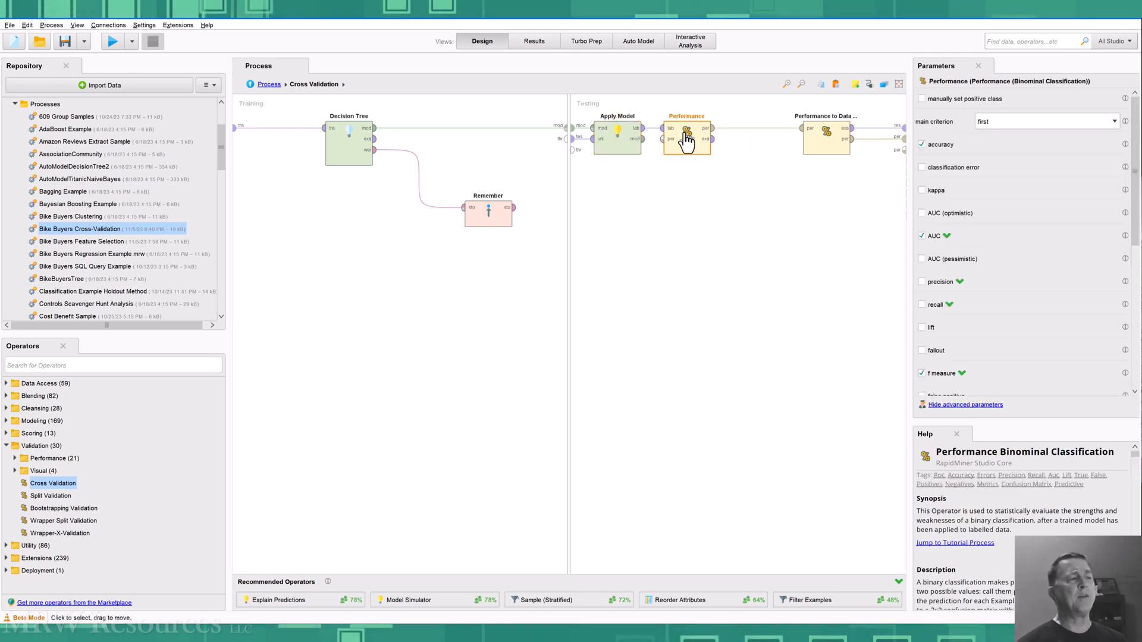
{"action": "mouse_move", "coordinate": [745, 176]}
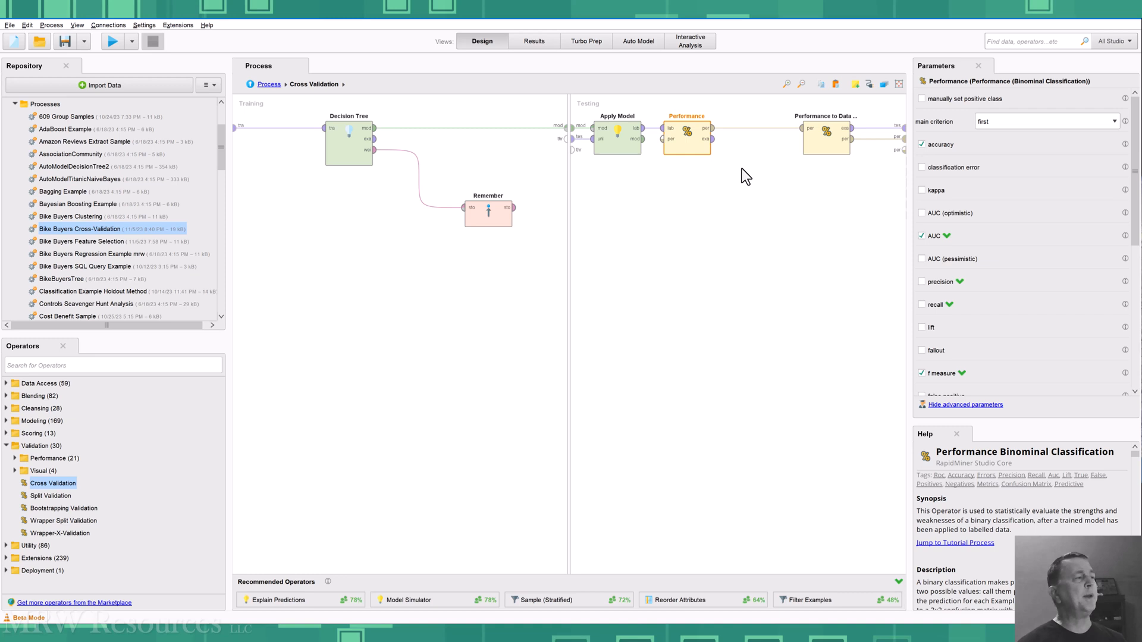
{"action": "mouse_move", "coordinate": [898, 167]}
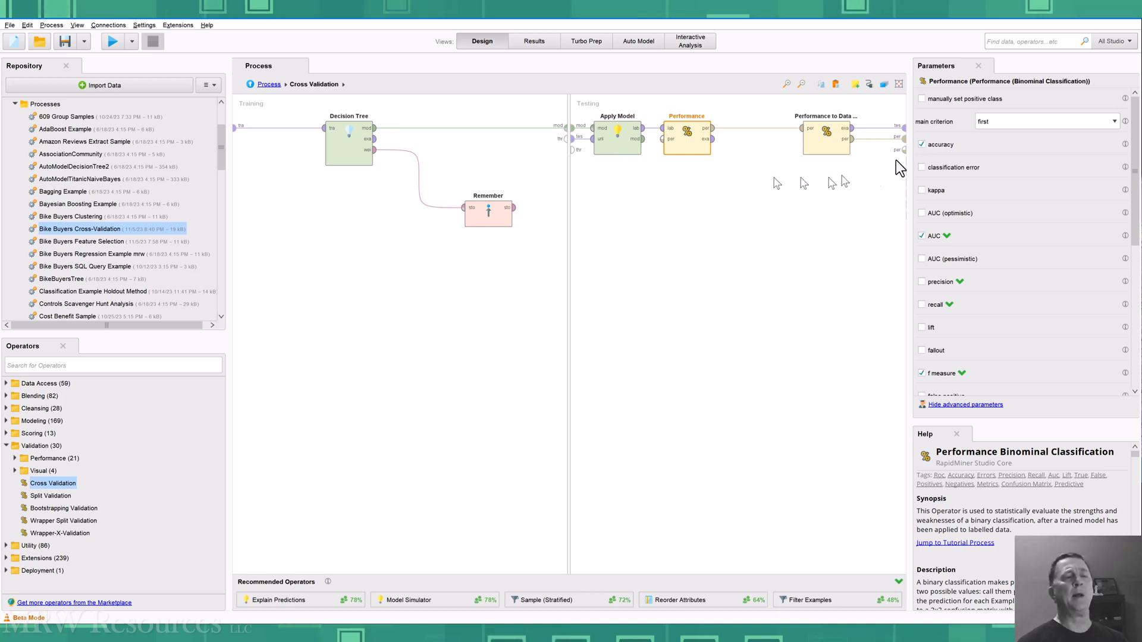
{"action": "mouse_move", "coordinate": [1076, 96]}
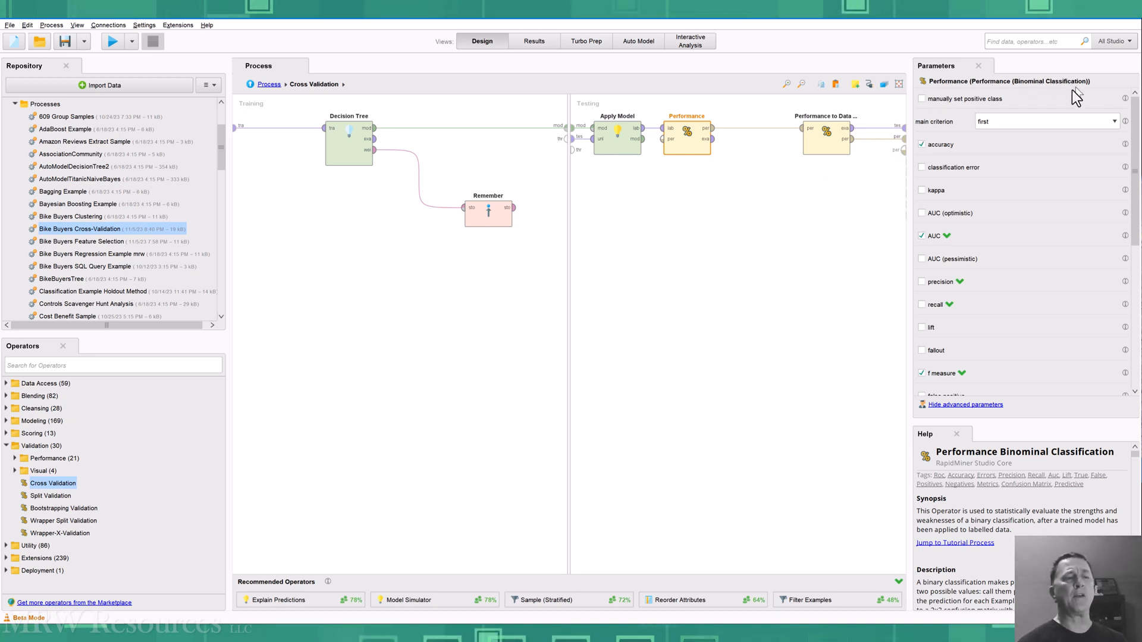
{"action": "mouse_move", "coordinate": [666, 149]}
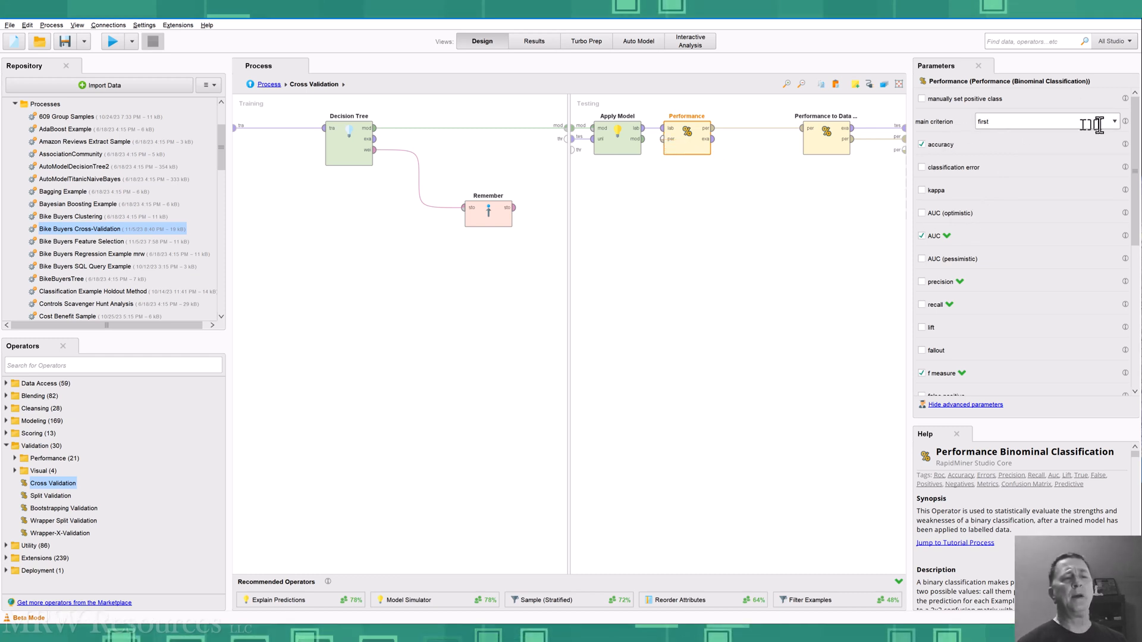
{"action": "left_click", "coordinate": [1119, 121]}
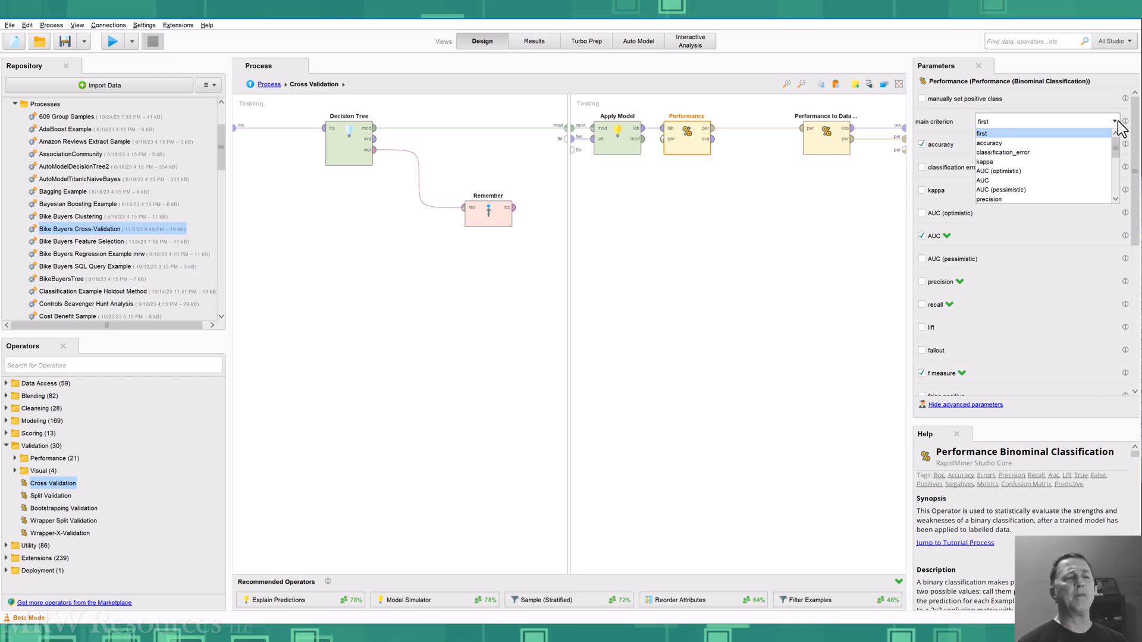
{"action": "mouse_move", "coordinate": [1030, 137]}
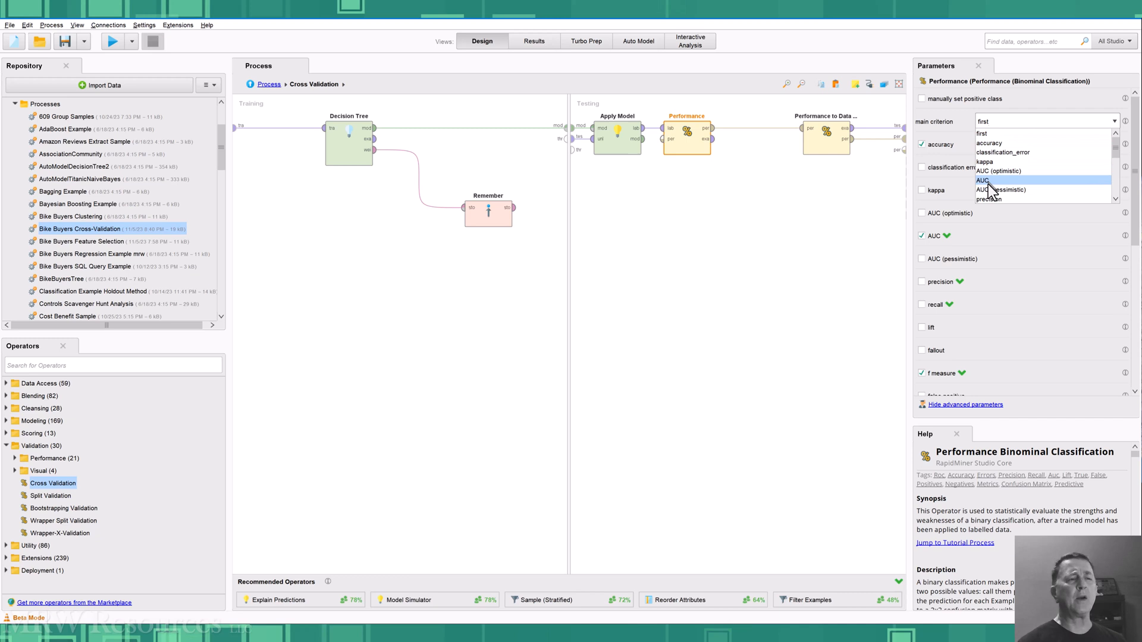
{"action": "mouse_move", "coordinate": [992, 188]}
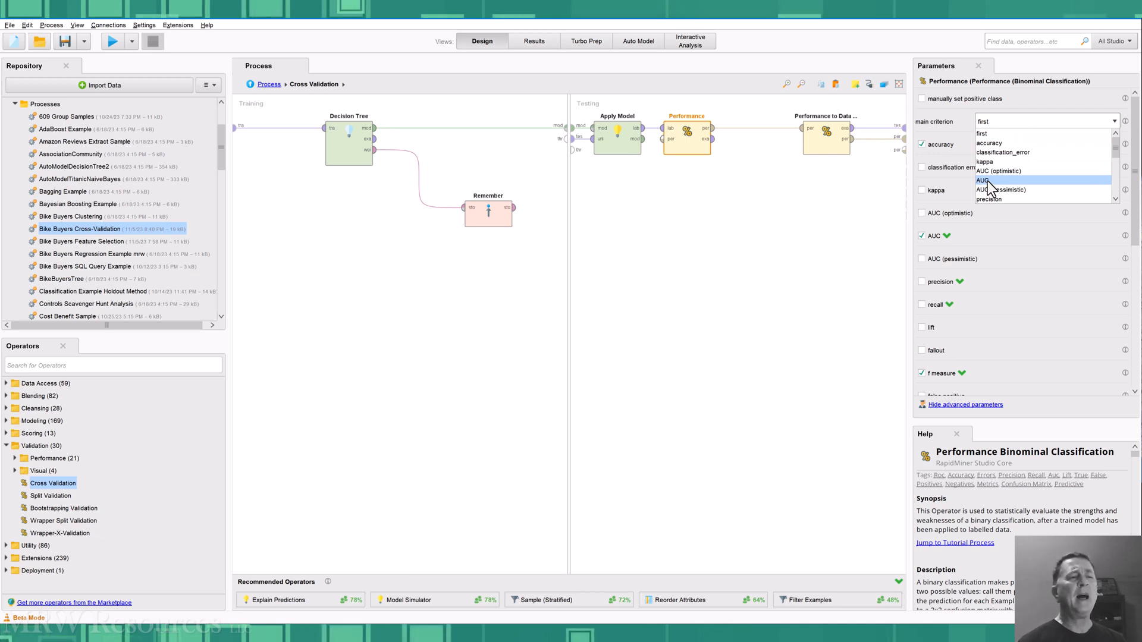
{"action": "left_click", "coordinate": [984, 179]}
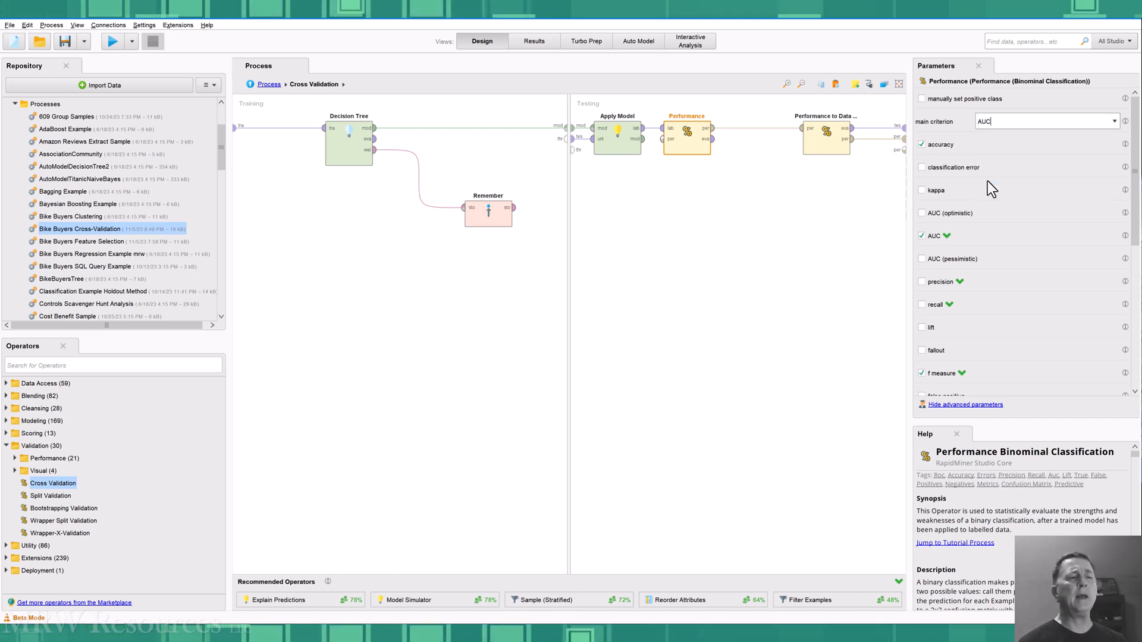
{"action": "mouse_move", "coordinate": [699, 271]}
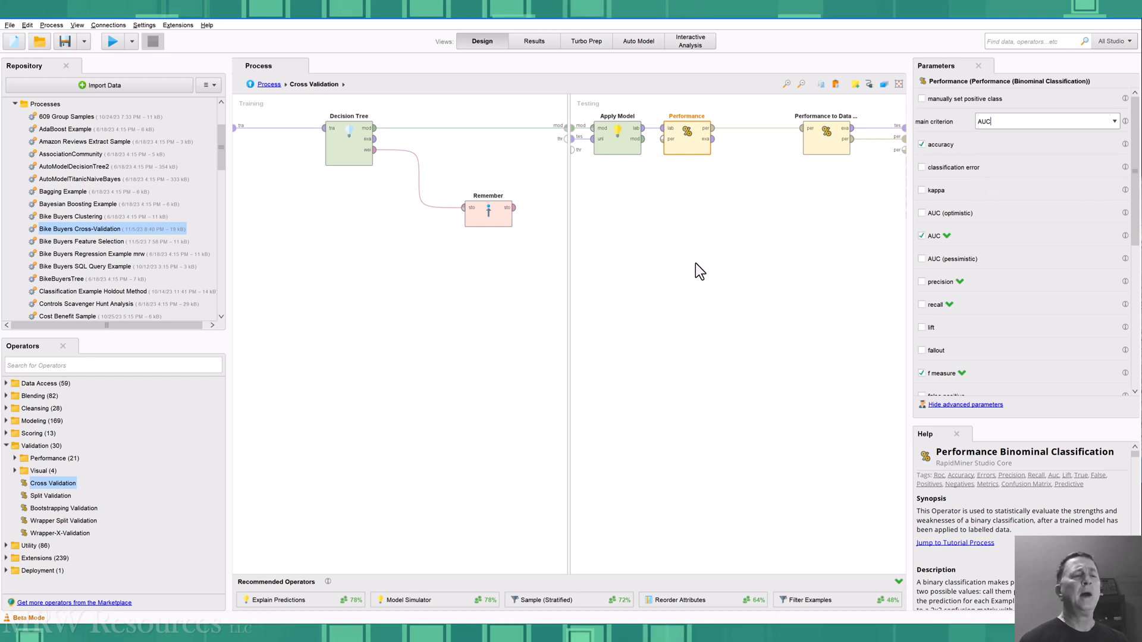
{"action": "mouse_move", "coordinate": [705, 278]}
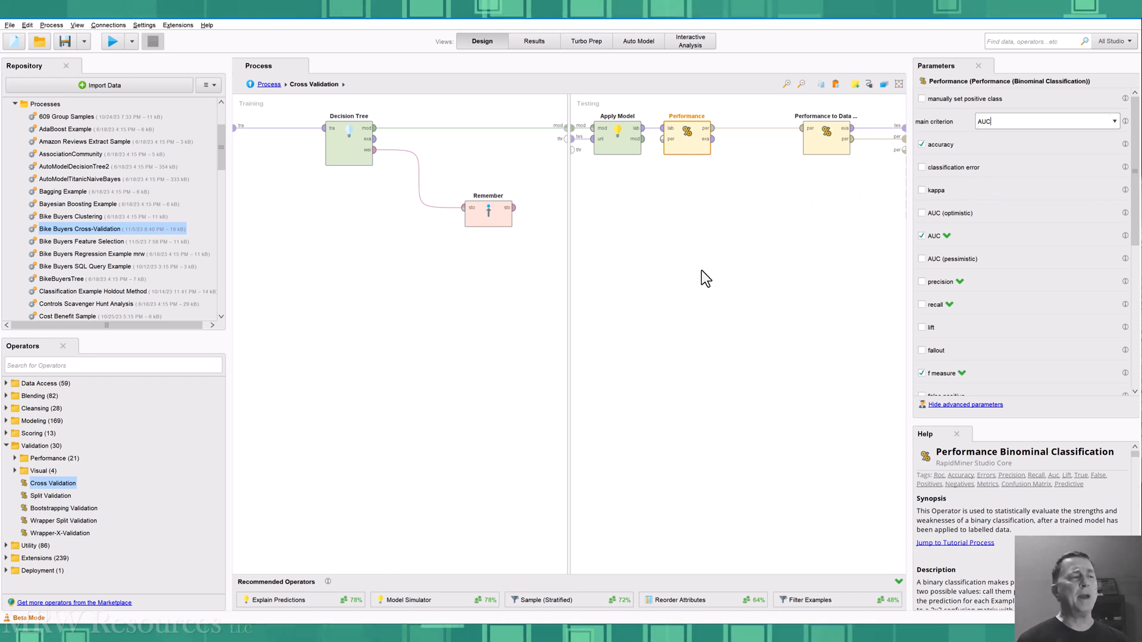
{"action": "mouse_move", "coordinate": [711, 285]}
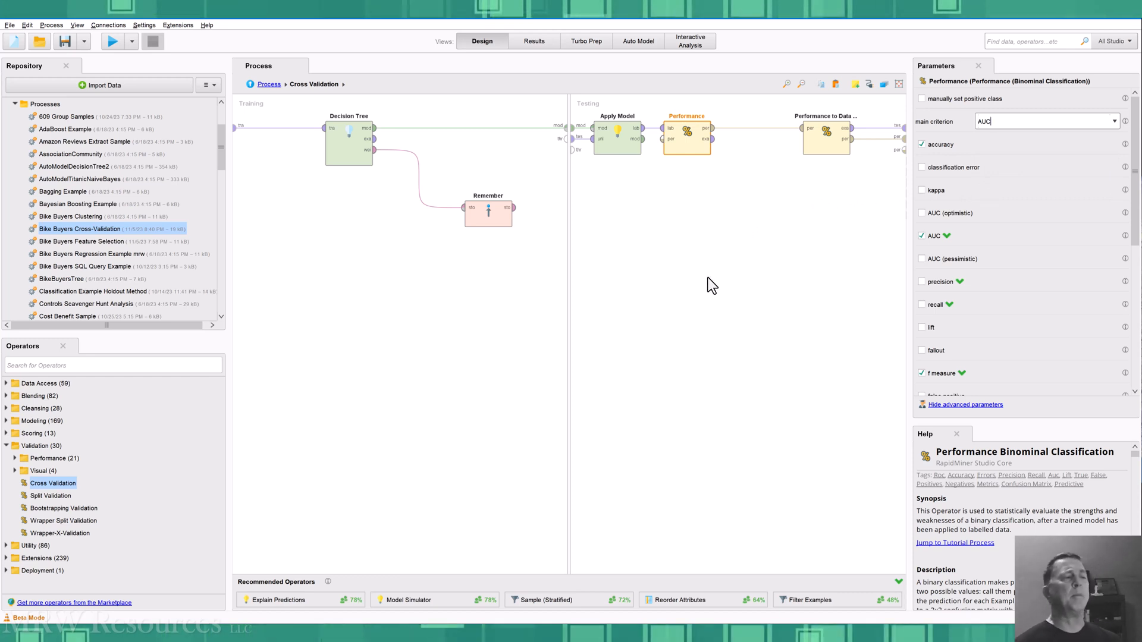
{"action": "mouse_move", "coordinate": [821, 146]}
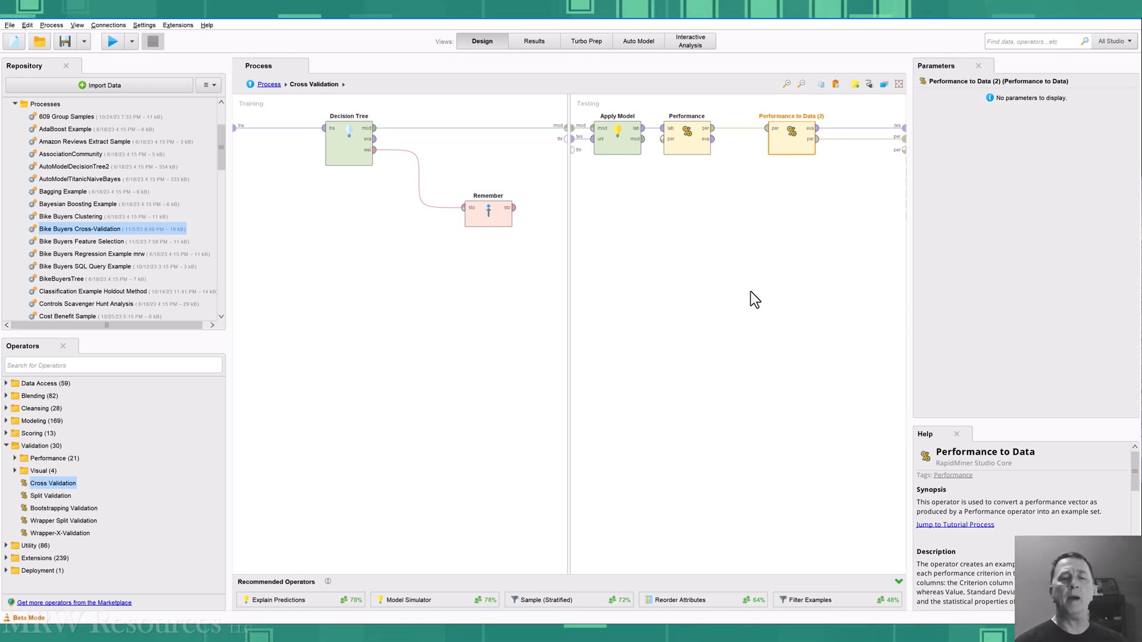
{"action": "mouse_move", "coordinate": [727, 228]}
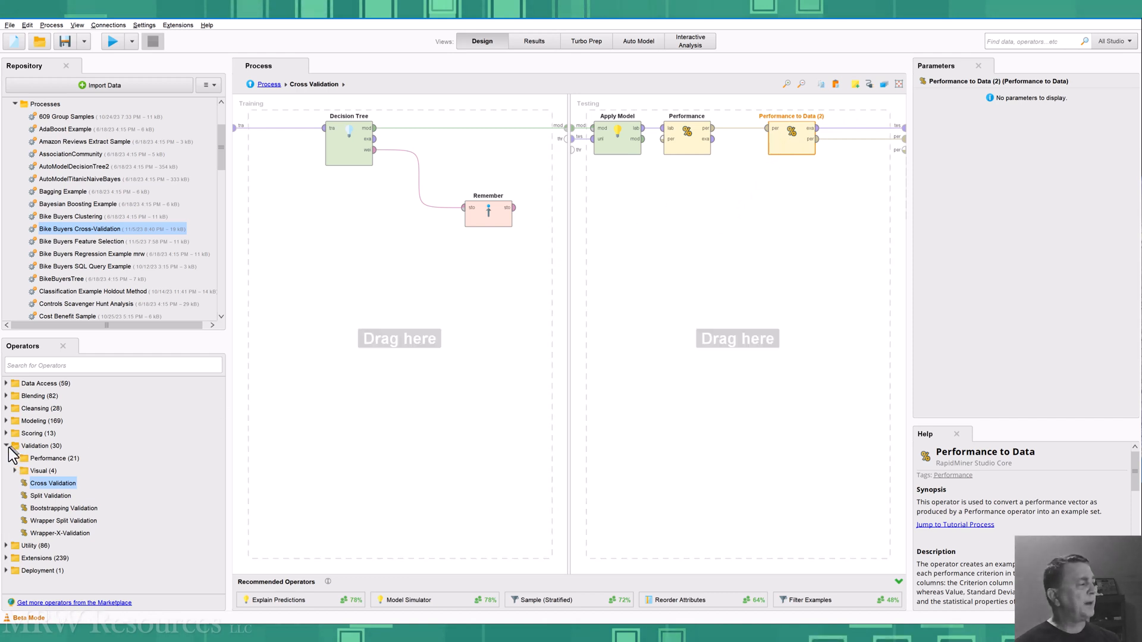
- Expand Validation > Performance in the Operators panel to find Performance to Data
{"action": "left_click", "coordinate": [16, 458]}
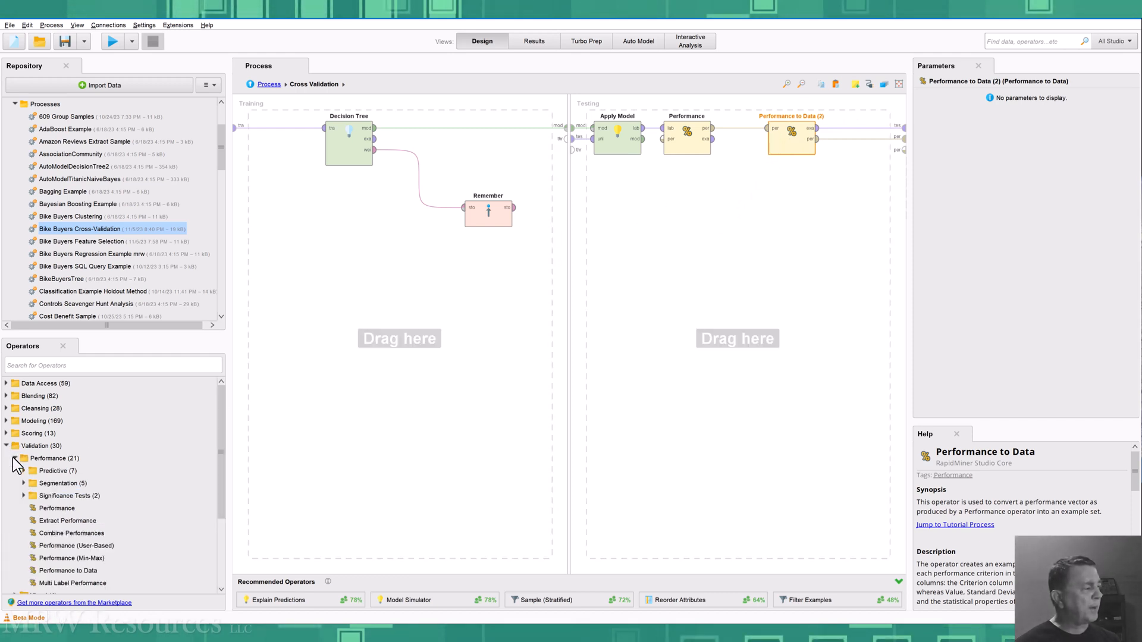
{"action": "scroll", "scroll_direction": "down", "scroll_amount": 3}
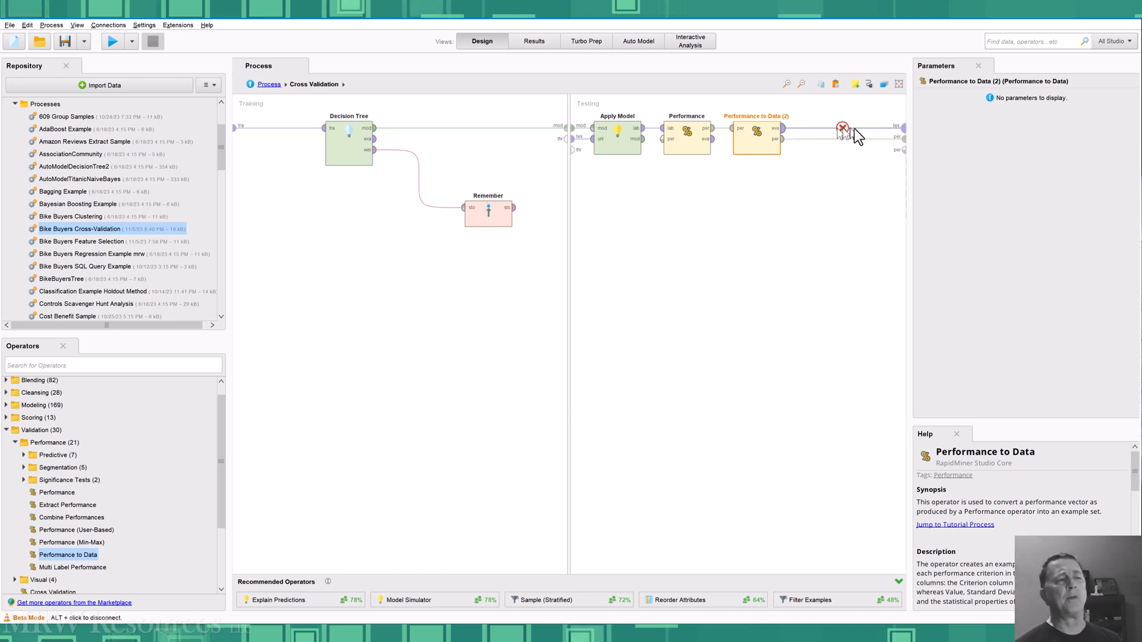
{"action": "mouse_move", "coordinate": [906, 136]}
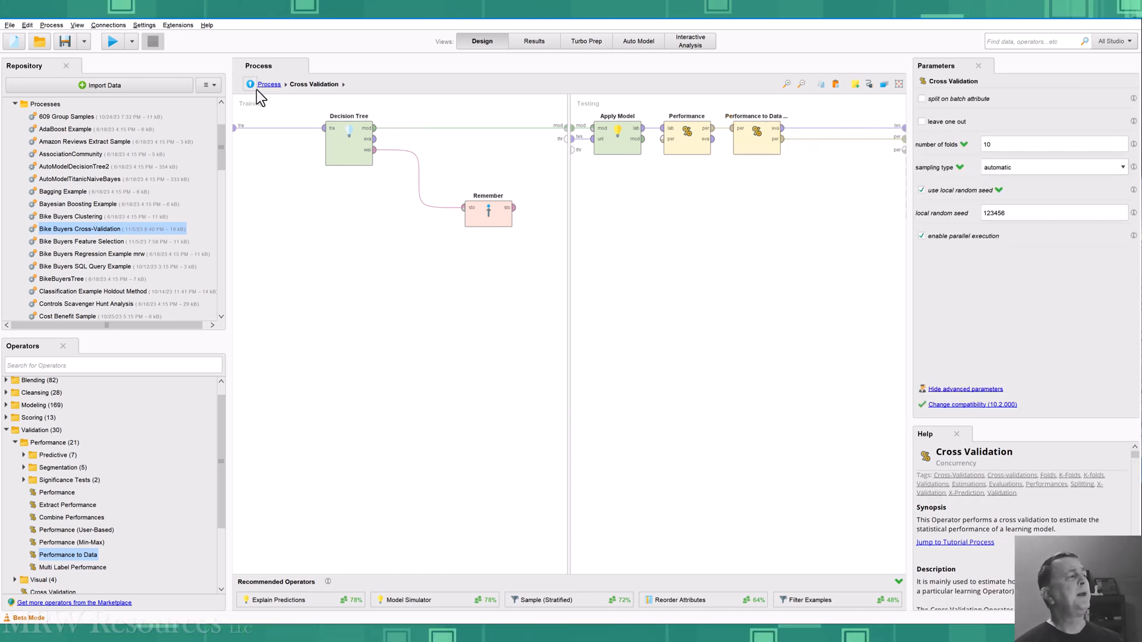
- Back in the main process, review the Cross Validation and Recall operator settings
{"action": "left_click", "coordinate": [269, 84]}
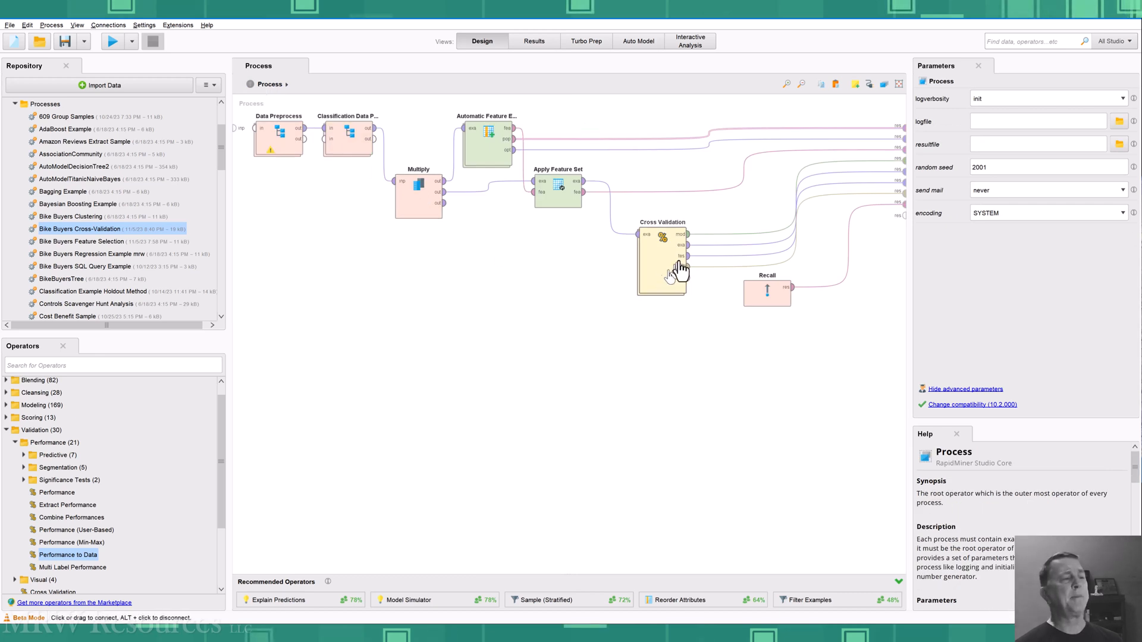
{"action": "left_click", "coordinate": [661, 259]}
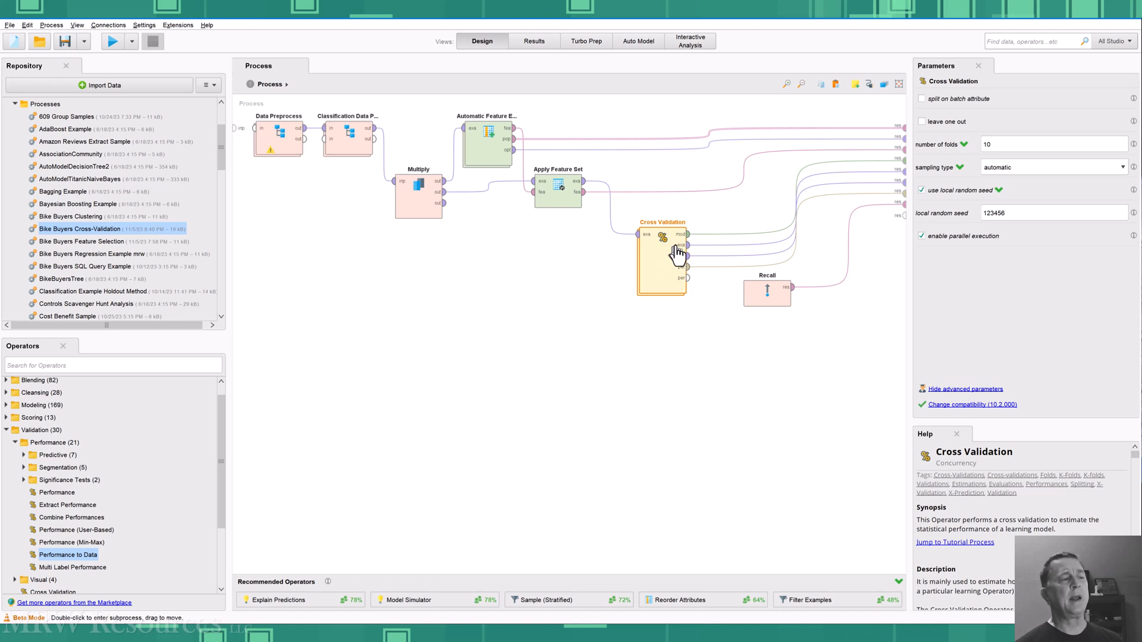
{"action": "mouse_move", "coordinate": [684, 235]}
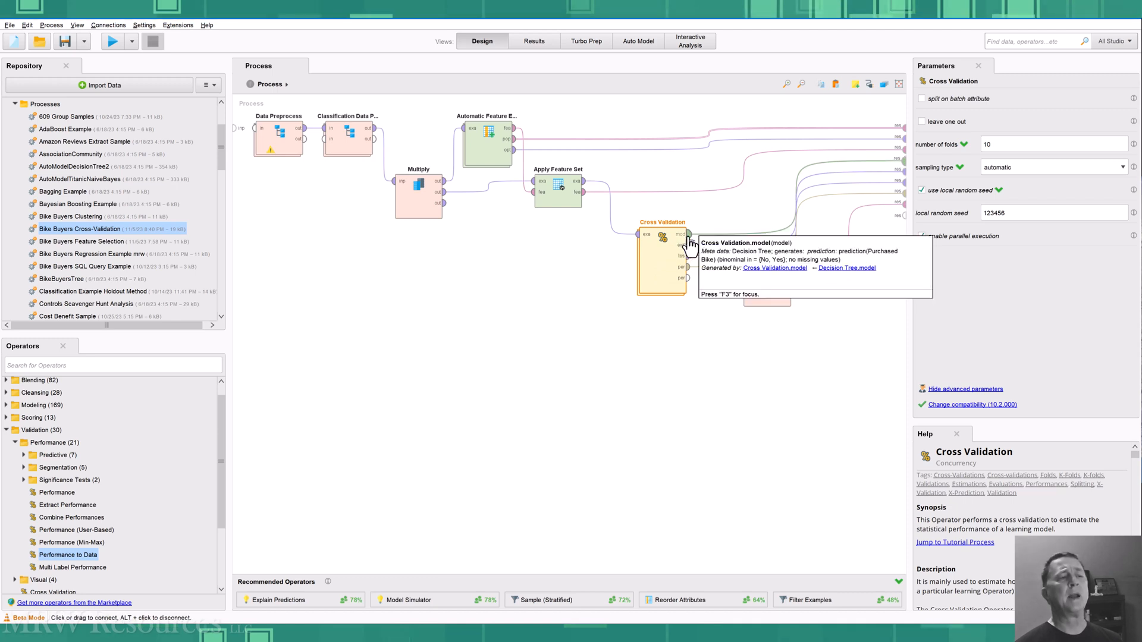
{"action": "mouse_move", "coordinate": [683, 244]}
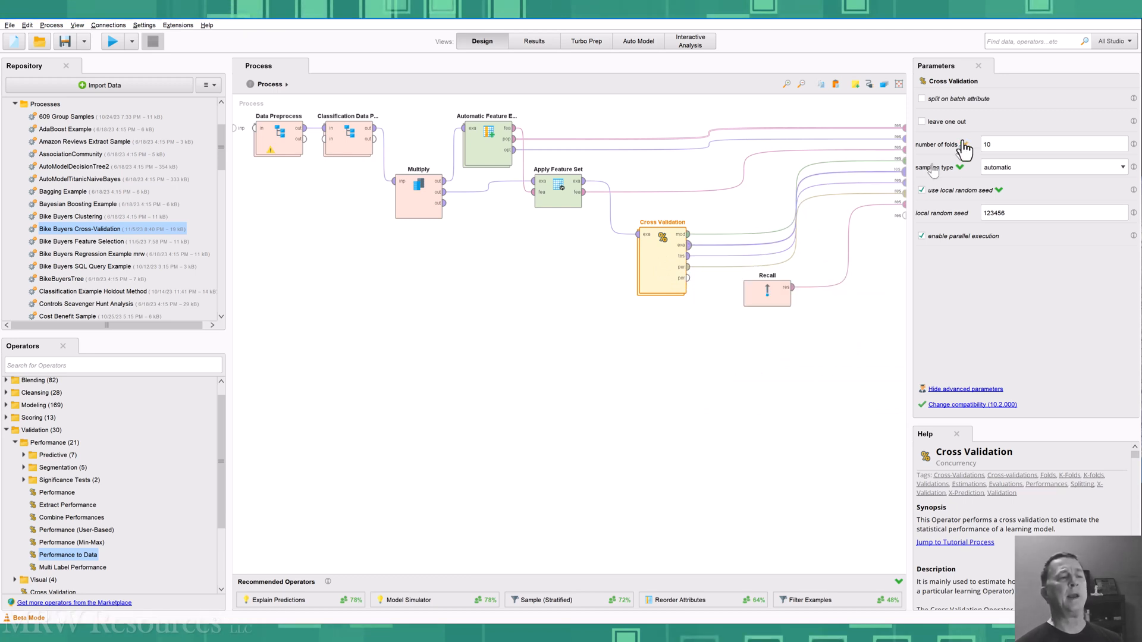
{"action": "left_click", "coordinate": [766, 291]}
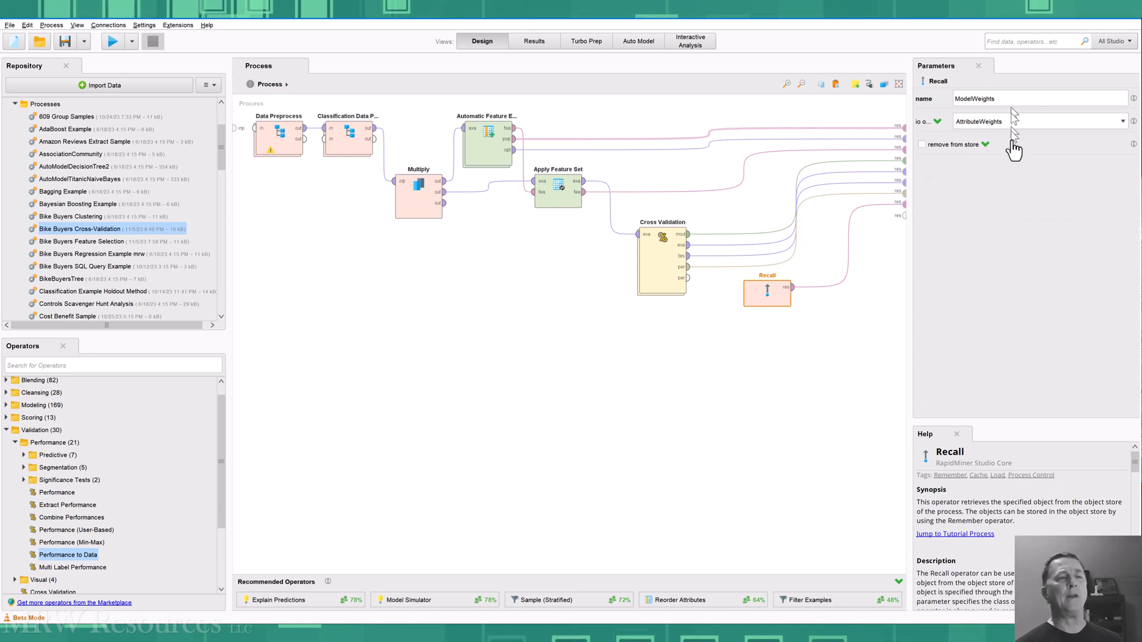
{"action": "mouse_move", "coordinate": [694, 402]}
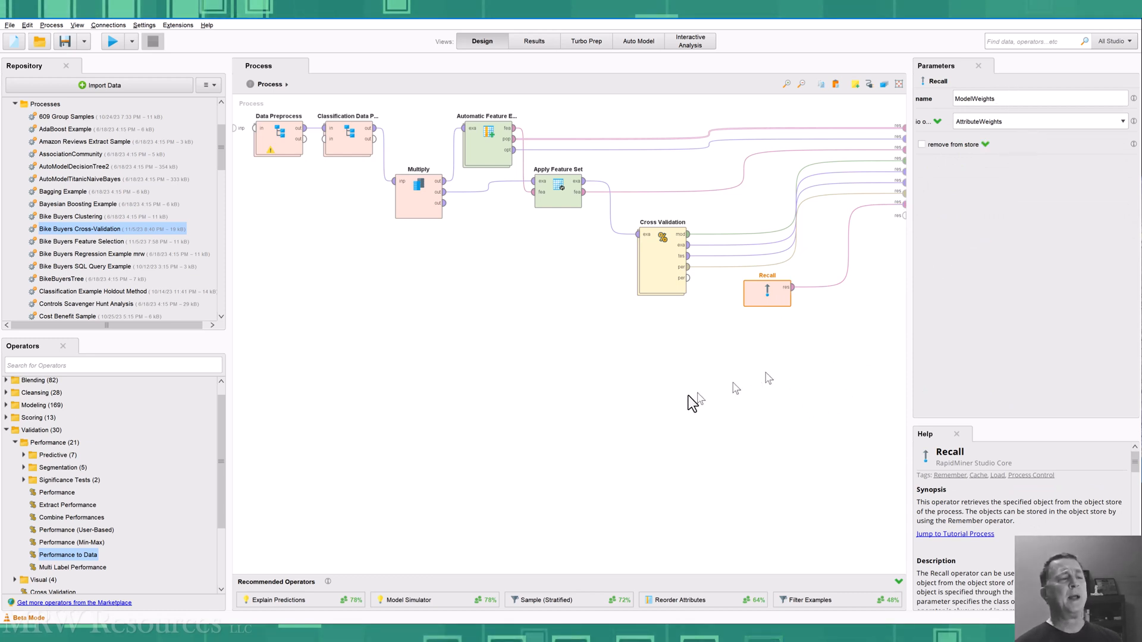
{"action": "left_click", "coordinate": [455, 421]}
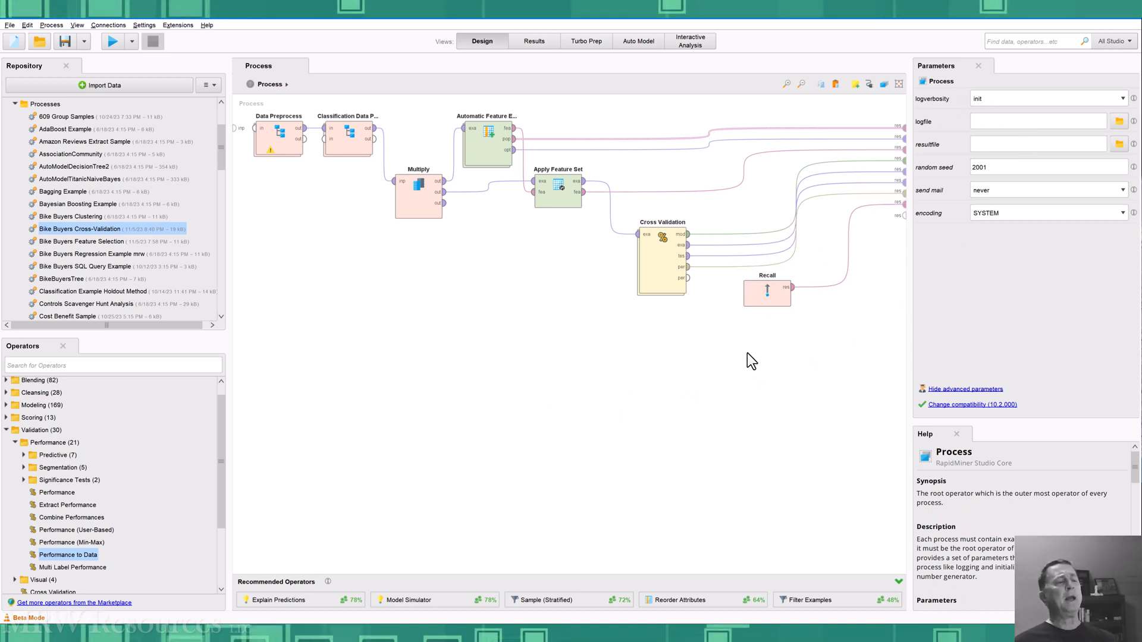
{"action": "mouse_move", "coordinate": [744, 368]}
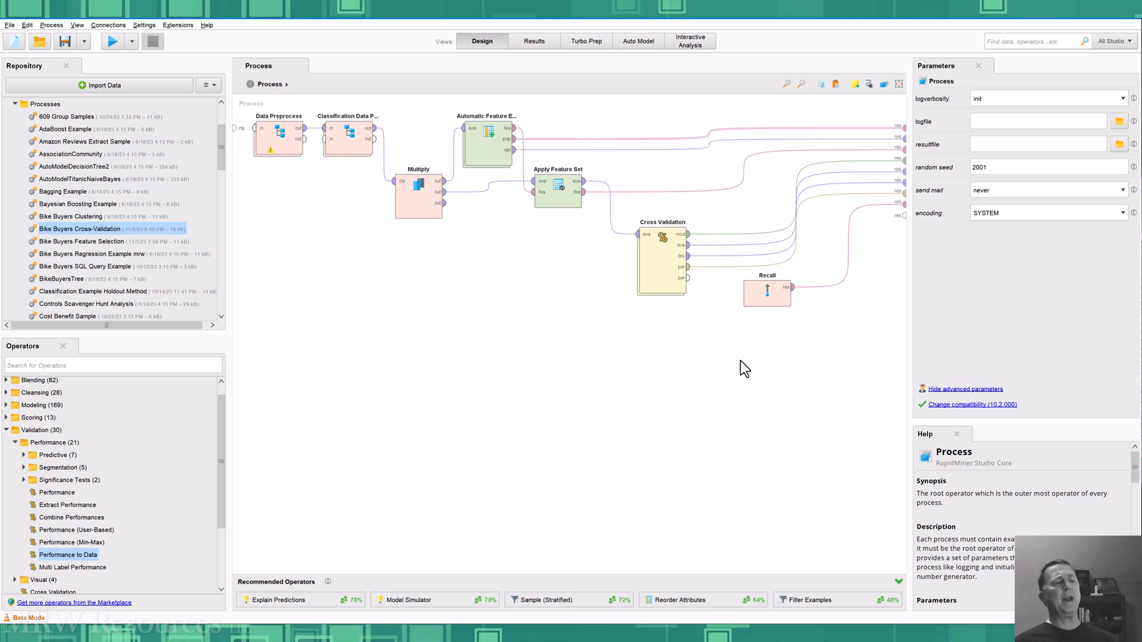
{"action": "mouse_move", "coordinate": [766, 295]}
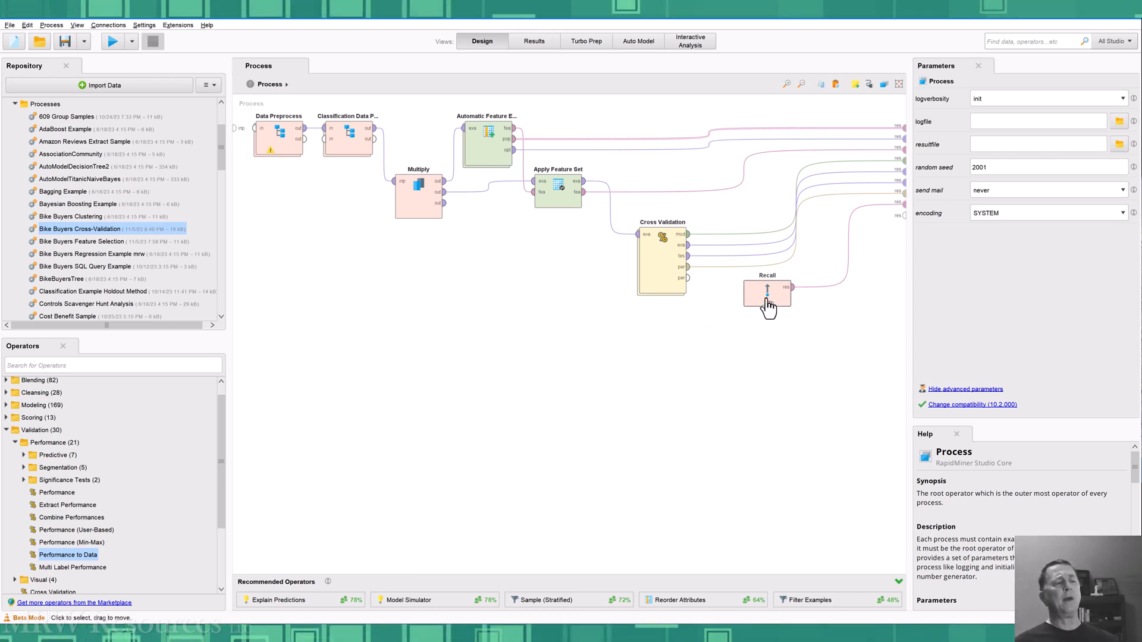
{"action": "mouse_move", "coordinate": [811, 302]}
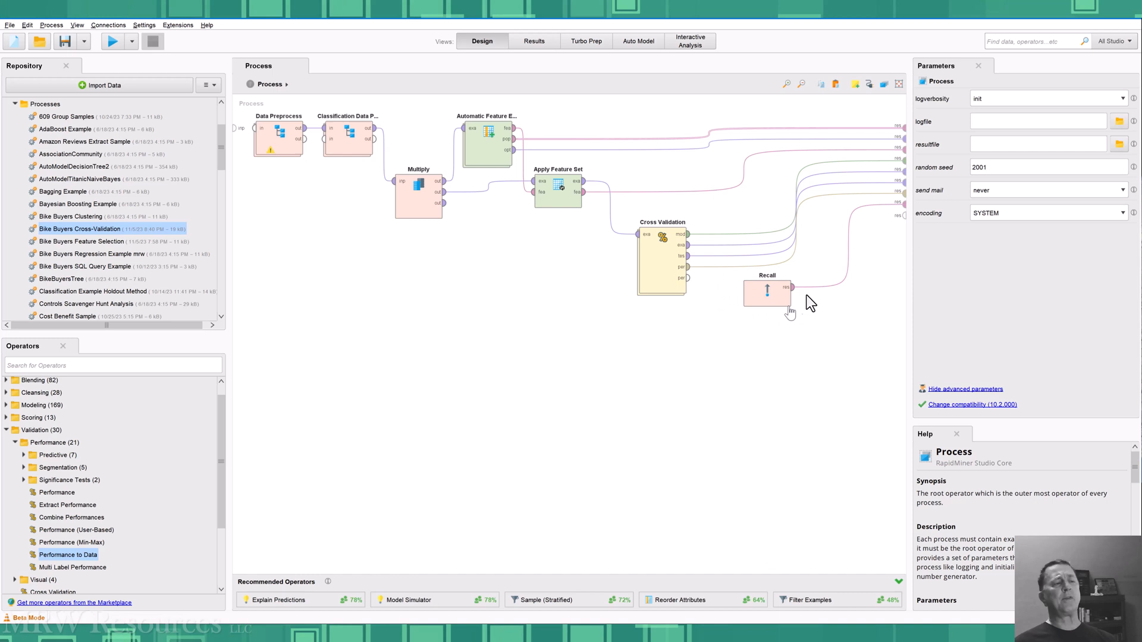
{"action": "mouse_move", "coordinate": [650, 415]}
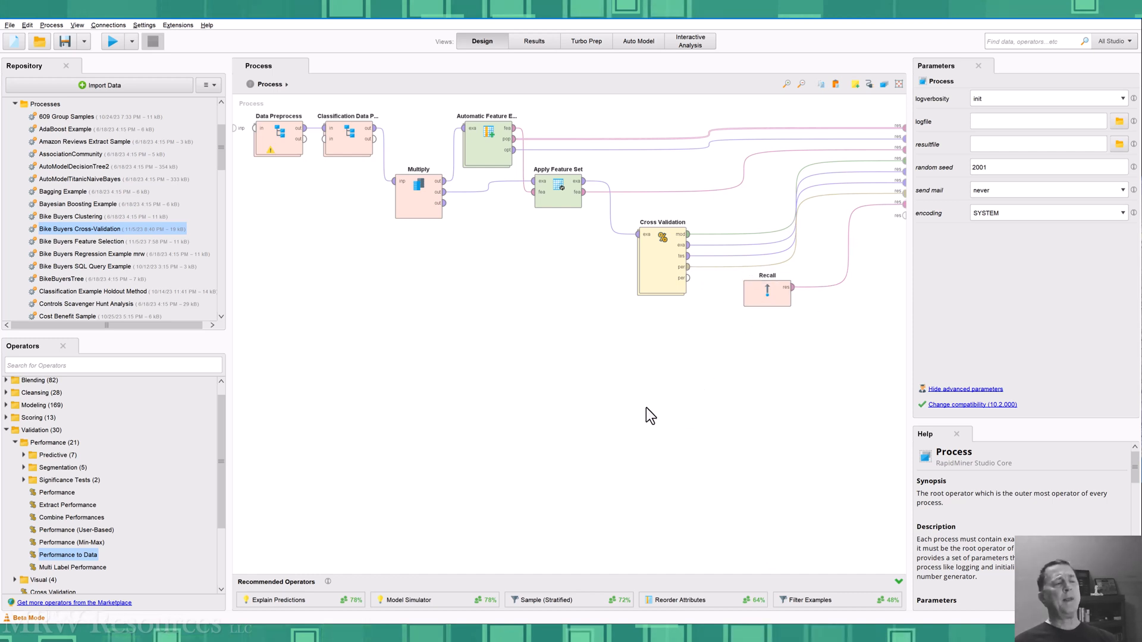
- Re-enter the Cross Validation subprocess briefly, then return to the top-level Process
{"action": "double_click", "coordinate": [661, 259]}
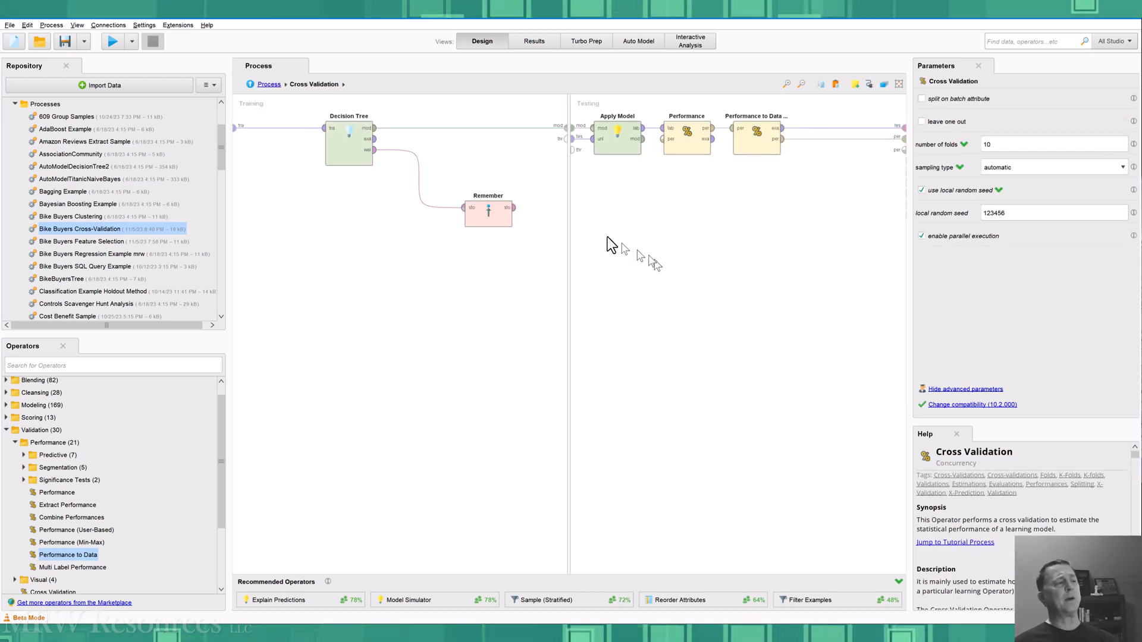
{"action": "left_click", "coordinate": [487, 211]}
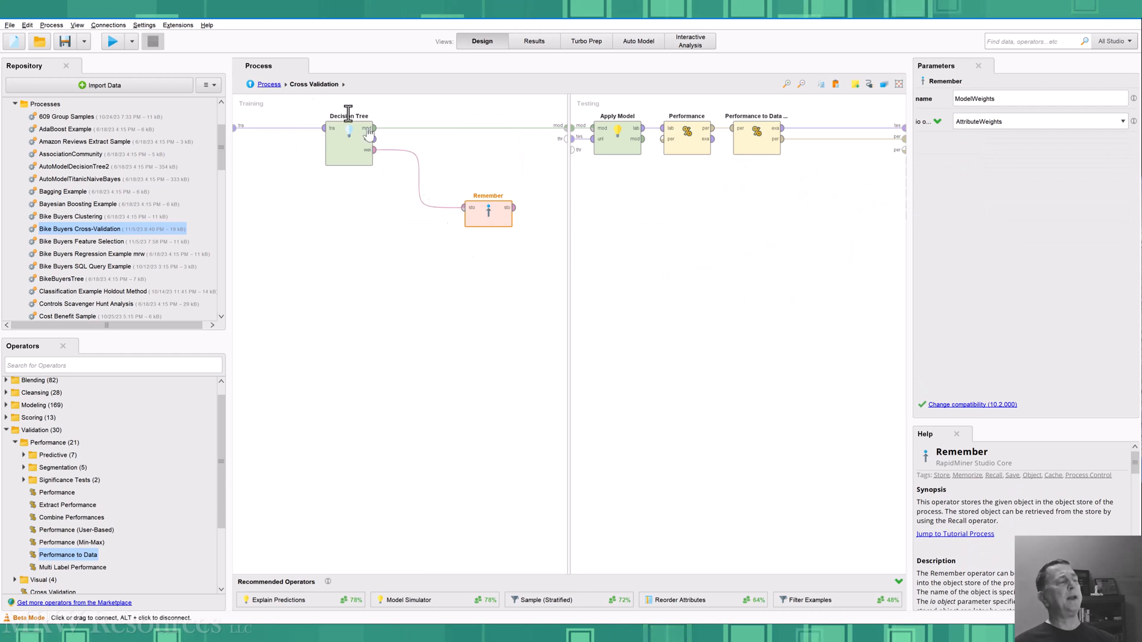
{"action": "left_click", "coordinate": [268, 83]}
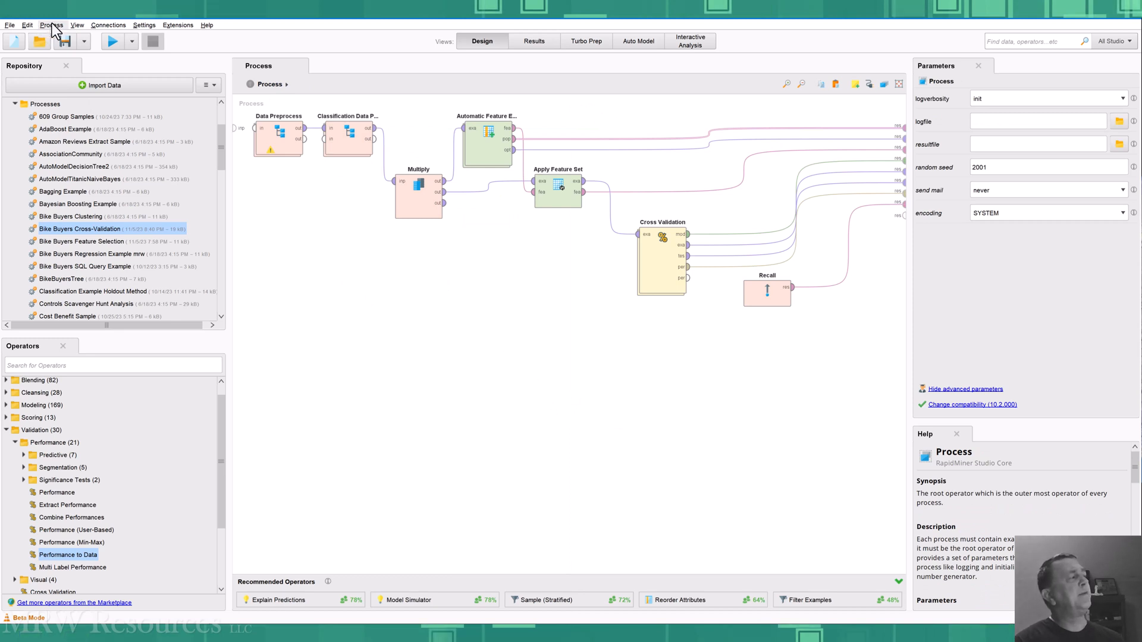
- Turn on Process > Change operator order to number the operators 1 to 7
{"action": "left_click", "coordinate": [52, 25]}
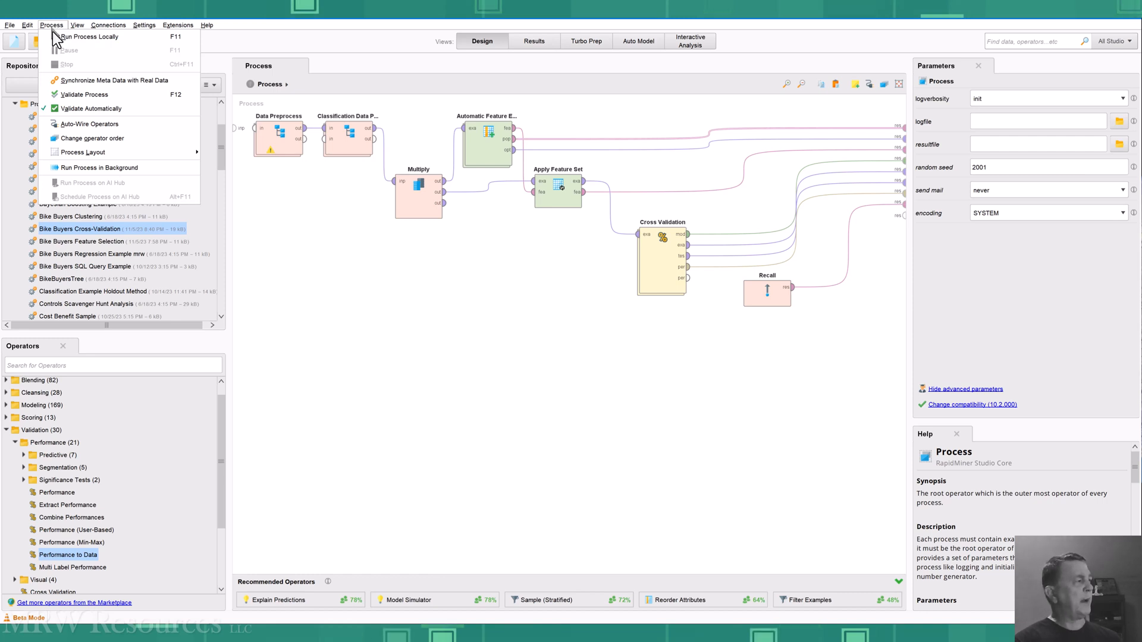
{"action": "mouse_move", "coordinate": [92, 139]}
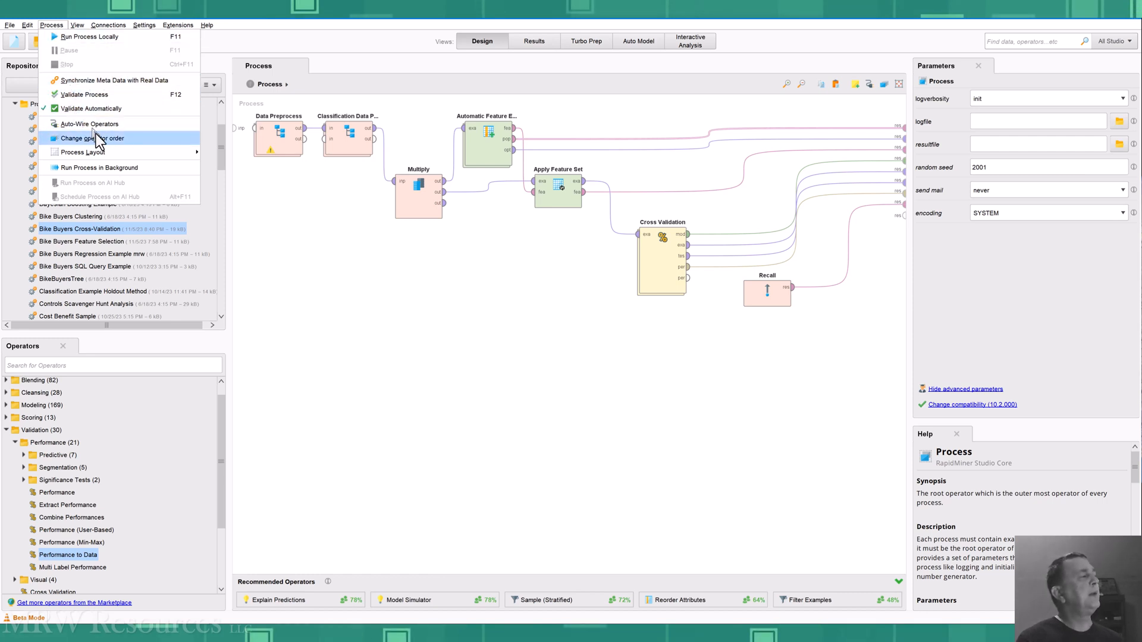
{"action": "mouse_move", "coordinate": [93, 139]}
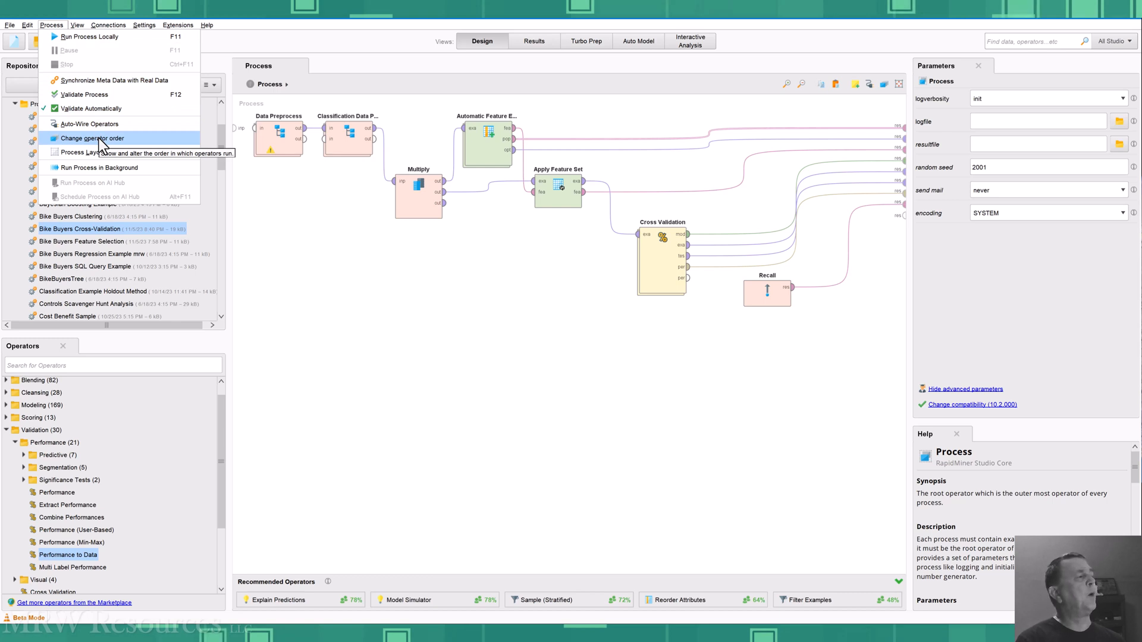
{"action": "left_click", "coordinate": [94, 138]}
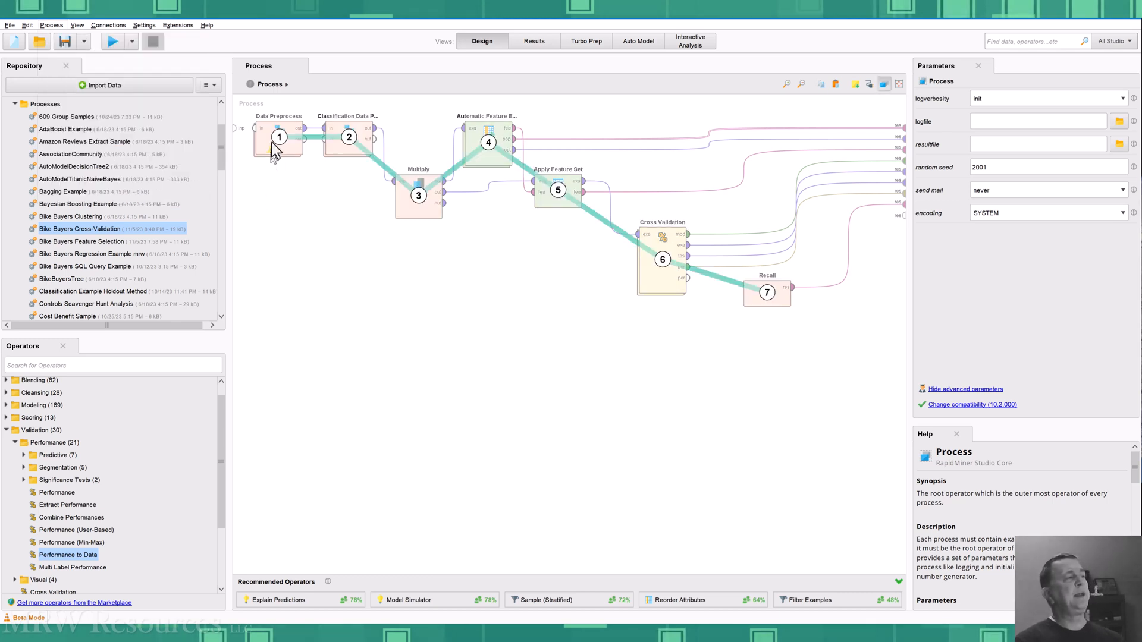
{"action": "mouse_move", "coordinate": [528, 177]}
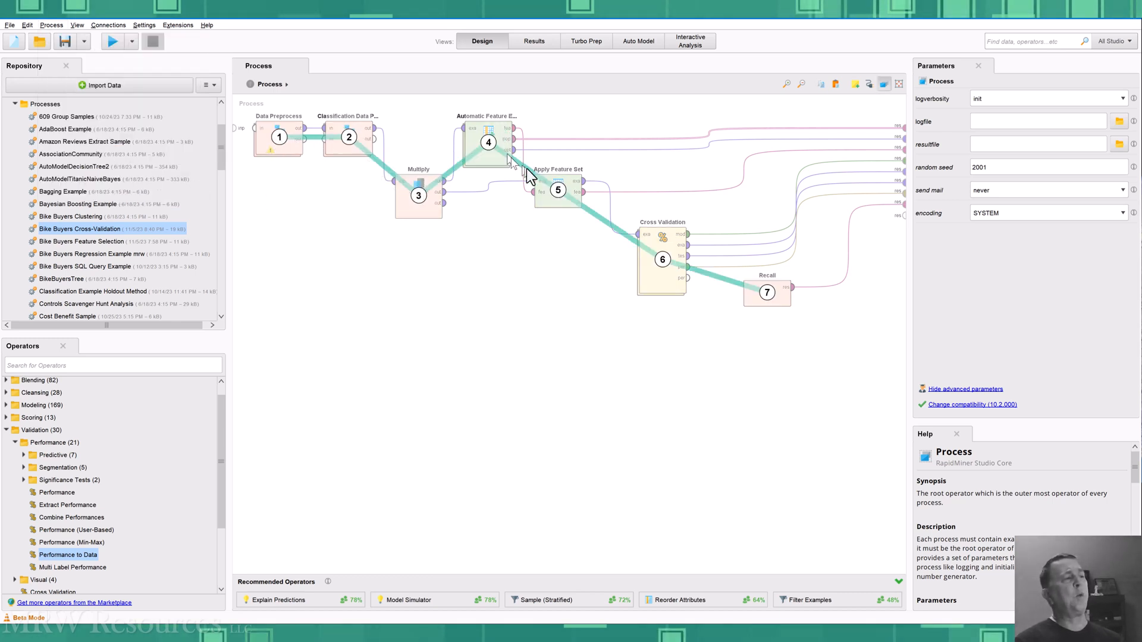
{"action": "mouse_move", "coordinate": [783, 306]}
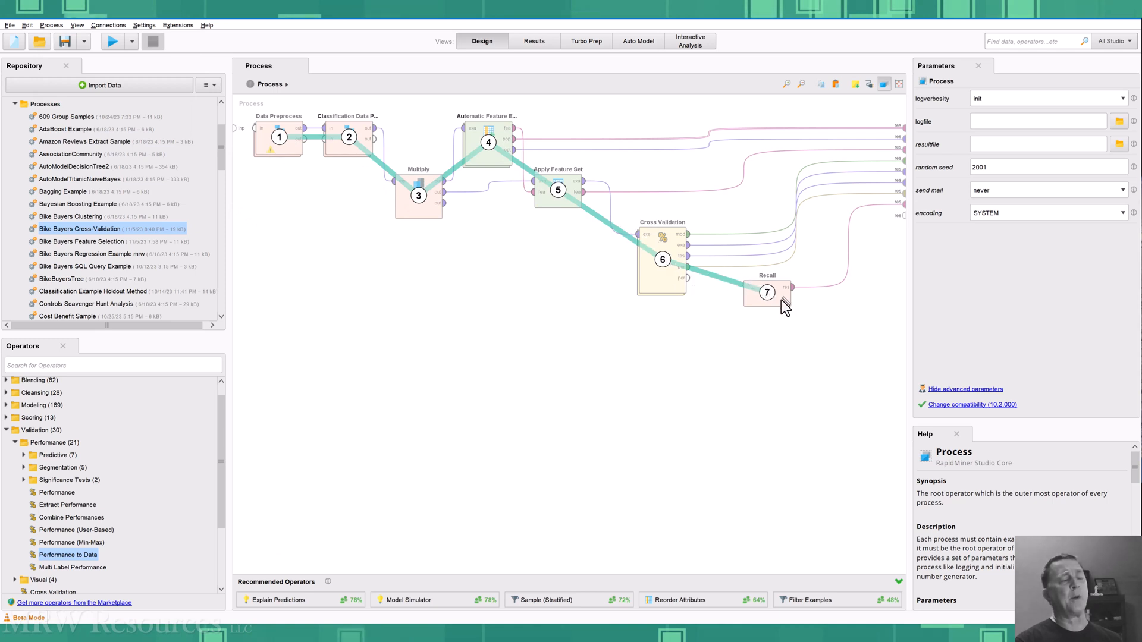
{"action": "mouse_move", "coordinate": [771, 299]}
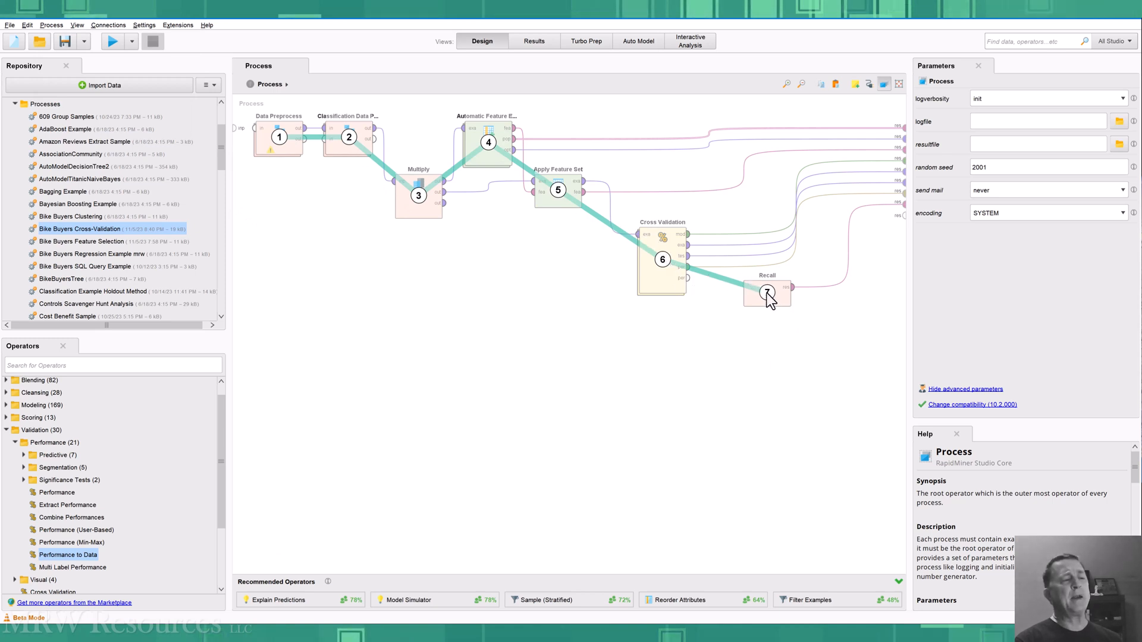
{"action": "right_click", "coordinate": [766, 295]}
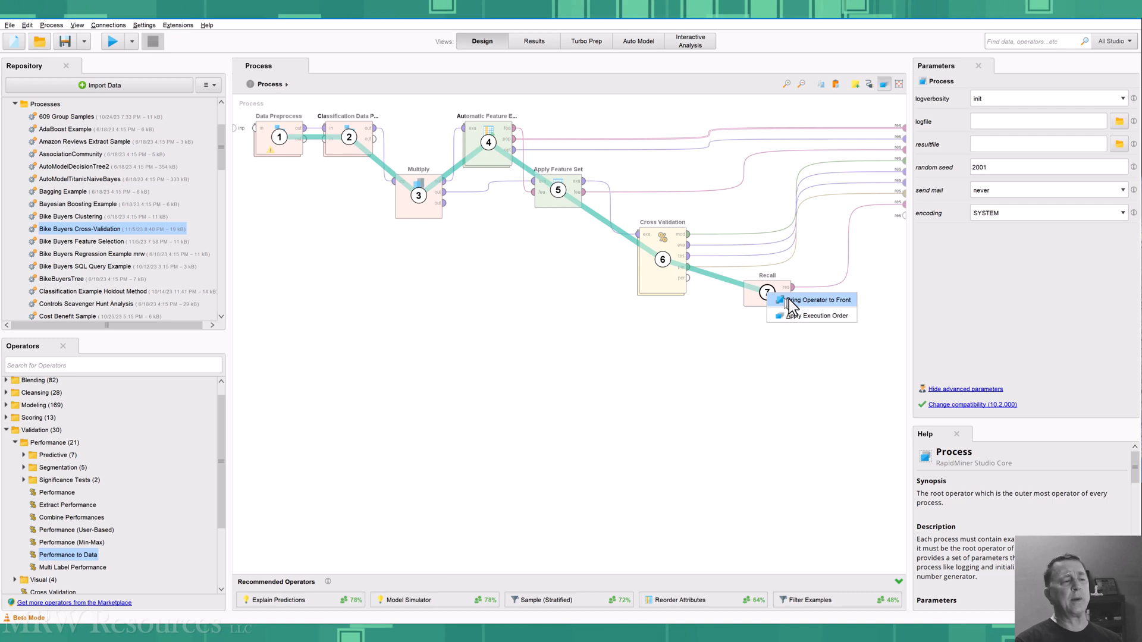
{"action": "left_click", "coordinate": [810, 315]}
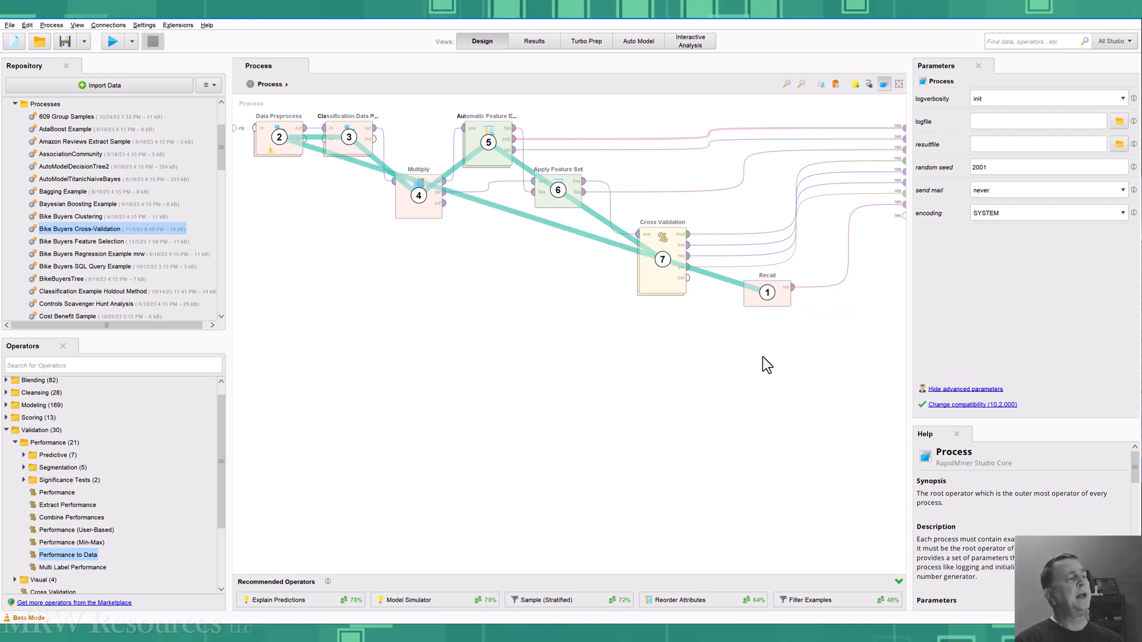
{"action": "mouse_move", "coordinate": [327, 149]}
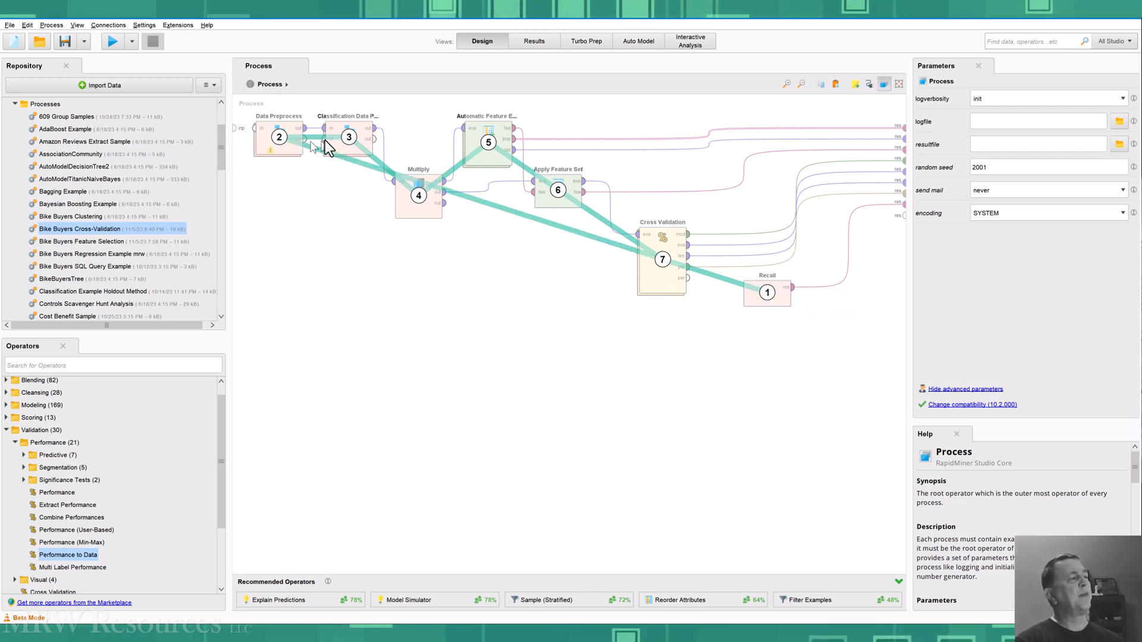
{"action": "right_click", "coordinate": [661, 259]}
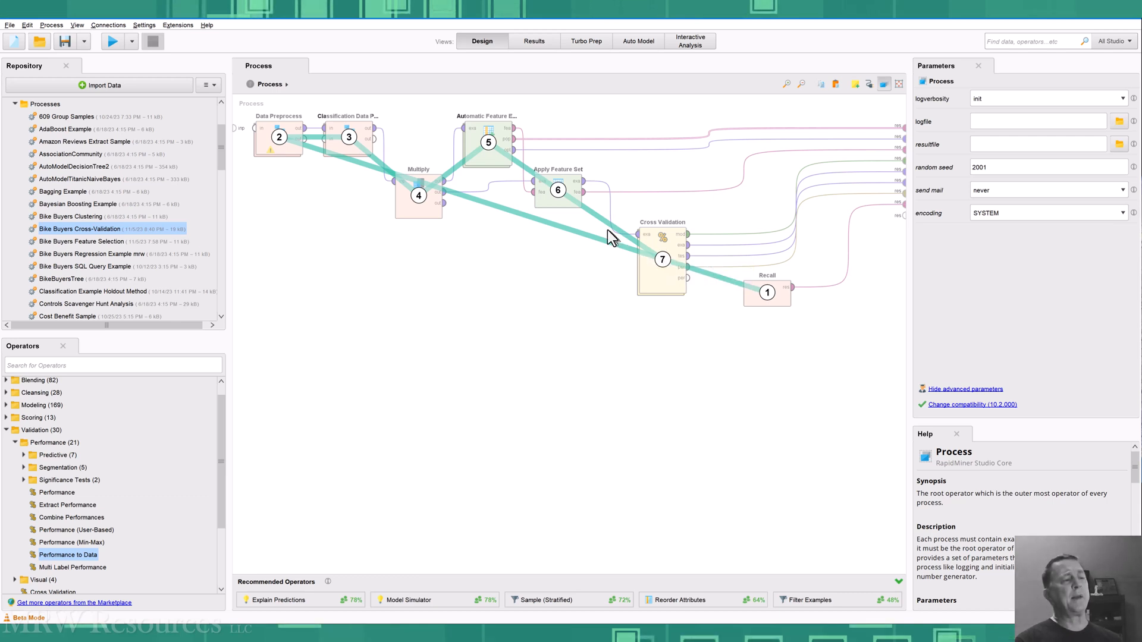
{"action": "mouse_move", "coordinate": [528, 182]}
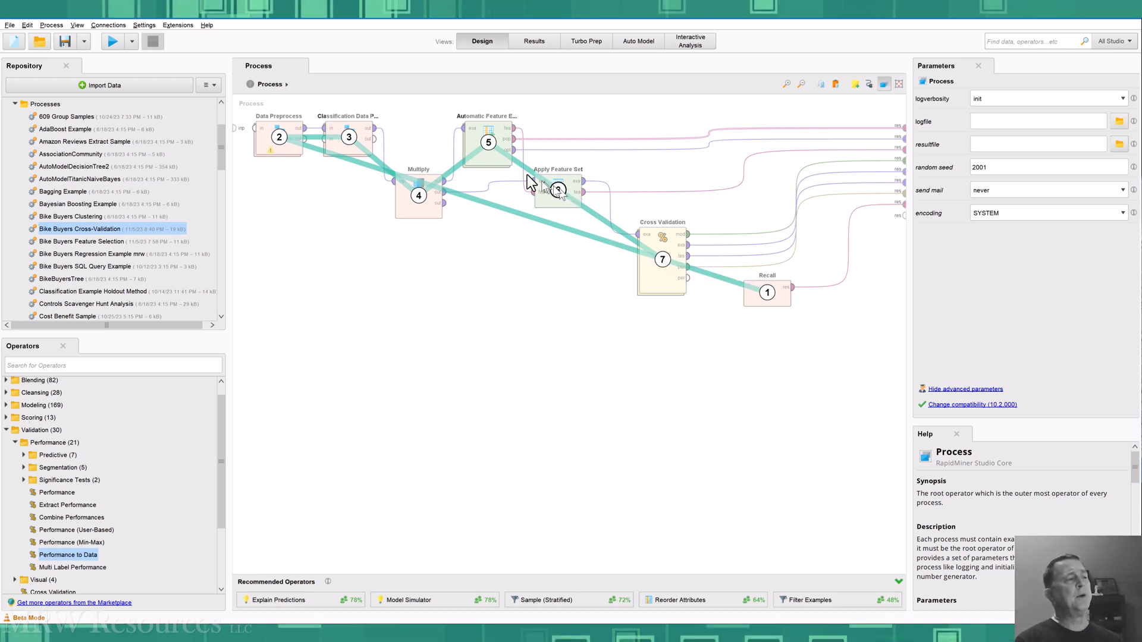
{"action": "right_click", "coordinate": [278, 136]}
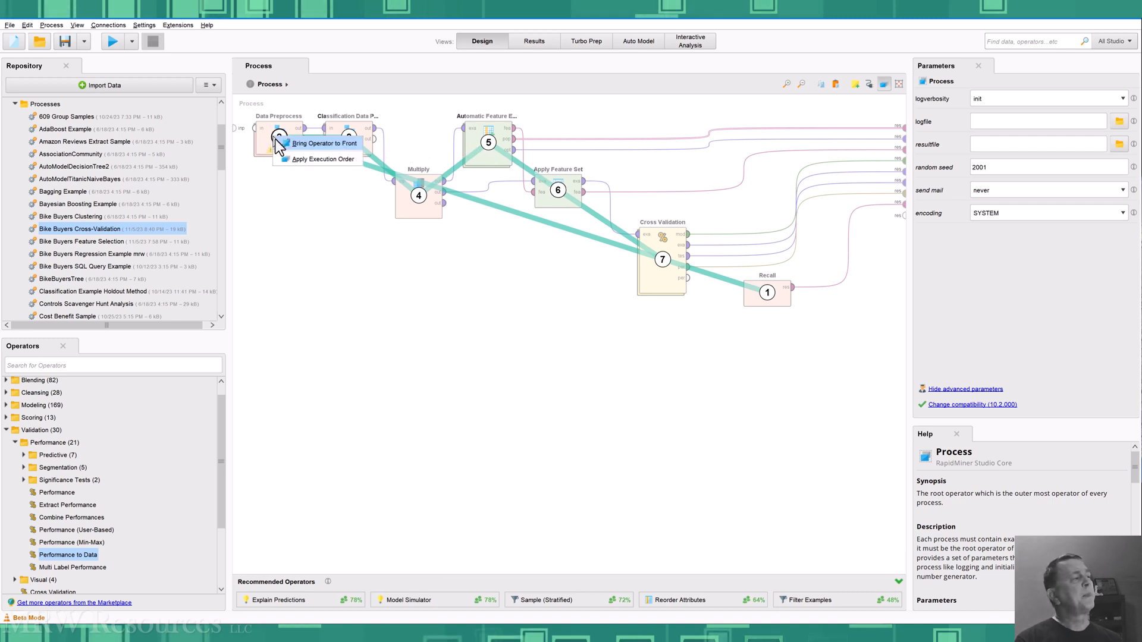
{"action": "left_click", "coordinate": [316, 158]}
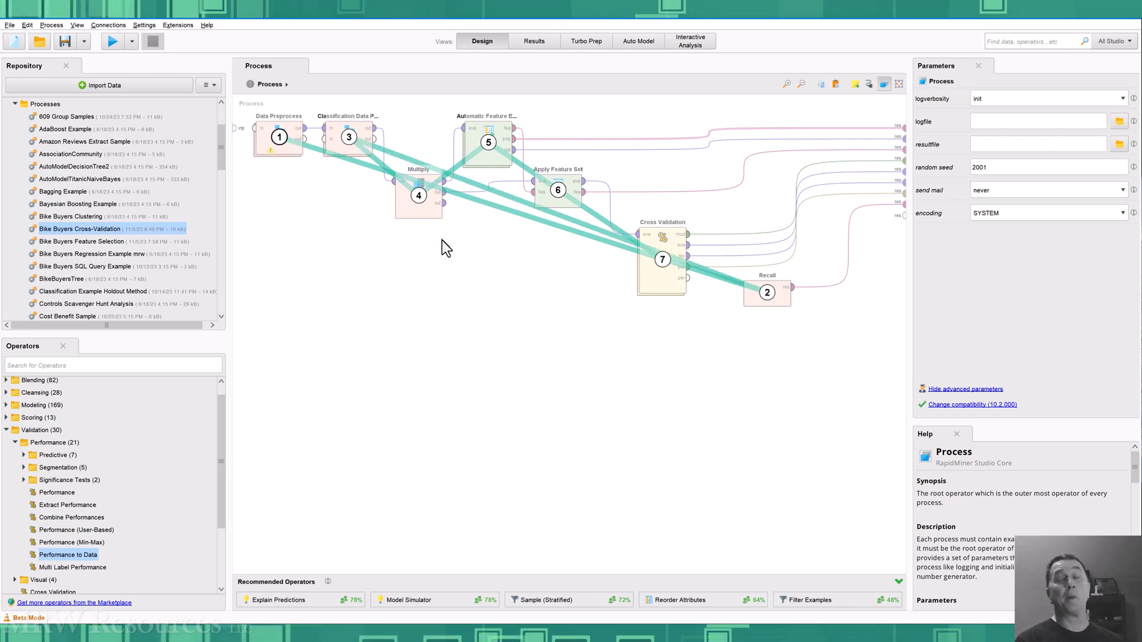
{"action": "mouse_move", "coordinate": [371, 143]}
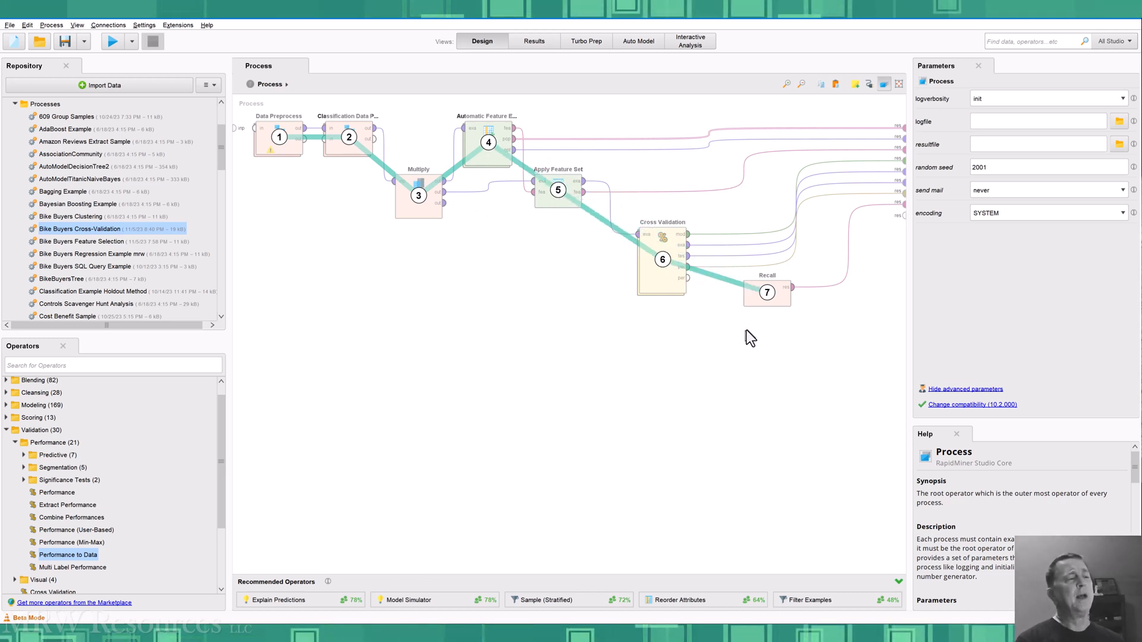
{"action": "mouse_move", "coordinate": [659, 378]}
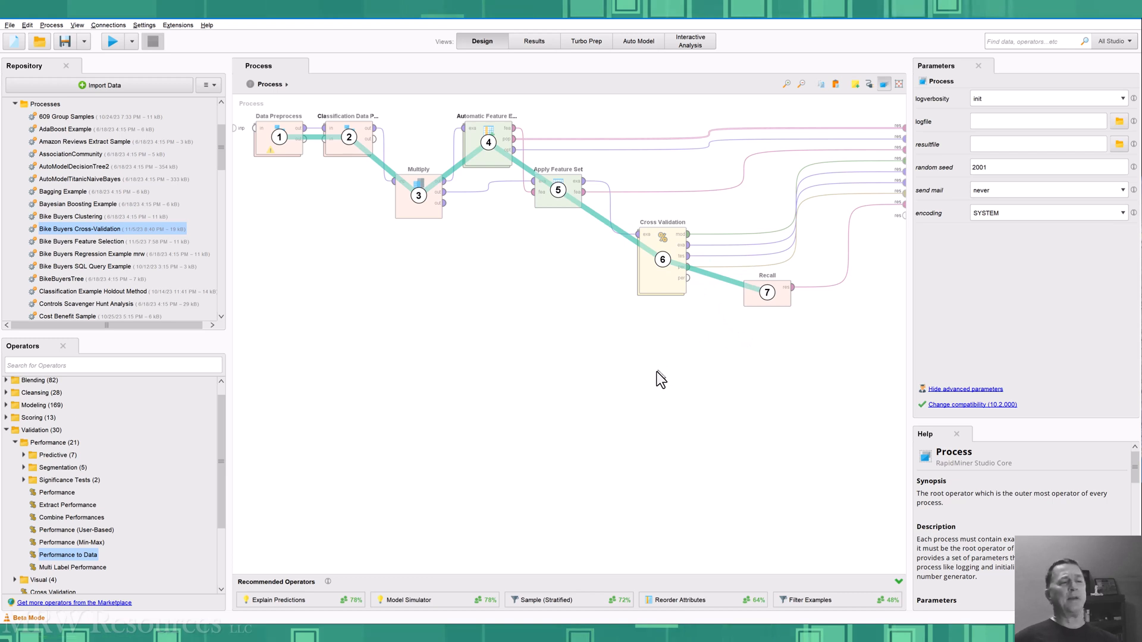
{"action": "mouse_move", "coordinate": [782, 434]}
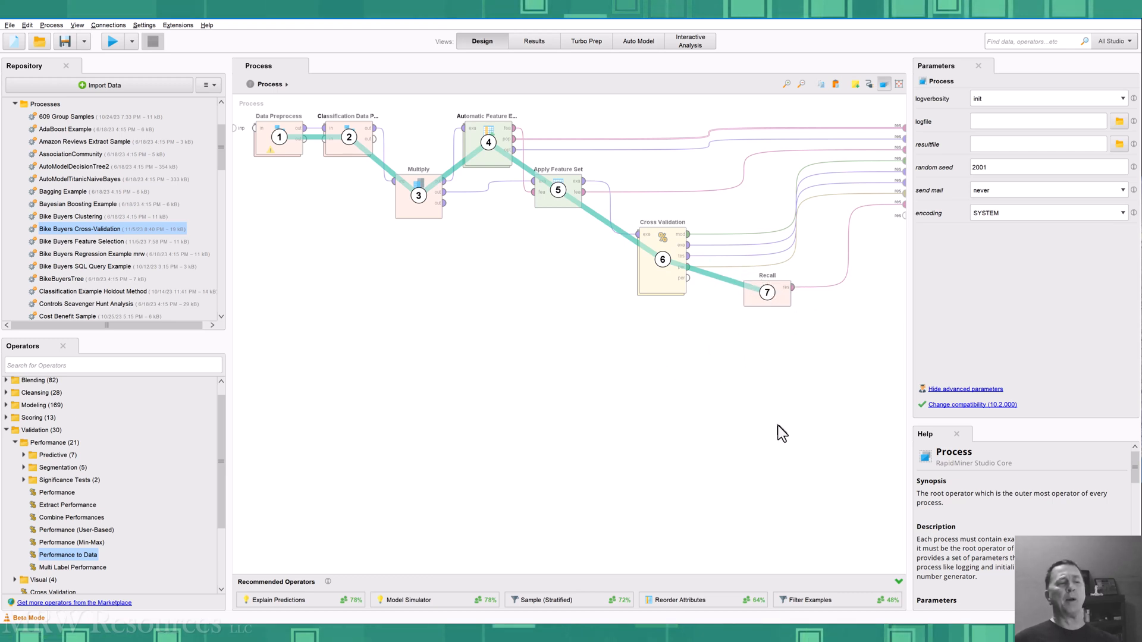
{"action": "mouse_move", "coordinate": [756, 412]}
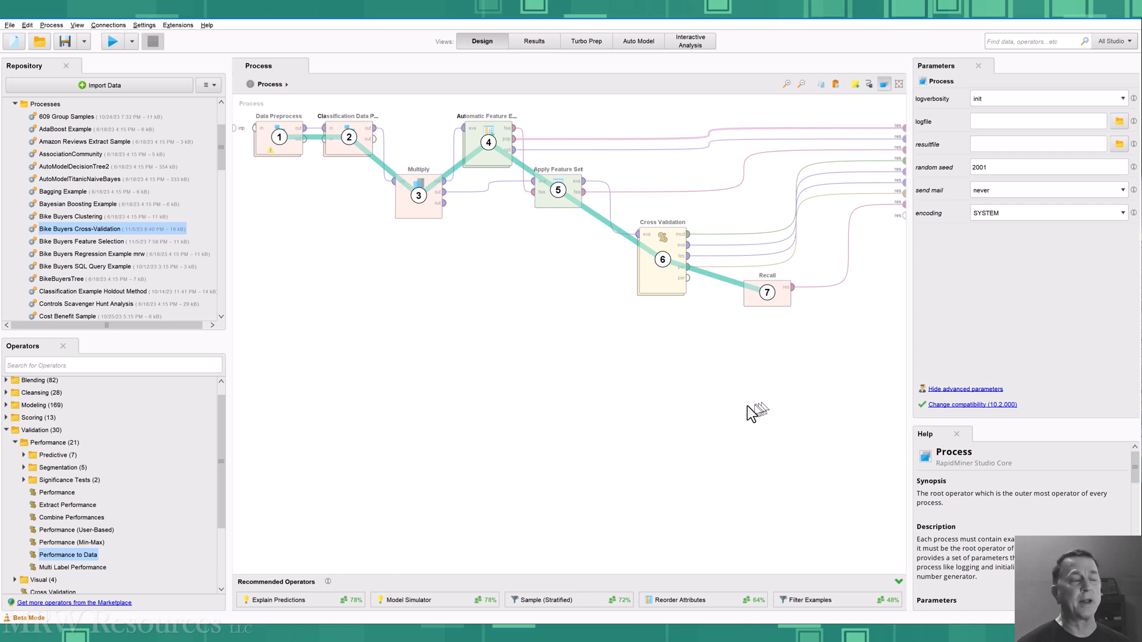
{"action": "mouse_move", "coordinate": [377, 283]}
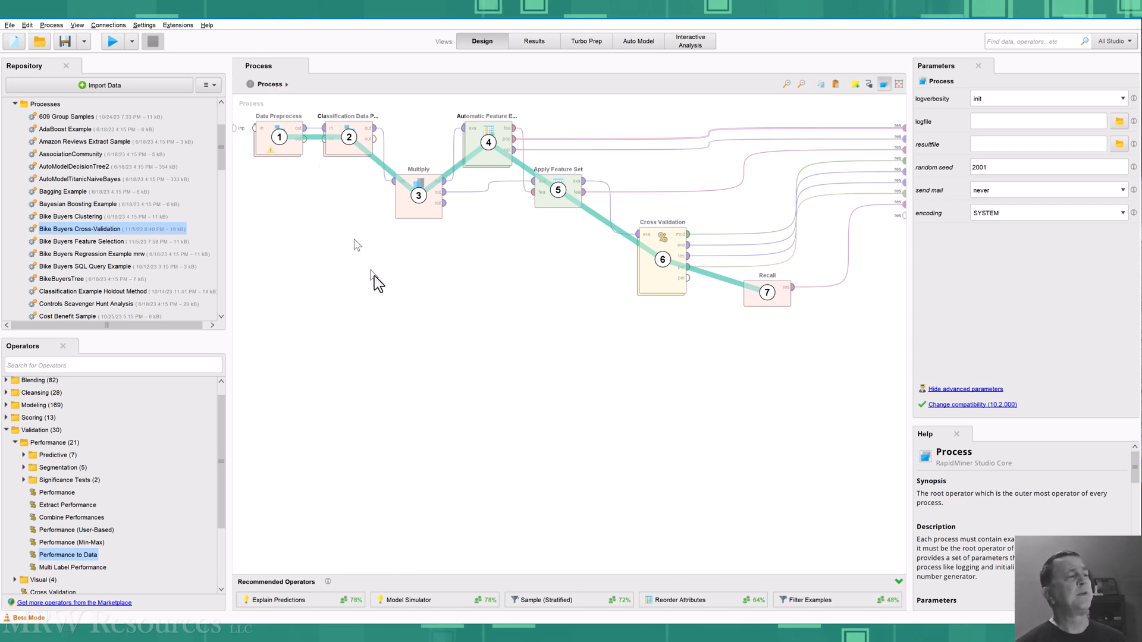
{"action": "left_click", "coordinate": [51, 25]}
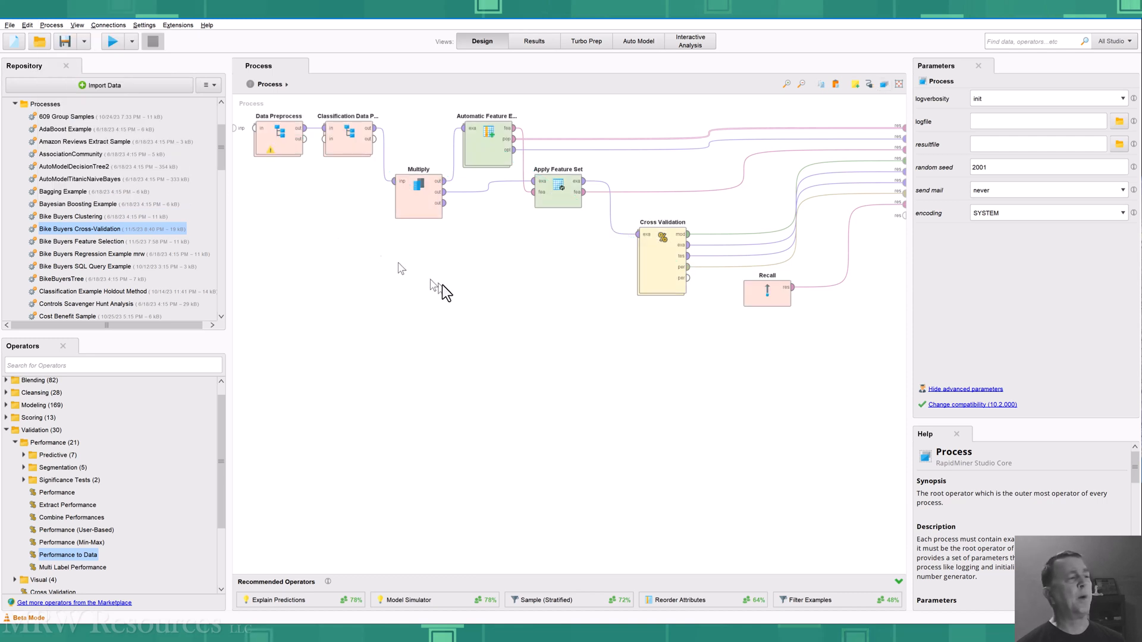
{"action": "mouse_move", "coordinate": [133, 86]}
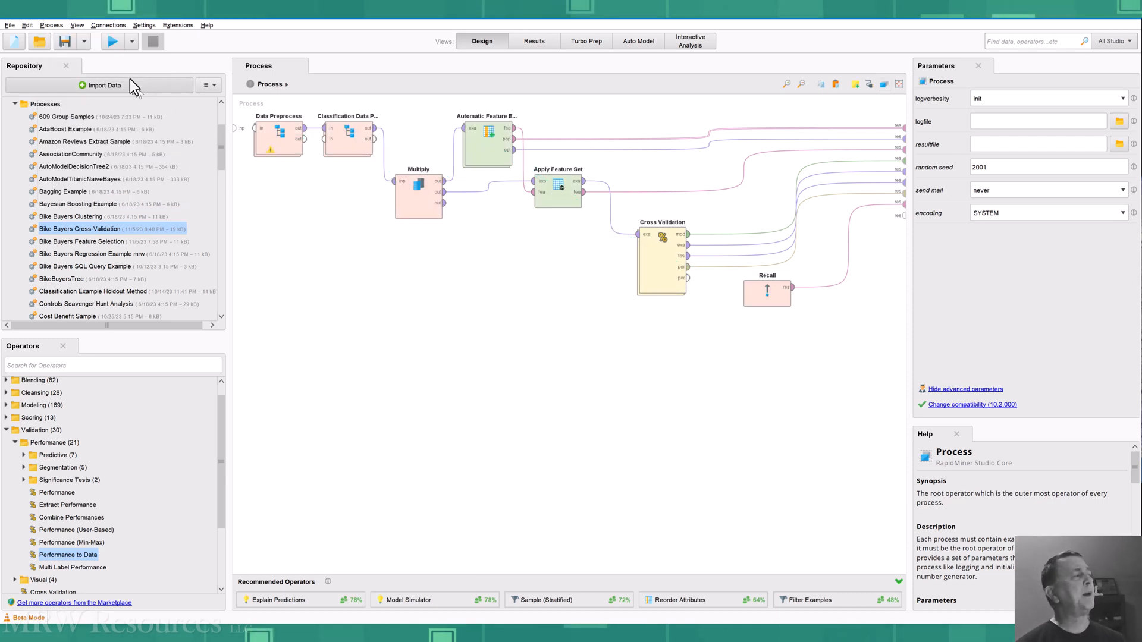
- Run the process, saving it first, to reach Results with attribute weights and optimization charts
{"action": "left_click", "coordinate": [113, 41]}
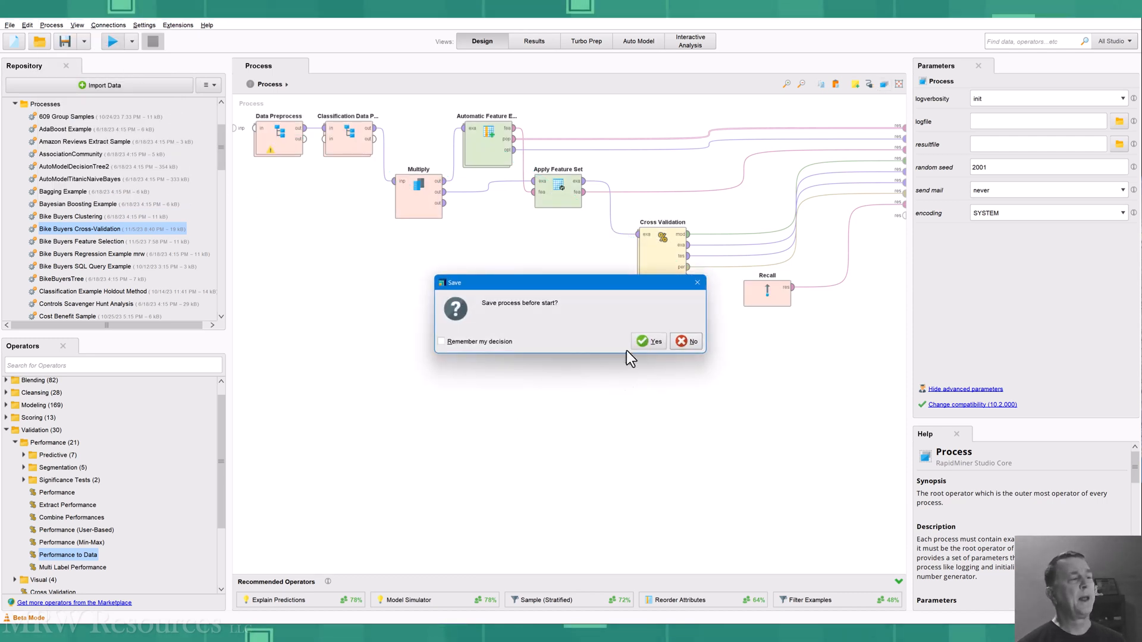
{"action": "left_click", "coordinate": [647, 341]}
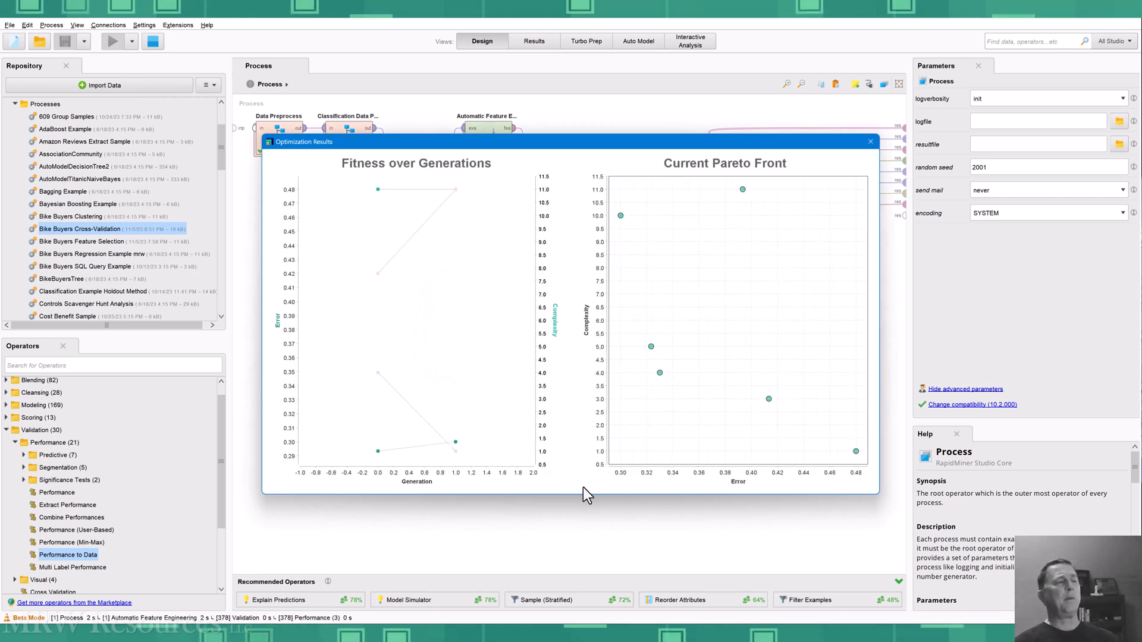
{"action": "left_click", "coordinate": [534, 41]}
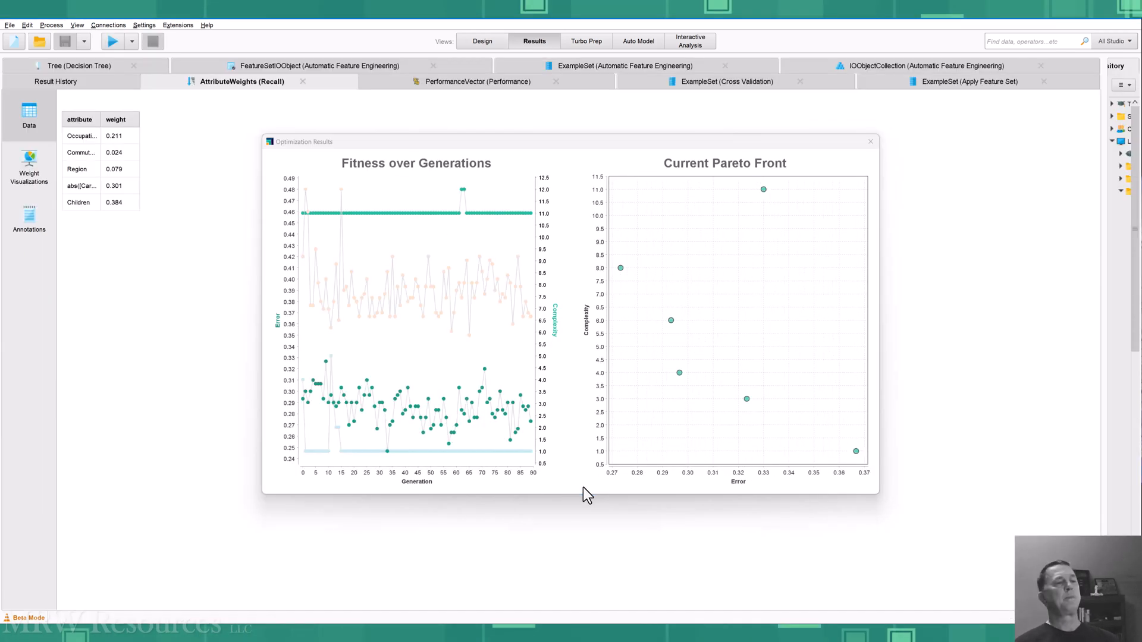
{"action": "mouse_move", "coordinate": [600, 204]}
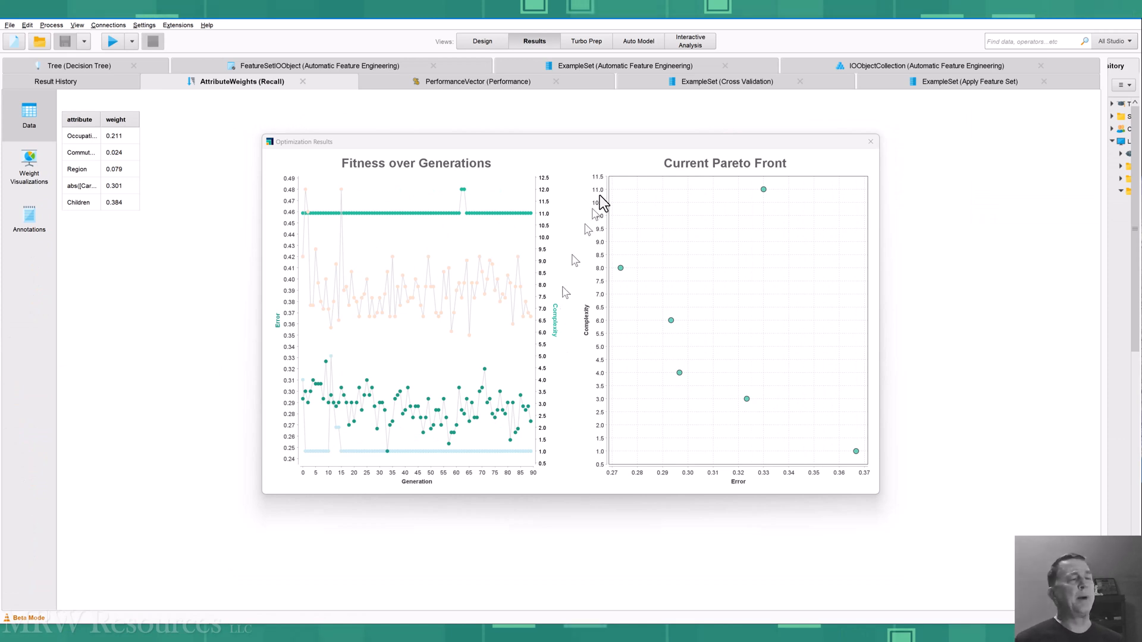
{"action": "mouse_move", "coordinate": [870, 142]}
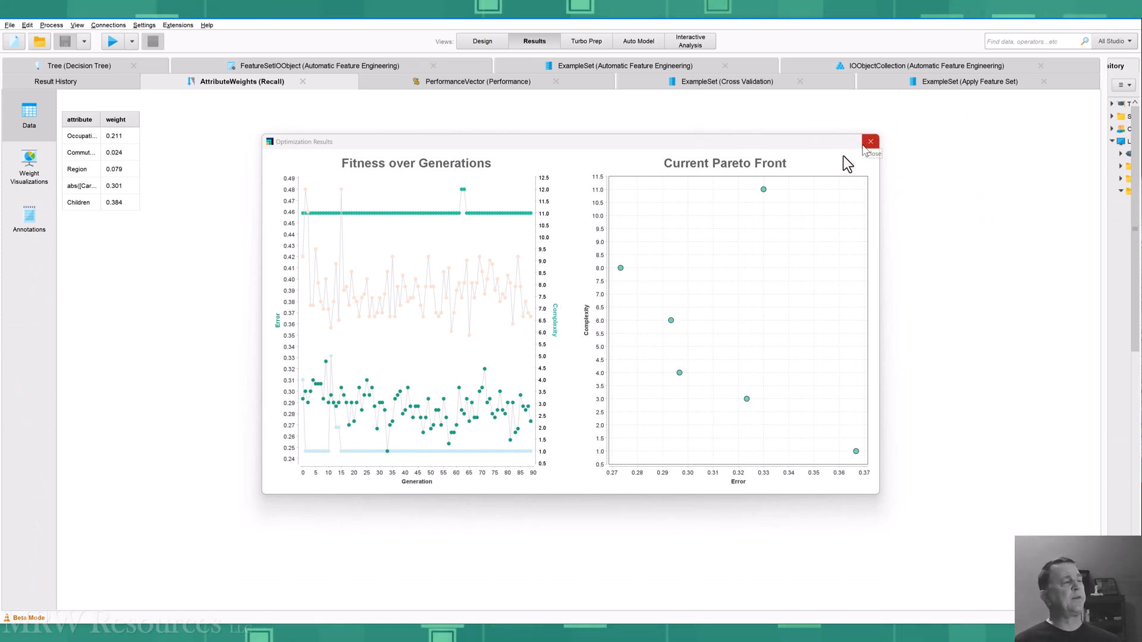
{"action": "mouse_move", "coordinate": [461, 434]}
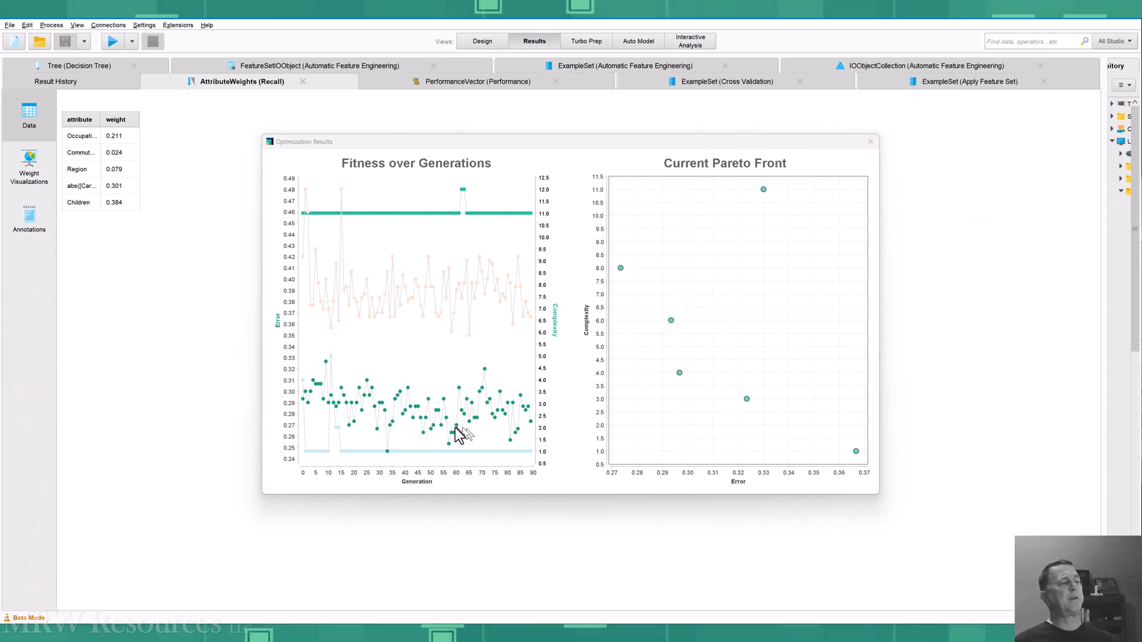
{"action": "mouse_move", "coordinate": [576, 410]}
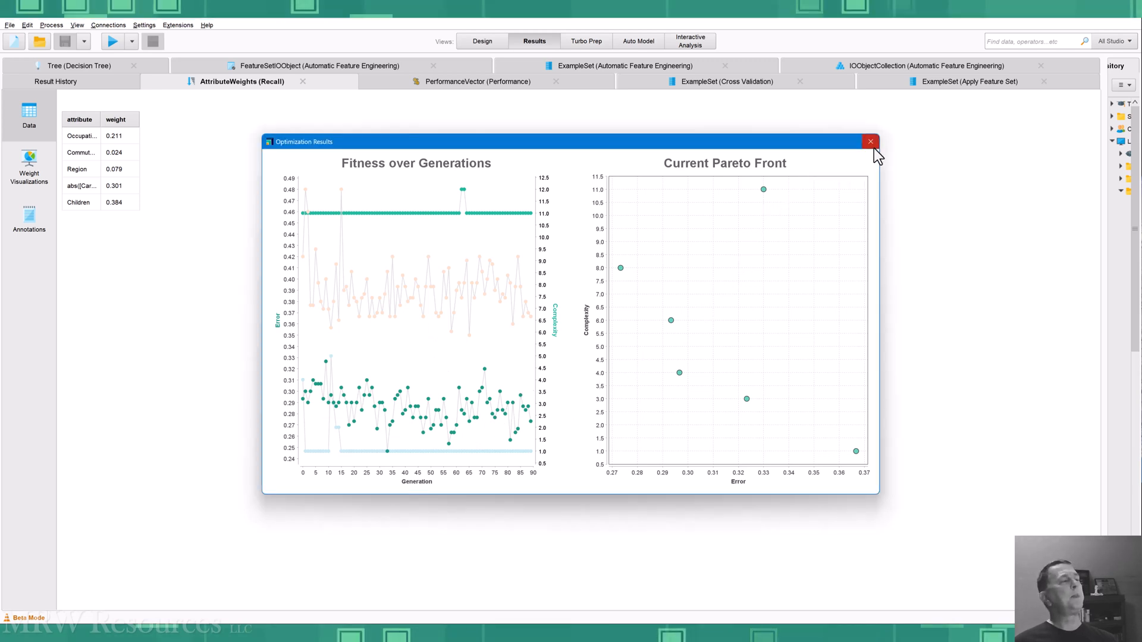
- Close the optimization charts and sort AttributeWeights by weight descending, Children first
{"action": "left_click", "coordinate": [869, 142]}
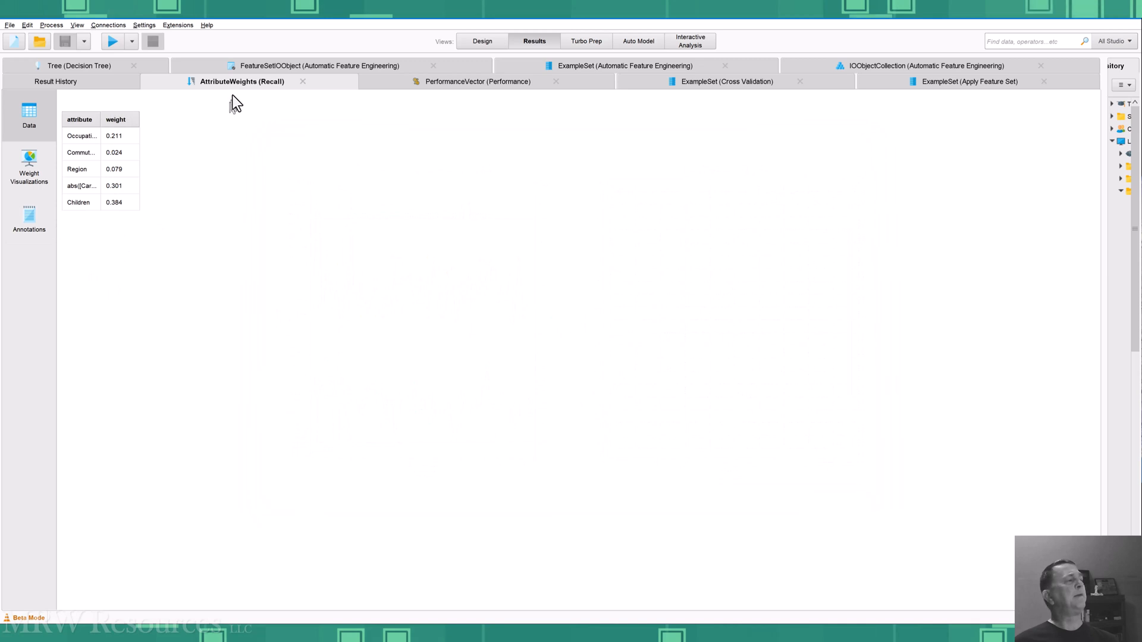
{"action": "mouse_move", "coordinate": [97, 116]}
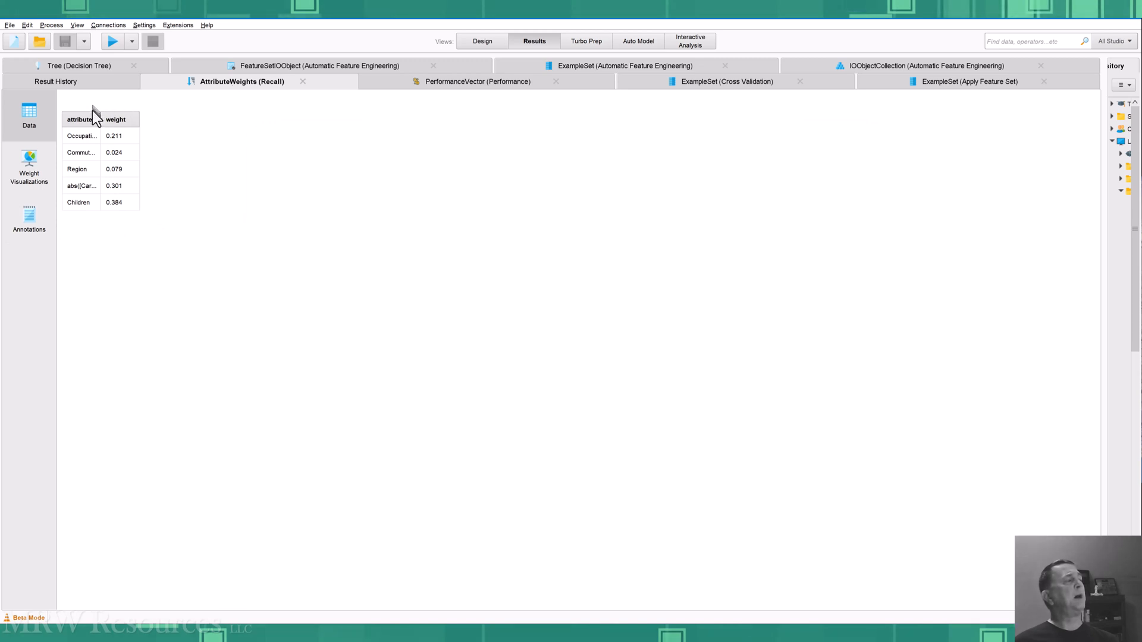
{"action": "left_click_drag", "start_coordinate": [98, 119], "coordinate": [140, 118]}
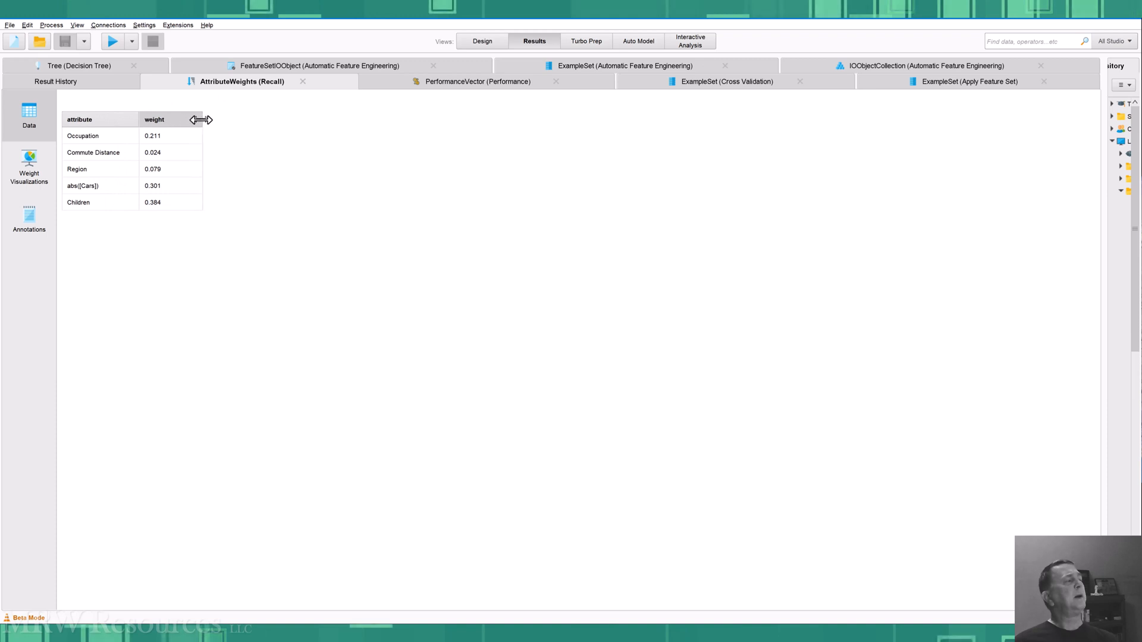
{"action": "left_click", "coordinate": [154, 119]}
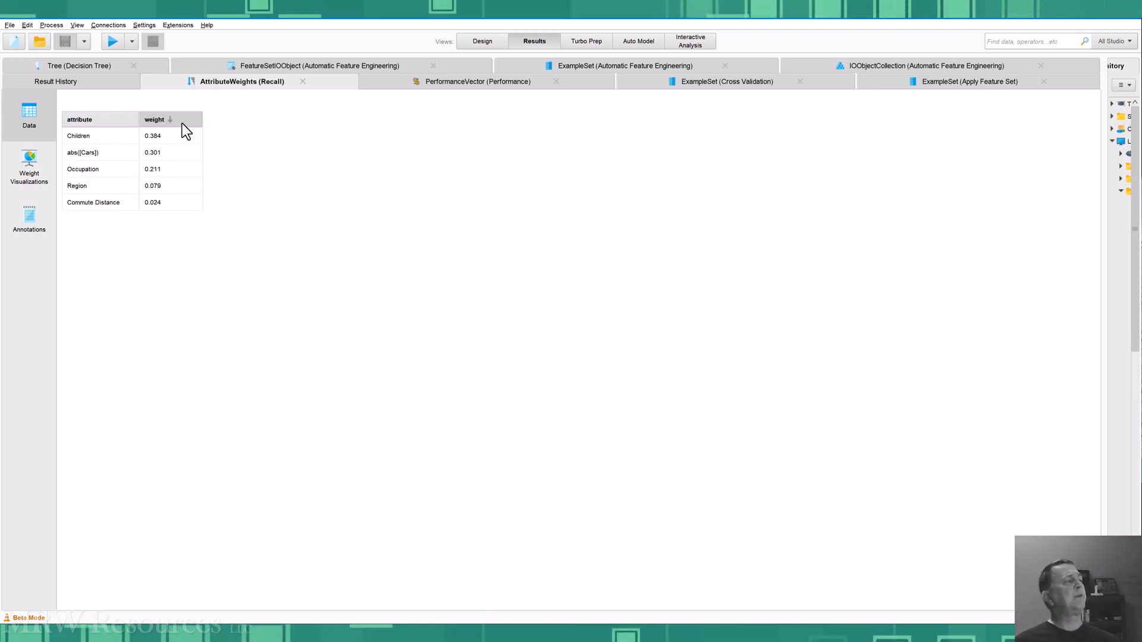
{"action": "mouse_move", "coordinate": [127, 156]}
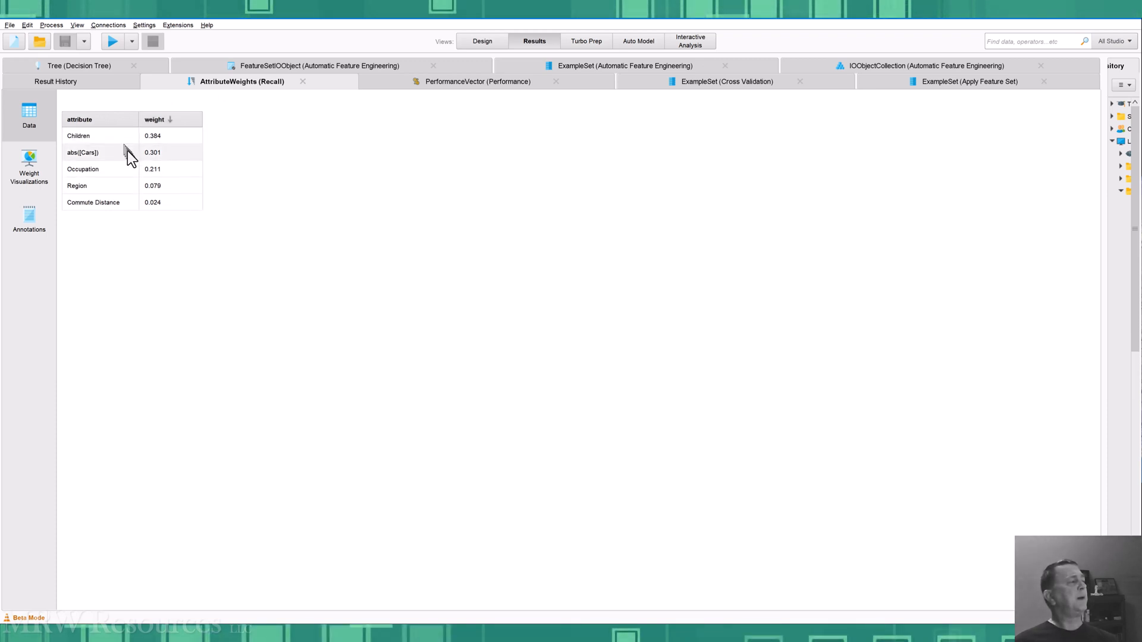
{"action": "mouse_move", "coordinate": [174, 182]}
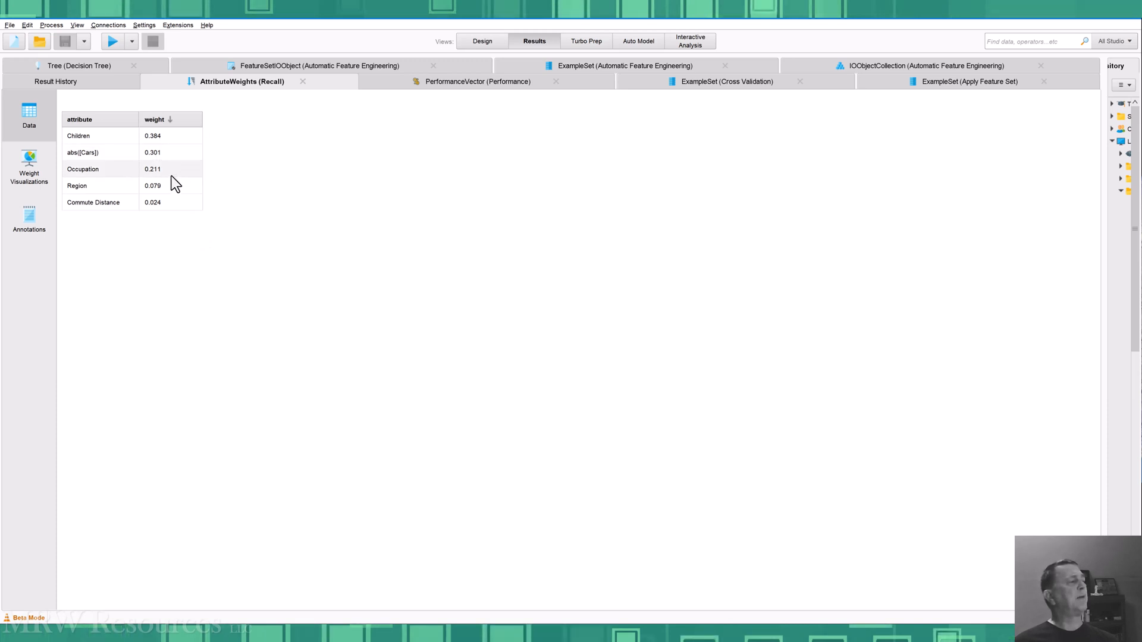
{"action": "mouse_move", "coordinate": [230, 305]}
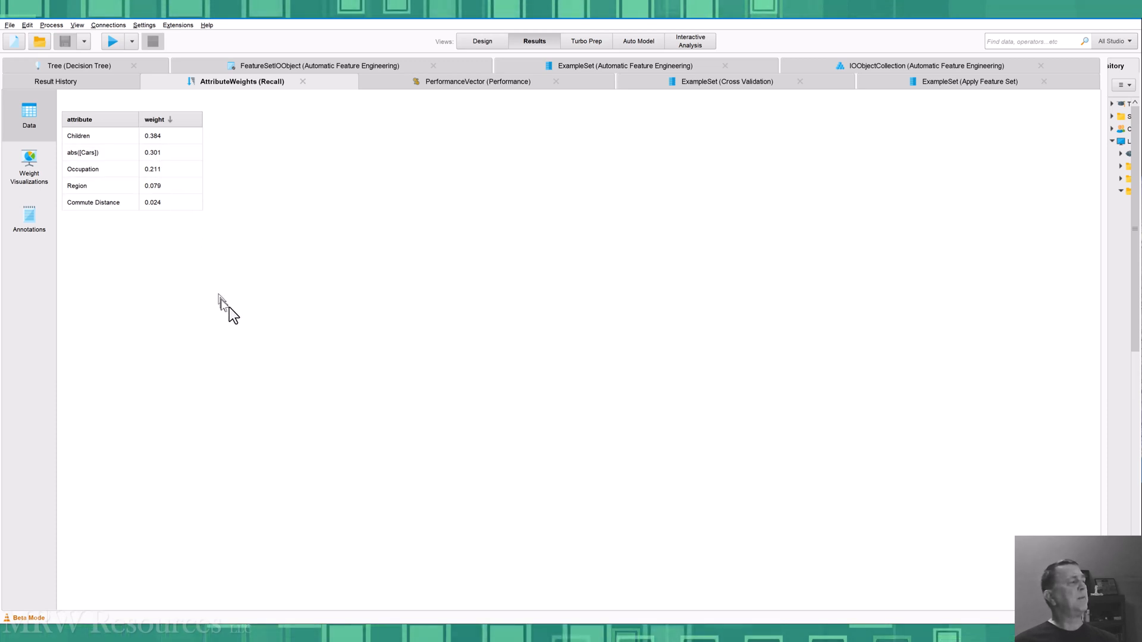
{"action": "mouse_move", "coordinate": [375, 268]}
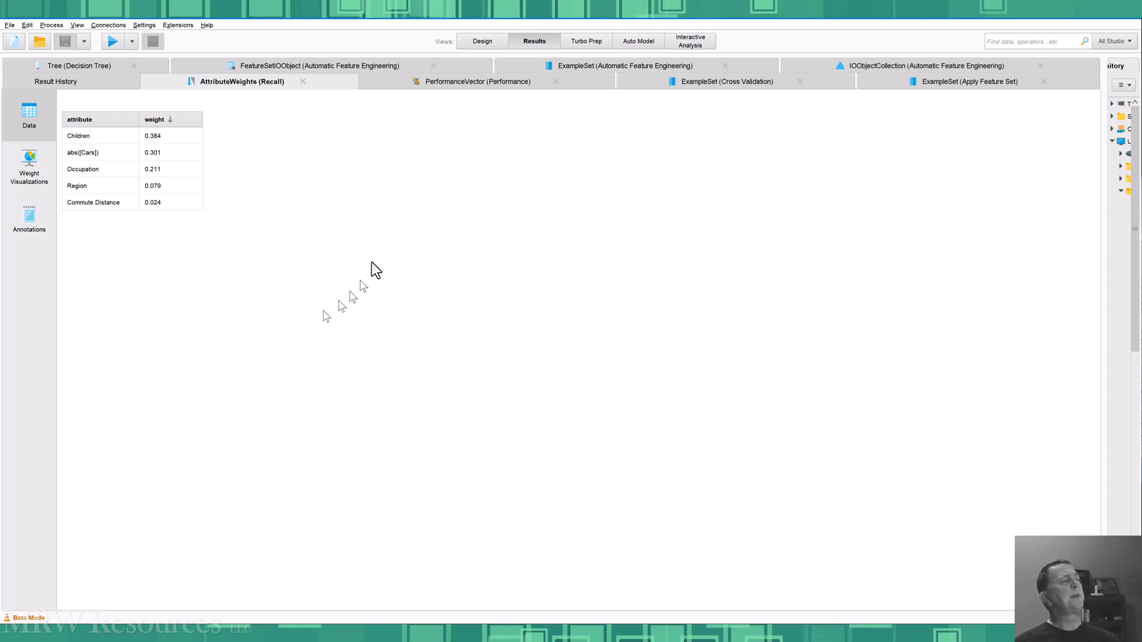
- Review the performance criteria: f_measure 67.24%, AUC 0.742 with ROC curves, accuracy 70.10%
{"action": "left_click", "coordinate": [478, 81]}
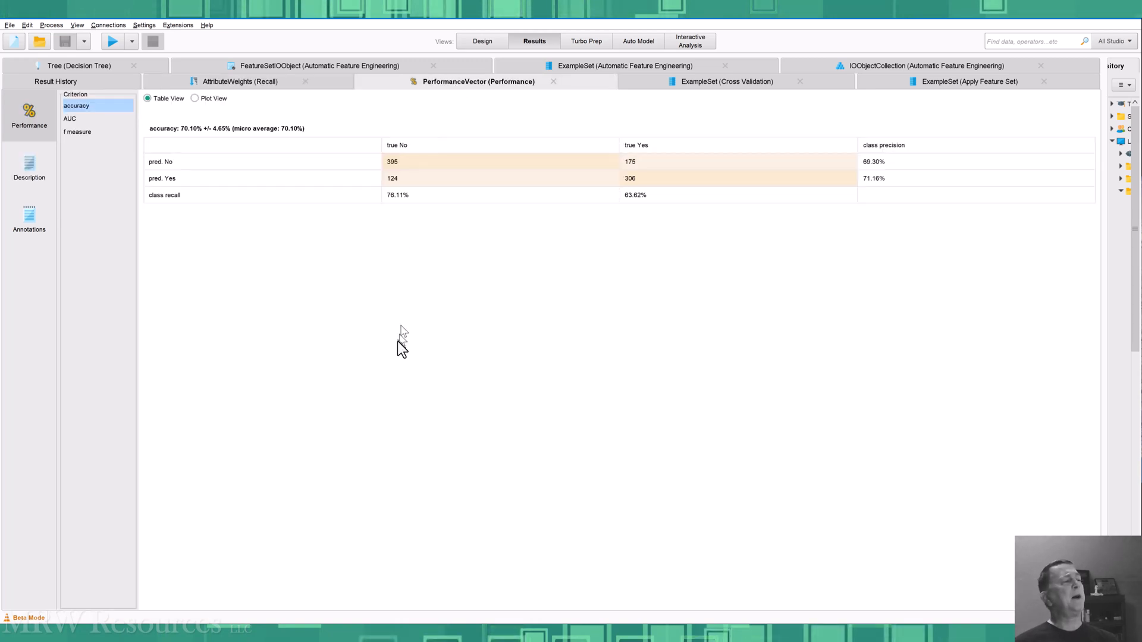
{"action": "mouse_move", "coordinate": [404, 362]}
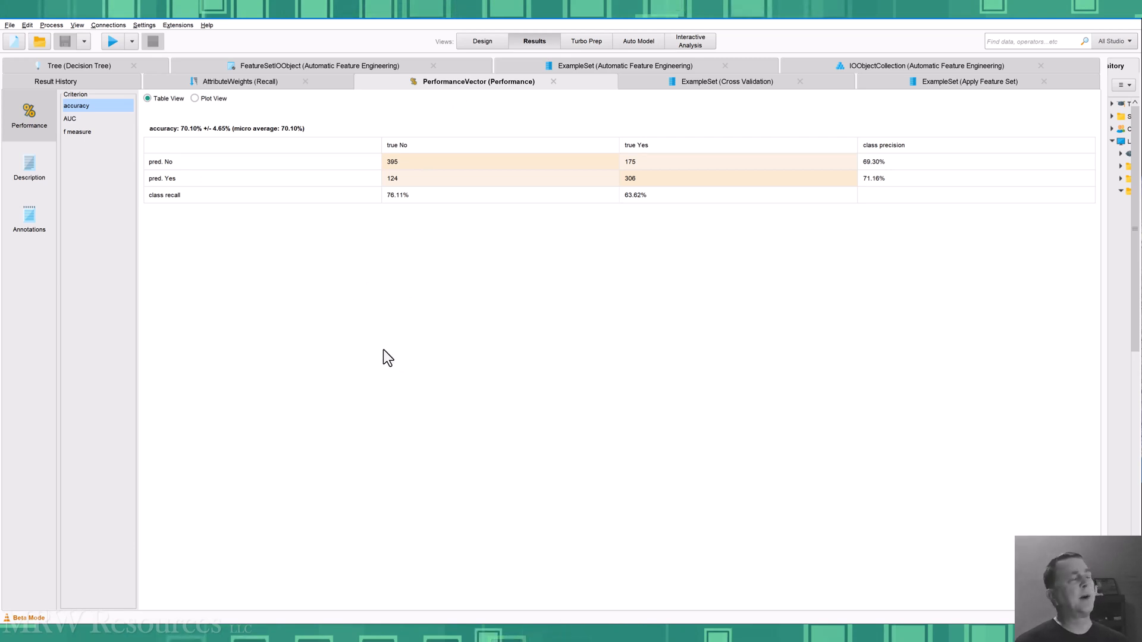
{"action": "mouse_move", "coordinate": [378, 358]}
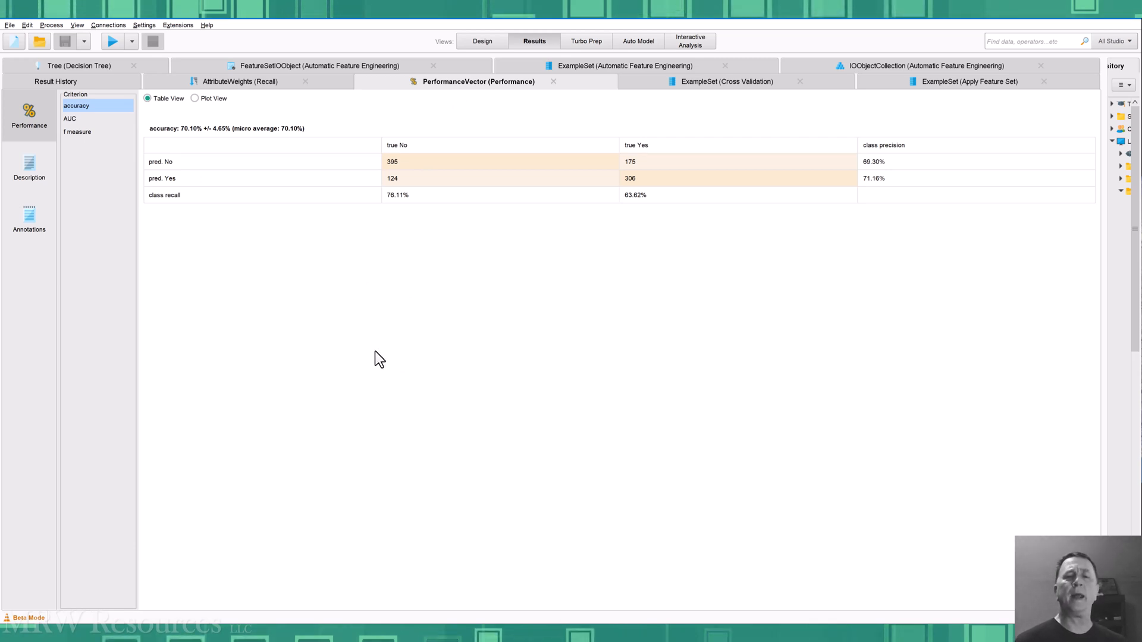
{"action": "left_click", "coordinate": [77, 132]}
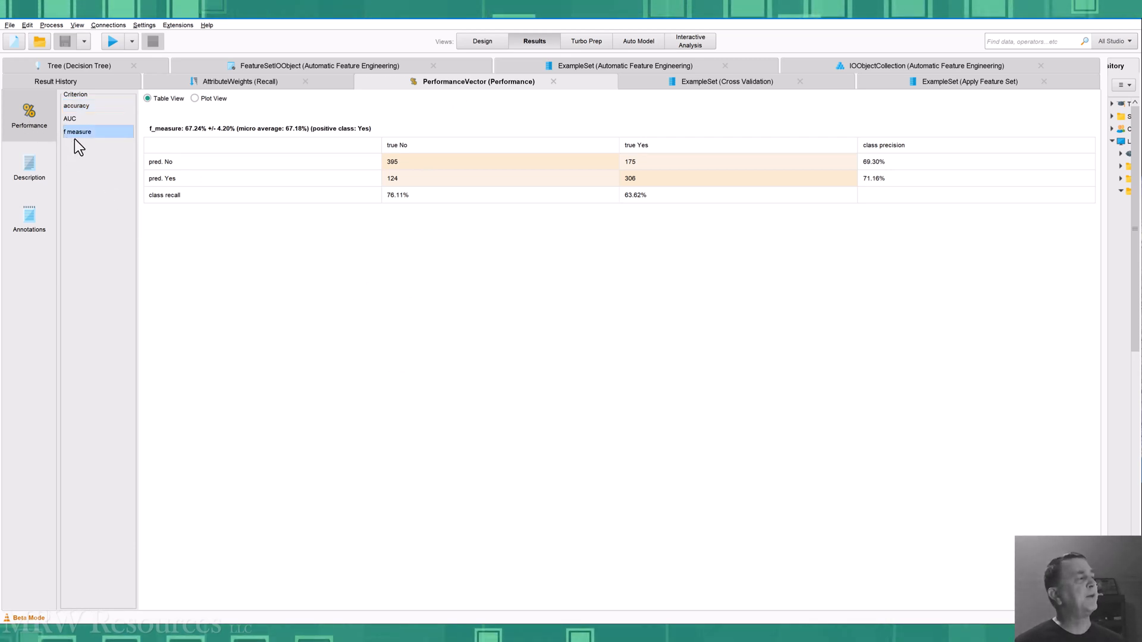
{"action": "left_click", "coordinate": [76, 106]}
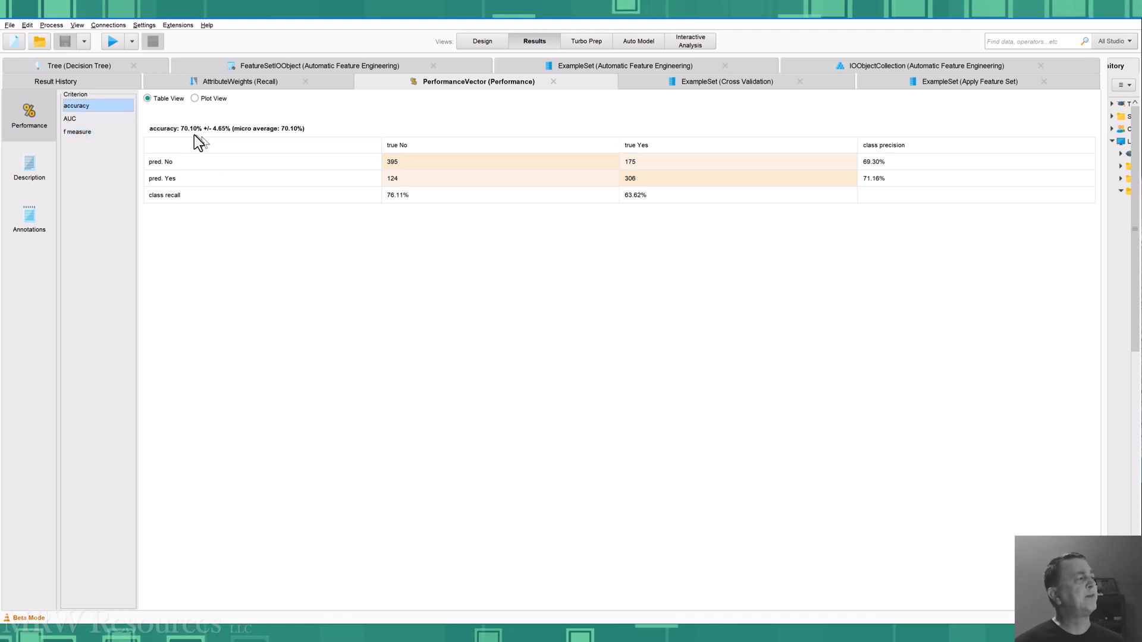
{"action": "left_click", "coordinate": [69, 119]}
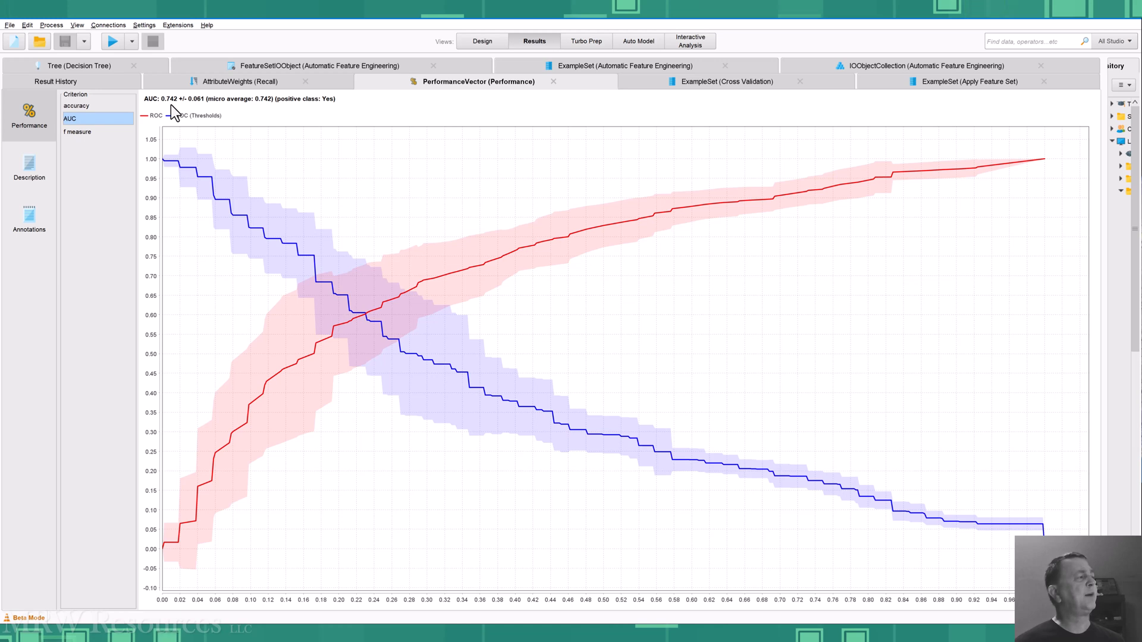
{"action": "left_click", "coordinate": [77, 133]}
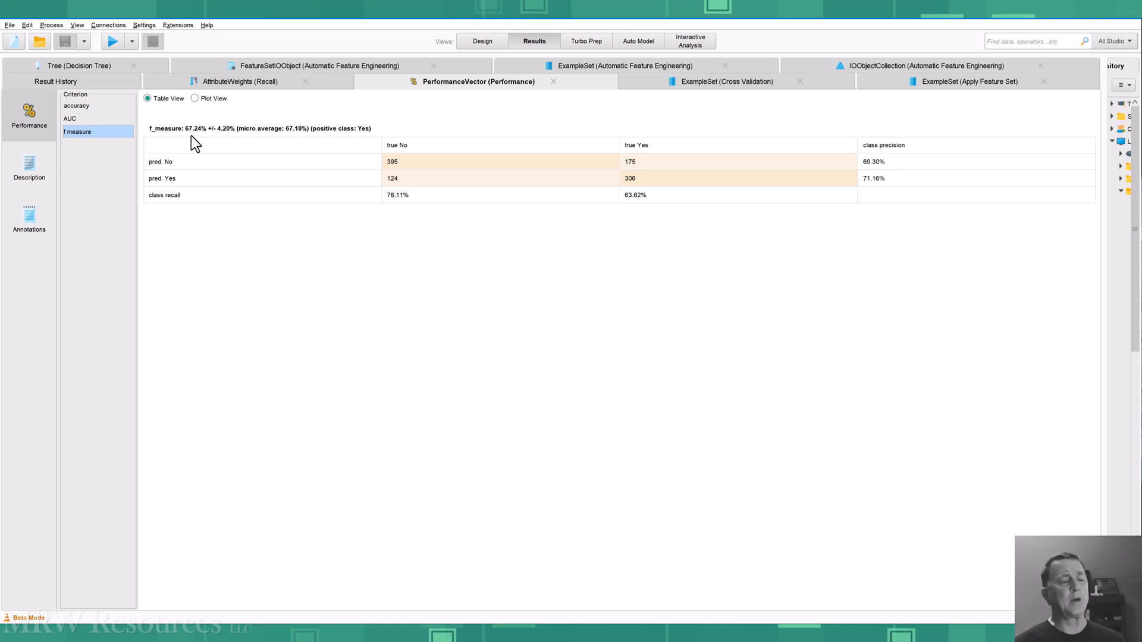
{"action": "mouse_move", "coordinate": [218, 140]}
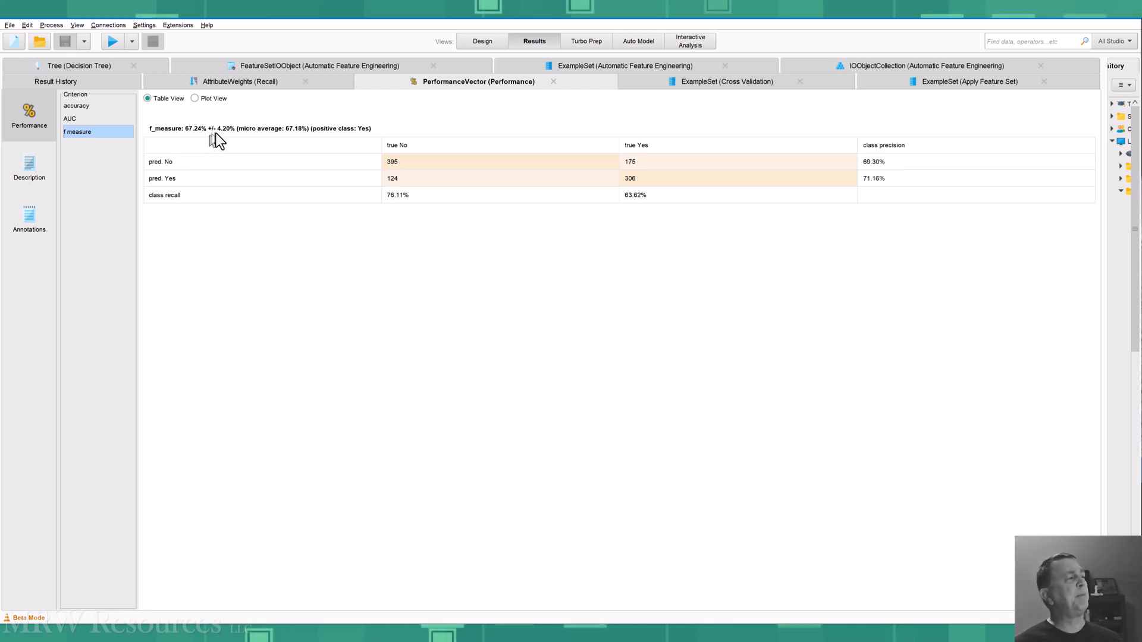
{"action": "left_click", "coordinate": [70, 118]}
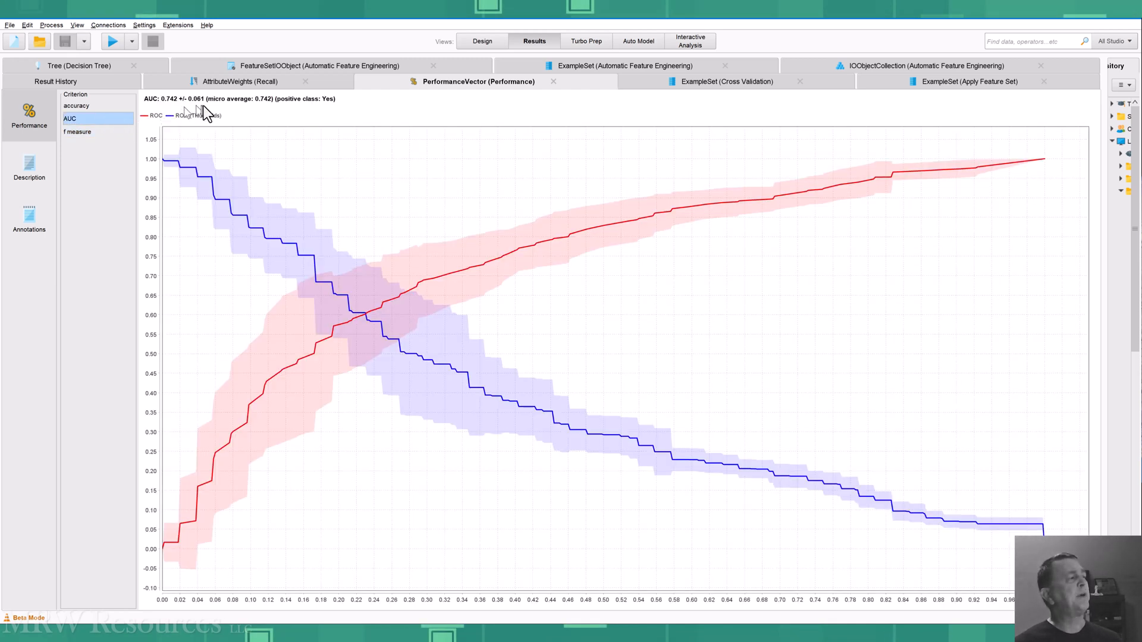
{"action": "left_click", "coordinate": [76, 106]}
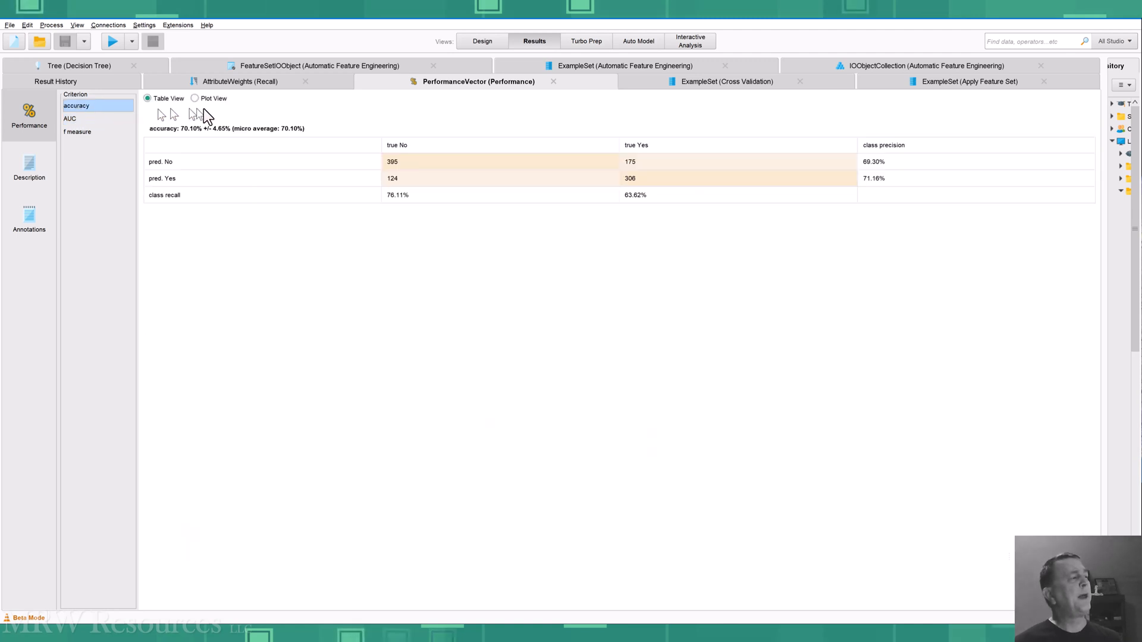
{"action": "mouse_move", "coordinate": [271, 122]}
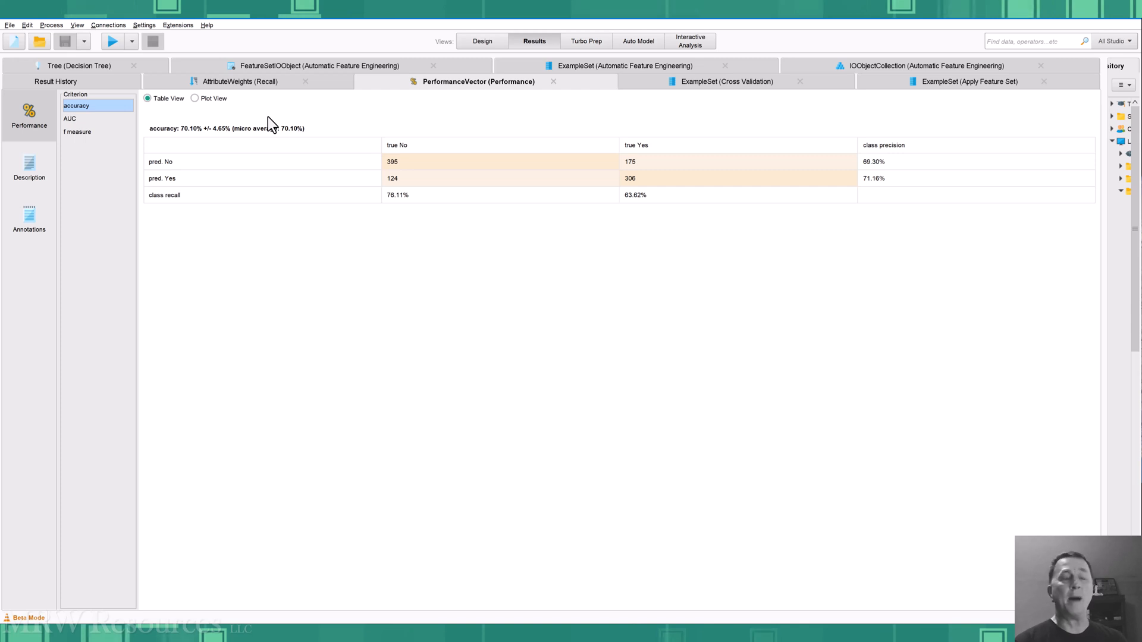
{"action": "mouse_move", "coordinate": [181, 139]}
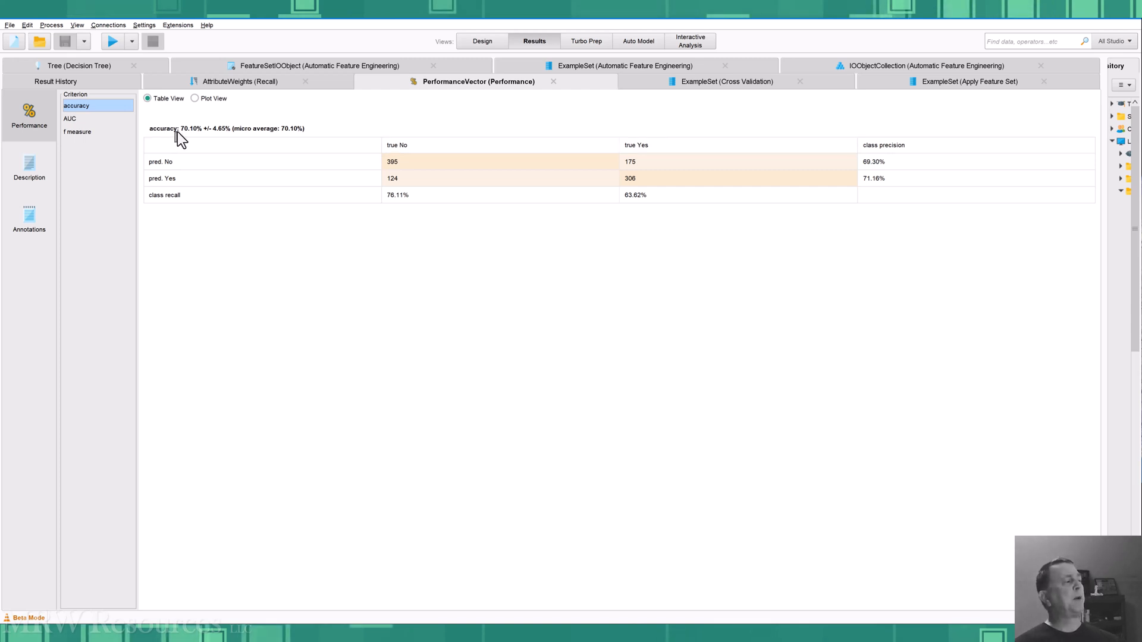
{"action": "mouse_move", "coordinate": [195, 140]}
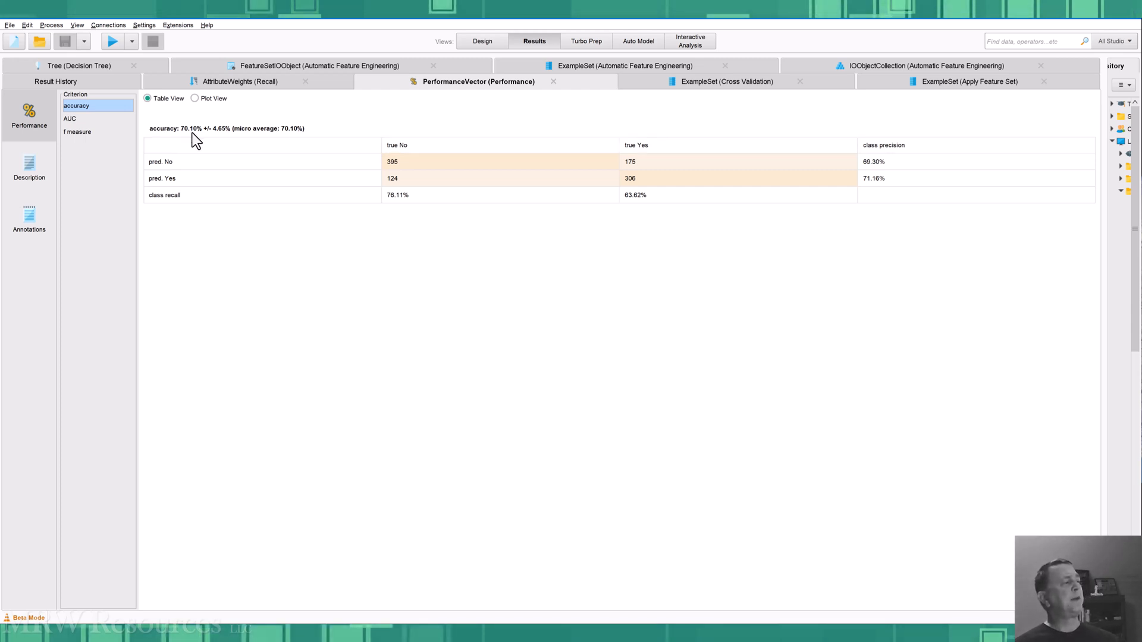
{"action": "mouse_move", "coordinate": [214, 142]}
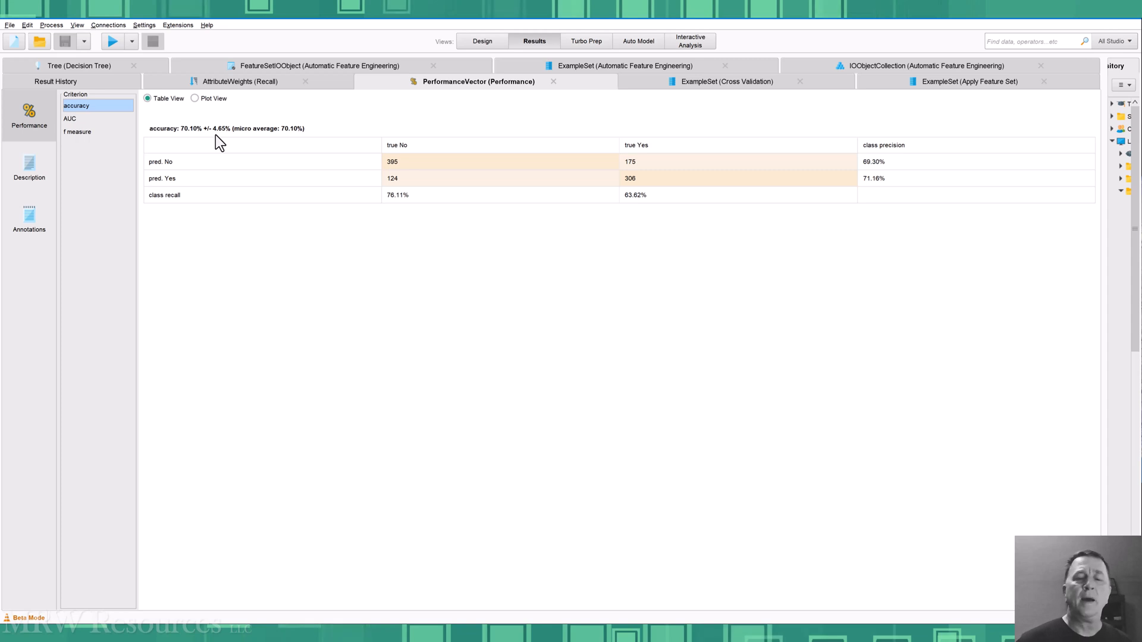
{"action": "mouse_move", "coordinate": [236, 215]}
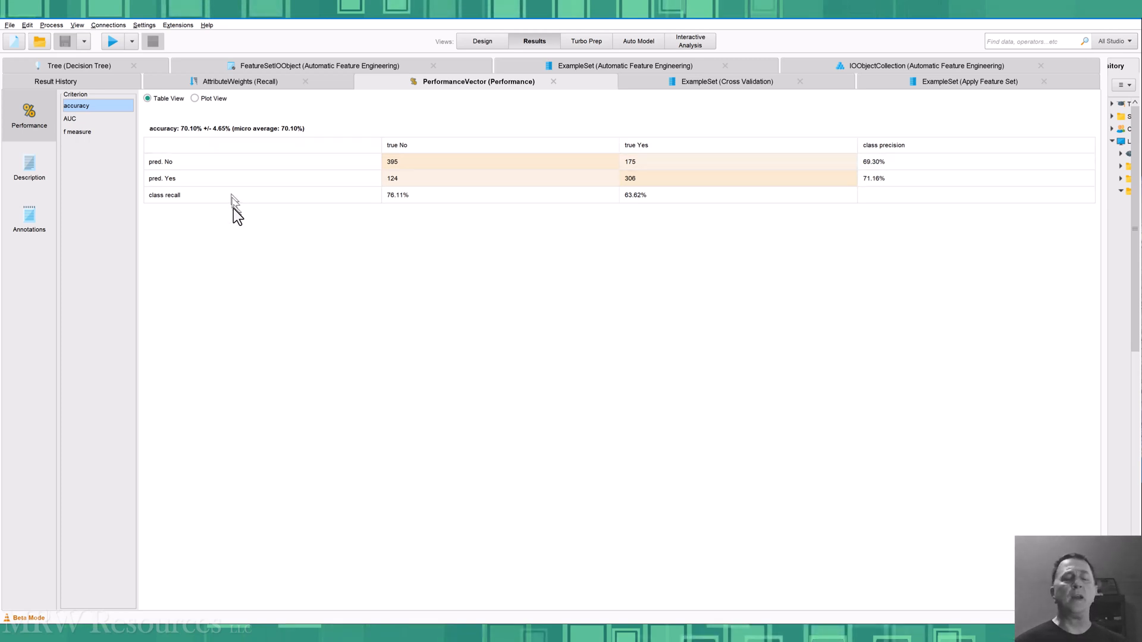
{"action": "mouse_move", "coordinate": [222, 141]}
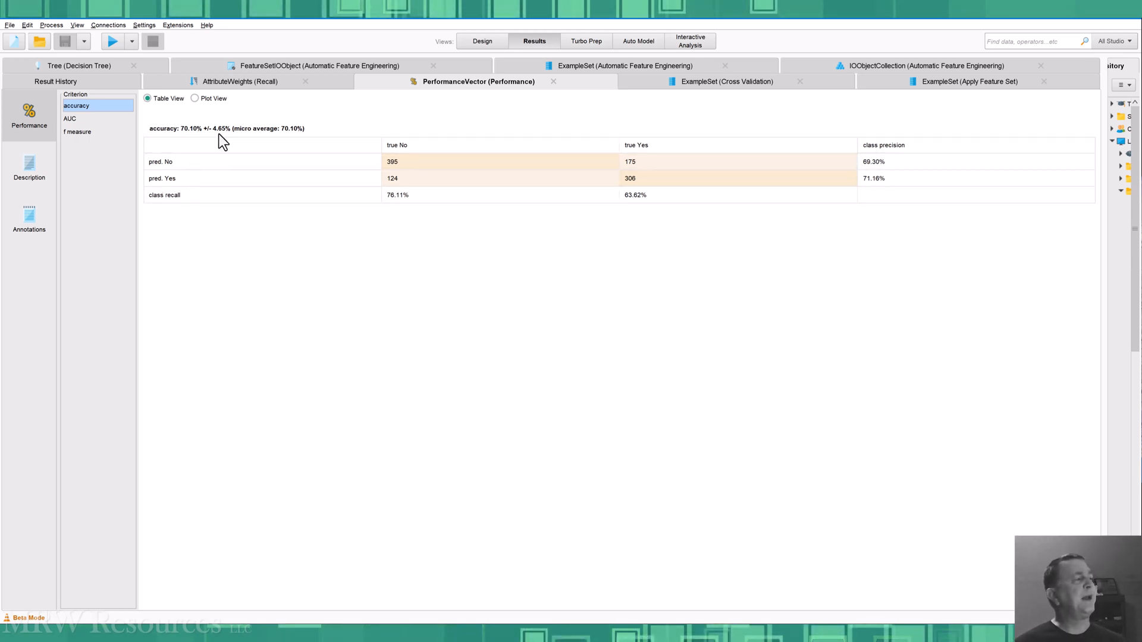
{"action": "mouse_move", "coordinate": [393, 124]}
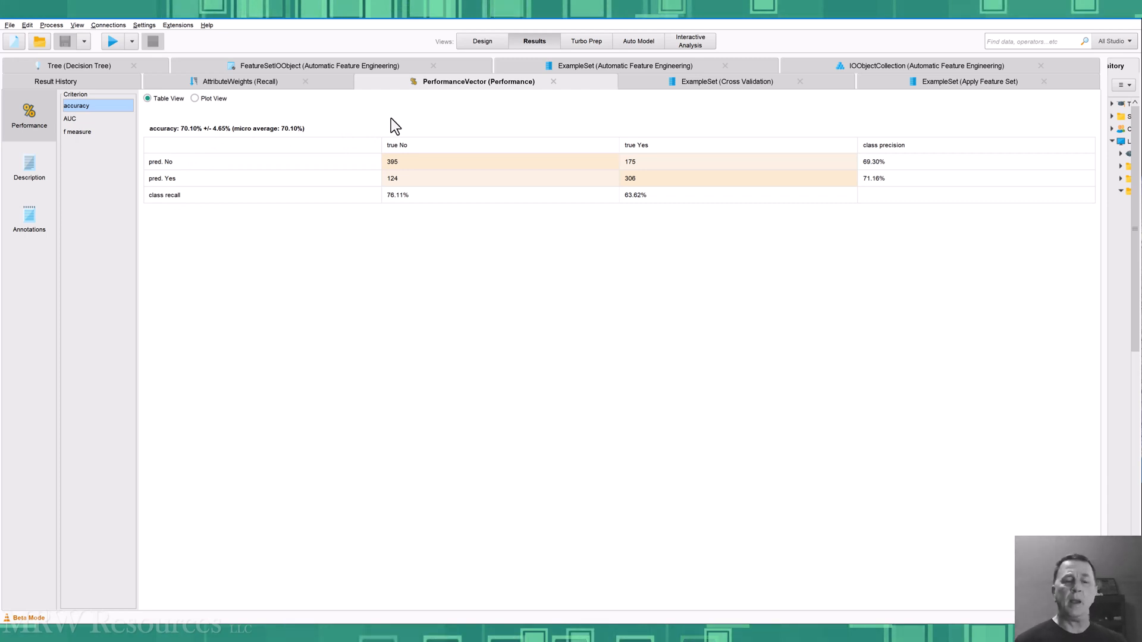
{"action": "mouse_move", "coordinate": [214, 299]}
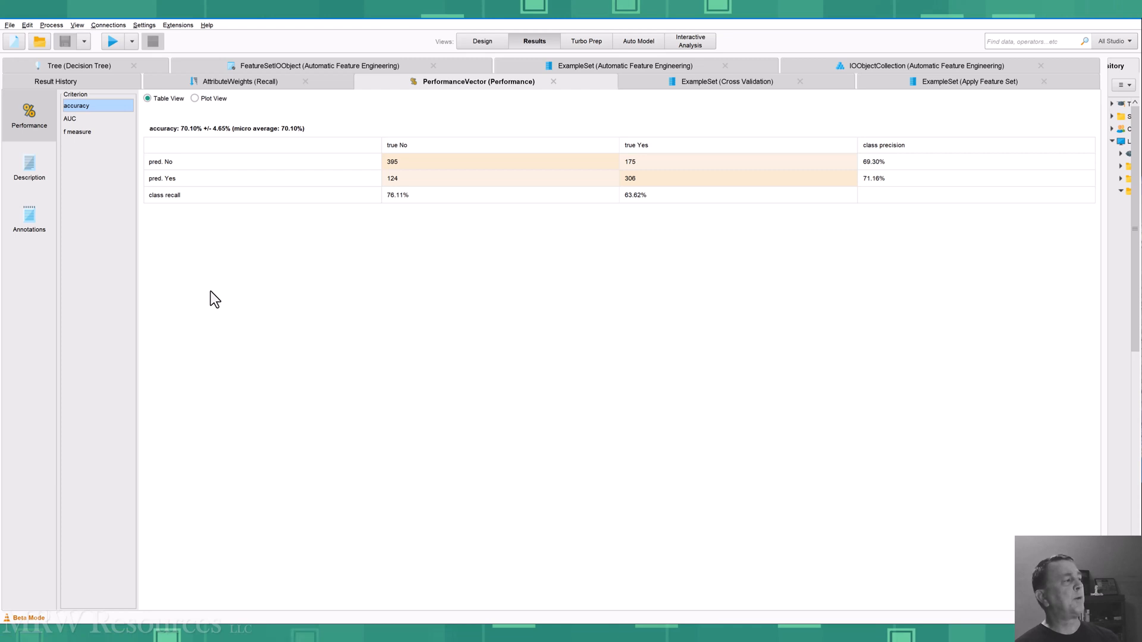
- View the AUC ROC curves, then the f_measure criterion at 67.24%
{"action": "left_click", "coordinate": [69, 118]}
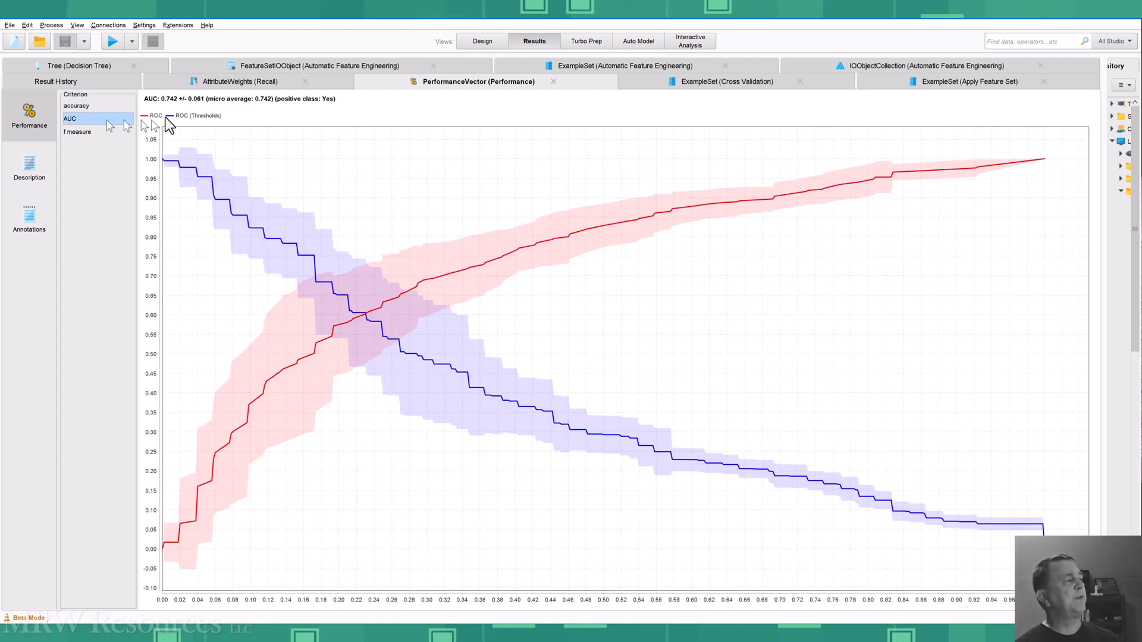
{"action": "mouse_move", "coordinate": [204, 111]}
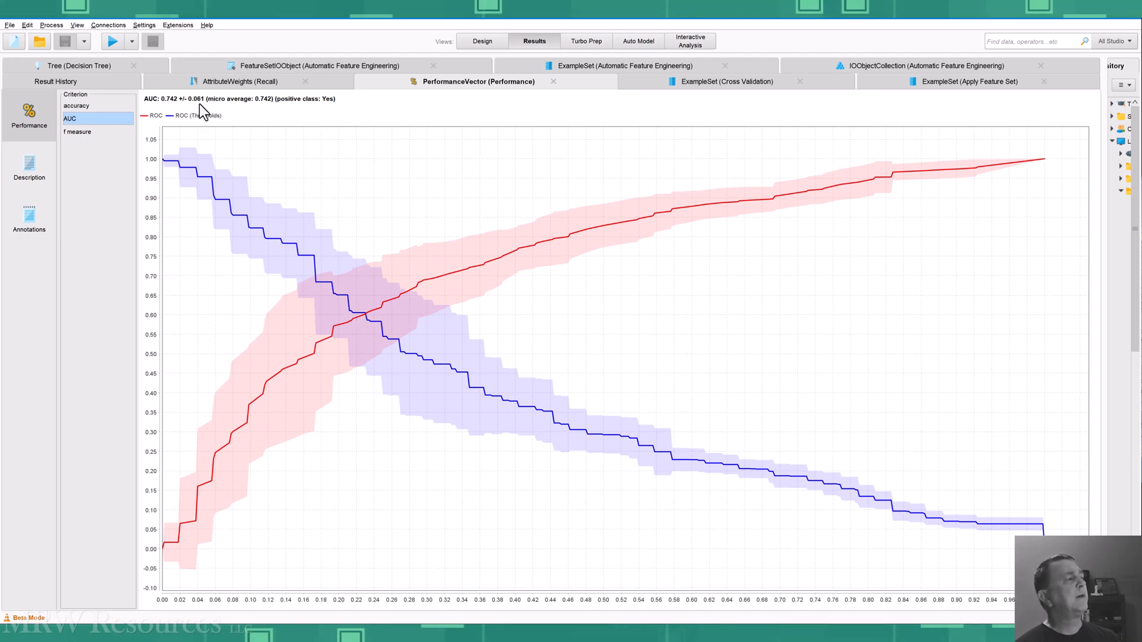
{"action": "left_click", "coordinate": [78, 132]}
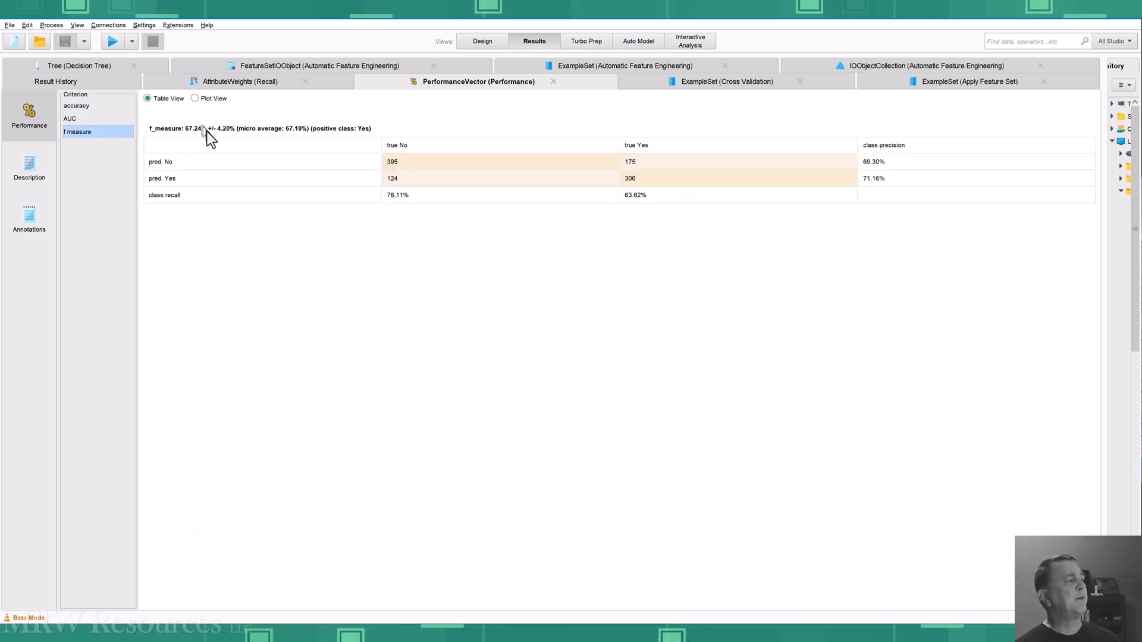
{"action": "mouse_move", "coordinate": [276, 109]}
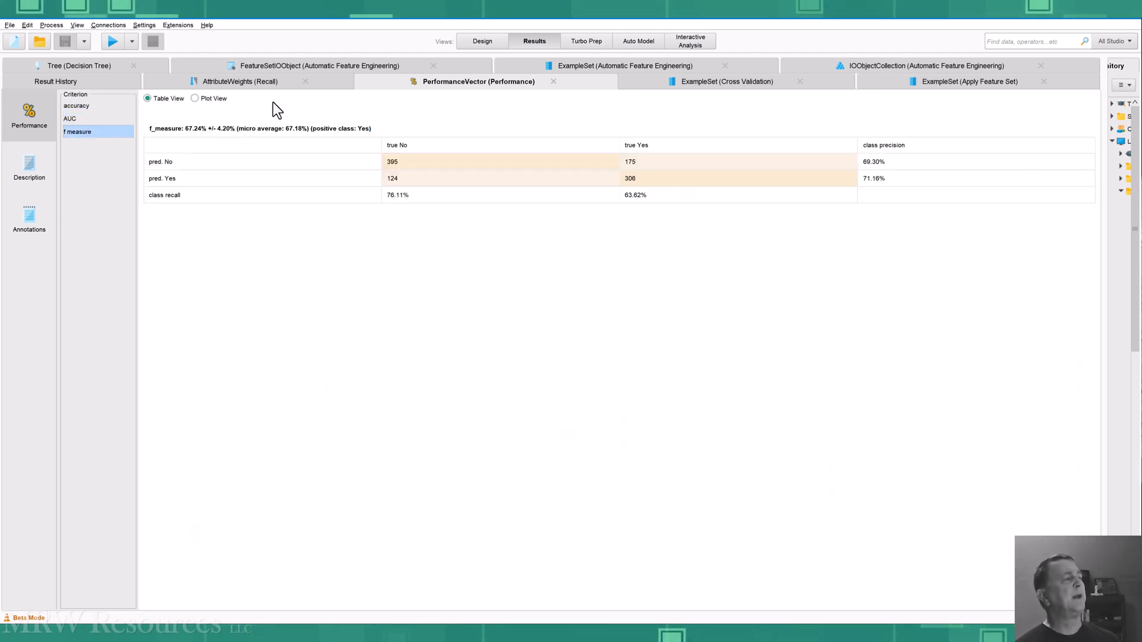
{"action": "mouse_move", "coordinate": [716, 97]}
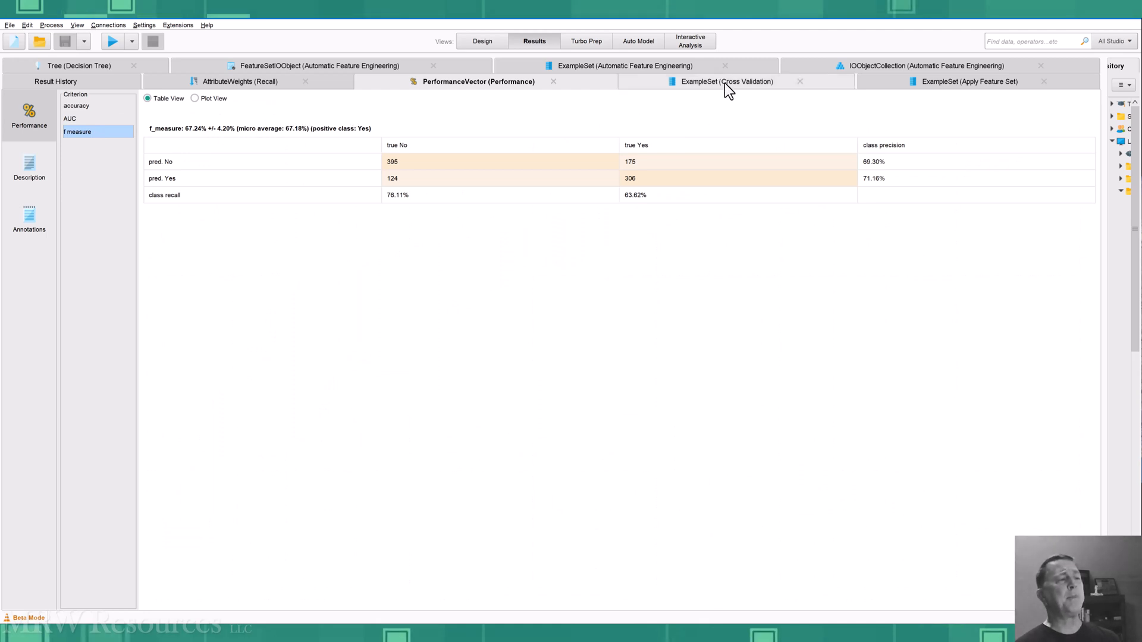
{"action": "left_click", "coordinate": [726, 81]}
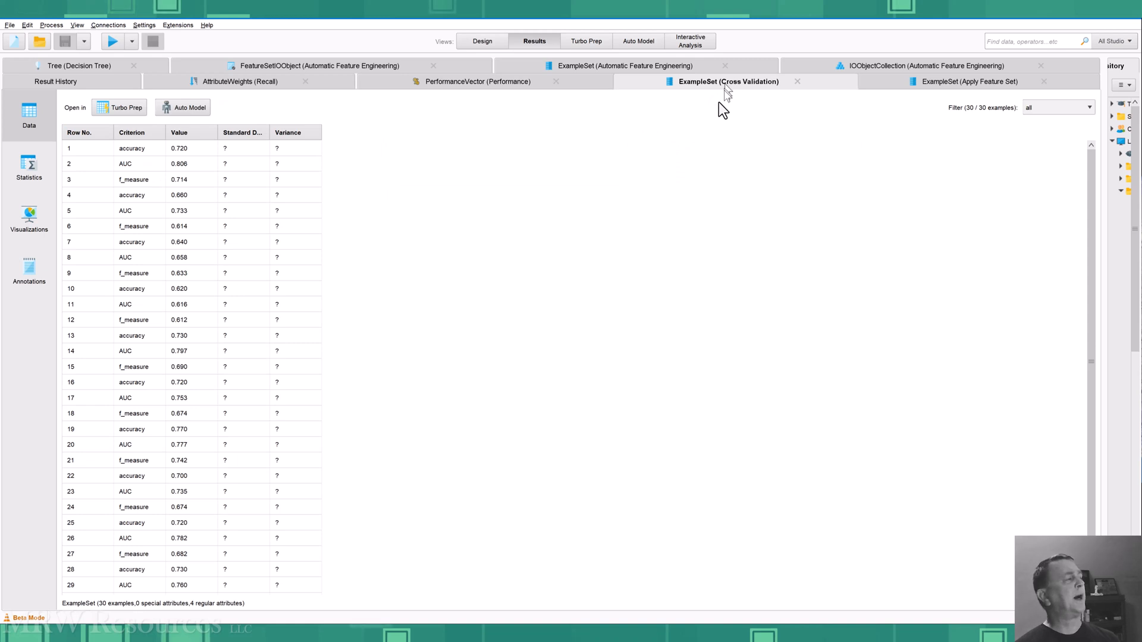
{"action": "mouse_move", "coordinate": [601, 207]}
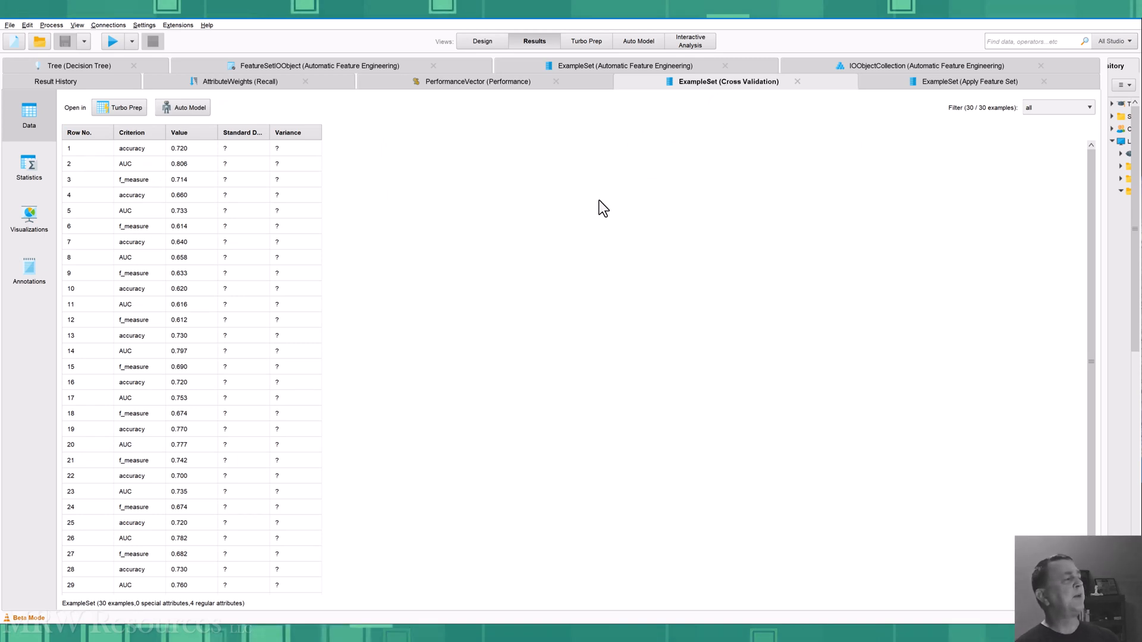
{"action": "scroll", "scroll_direction": "down", "scroll_amount": 3}
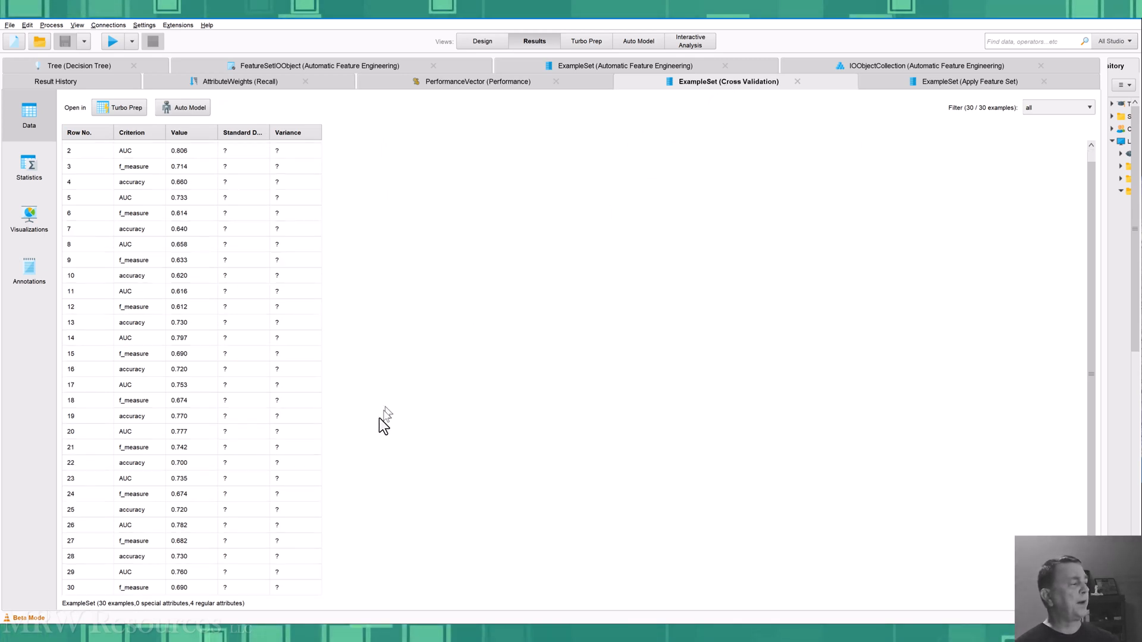
{"action": "mouse_move", "coordinate": [126, 153]}
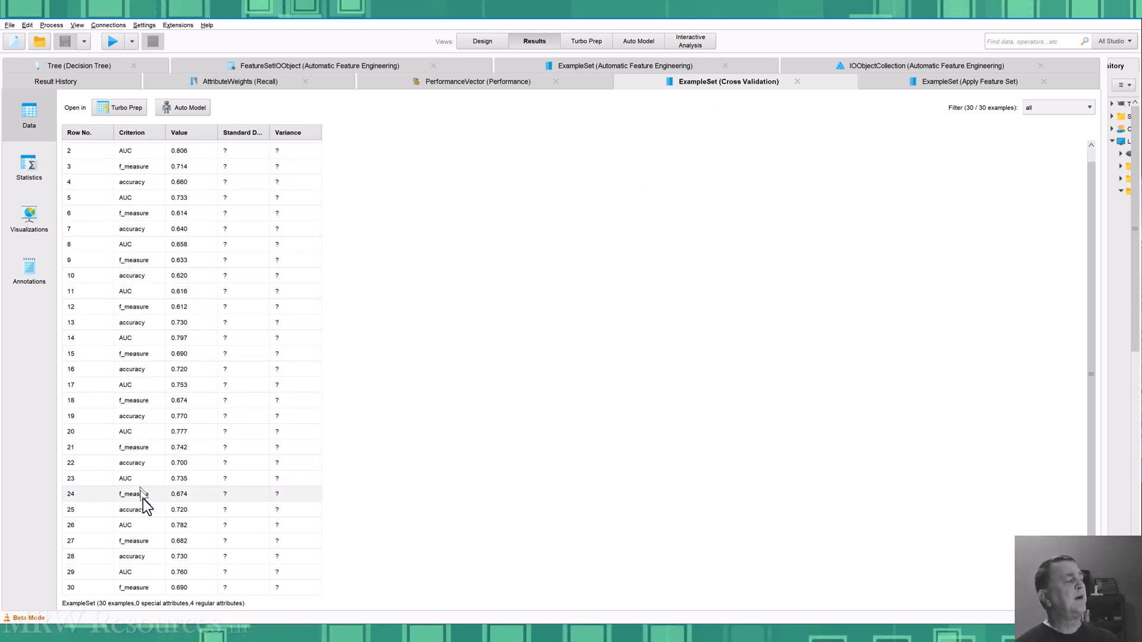
{"action": "mouse_move", "coordinate": [445, 472]}
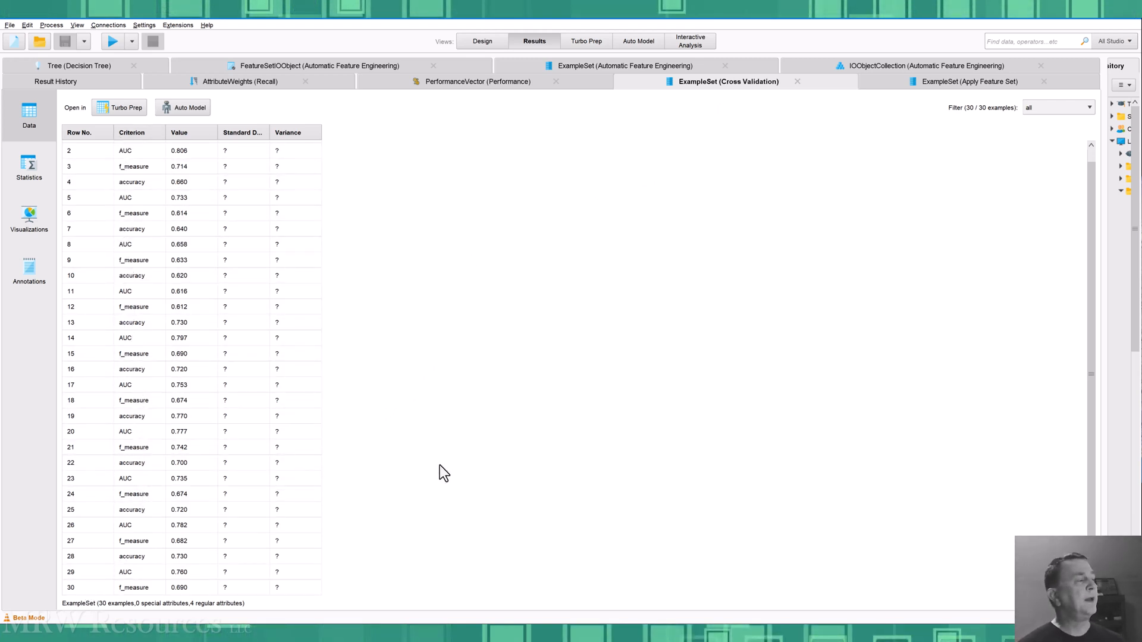
{"action": "mouse_move", "coordinate": [439, 467]}
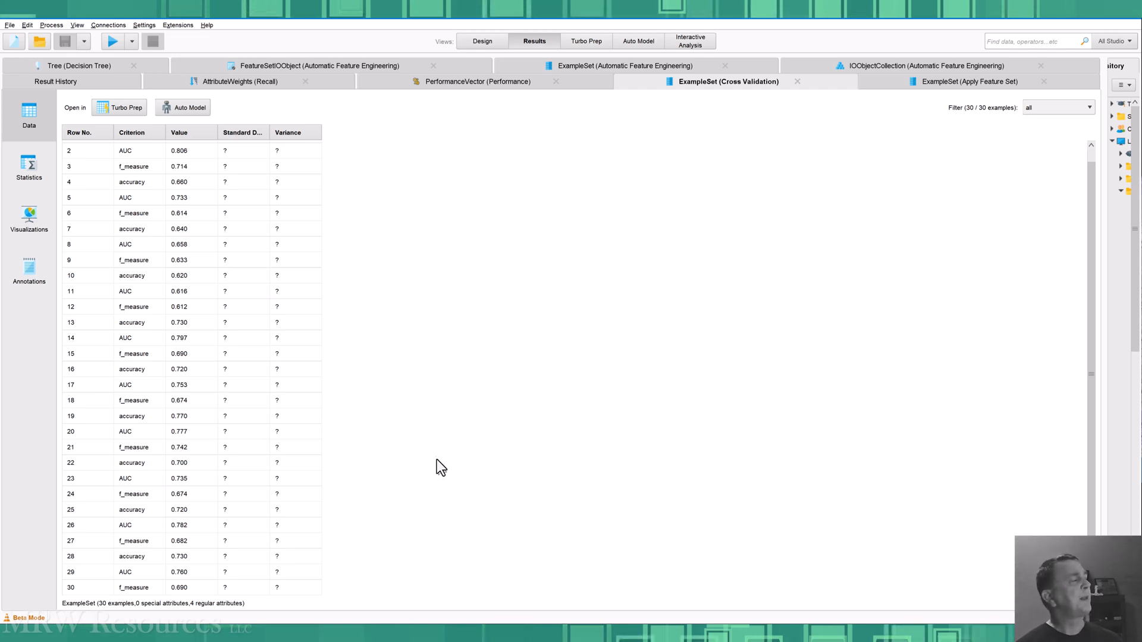
{"action": "mouse_move", "coordinate": [13, 179]}
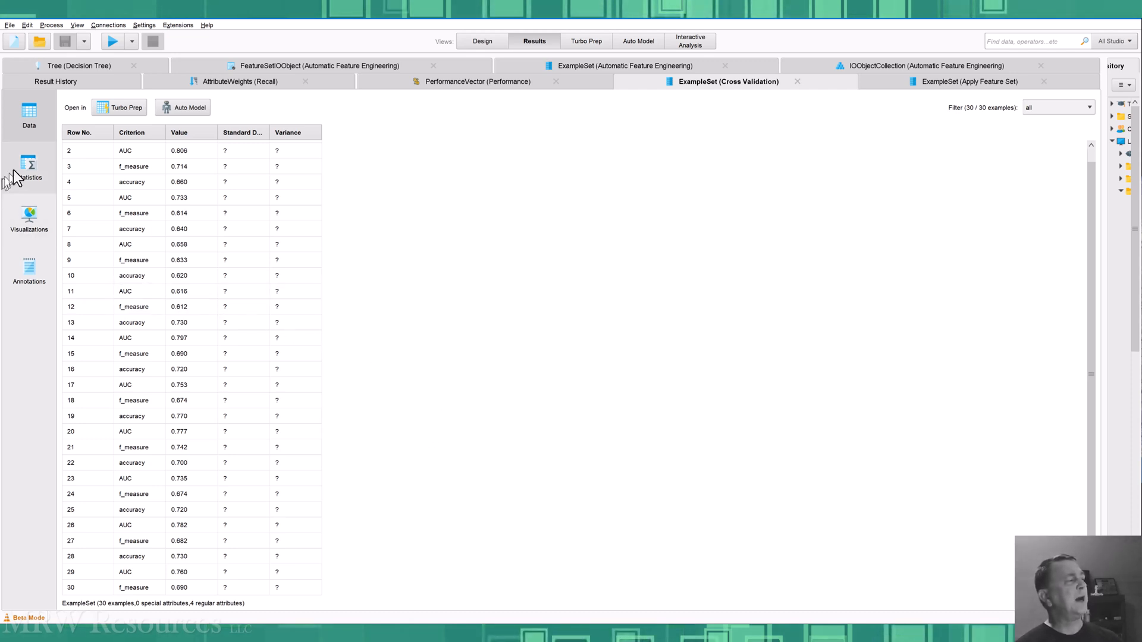
{"action": "mouse_move", "coordinate": [350, 103]}
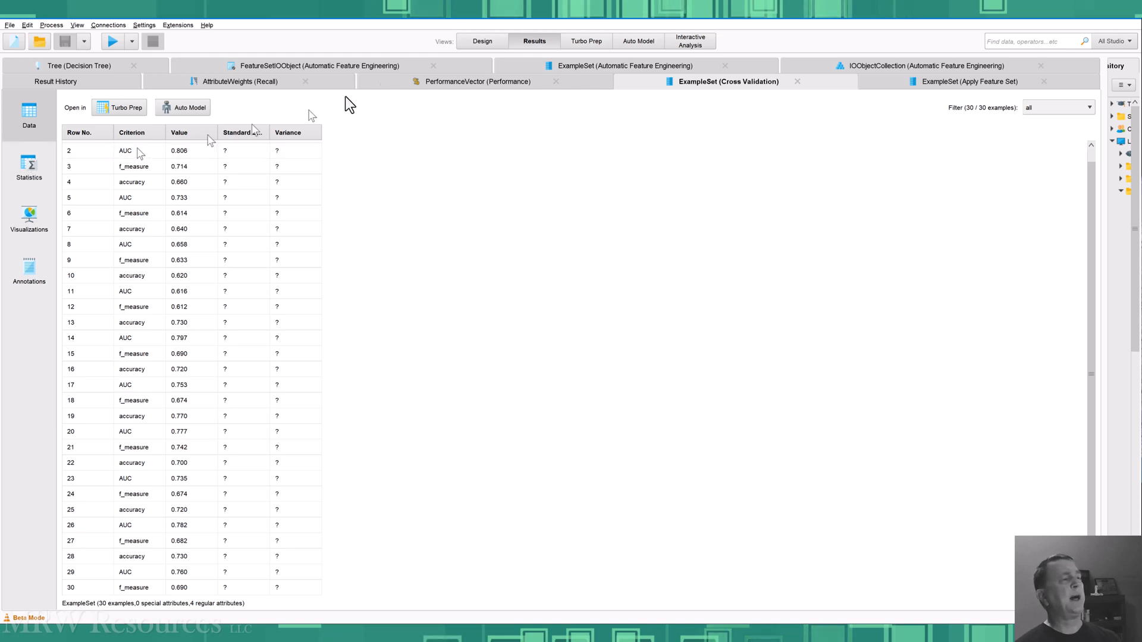
{"action": "left_click", "coordinate": [478, 81]}
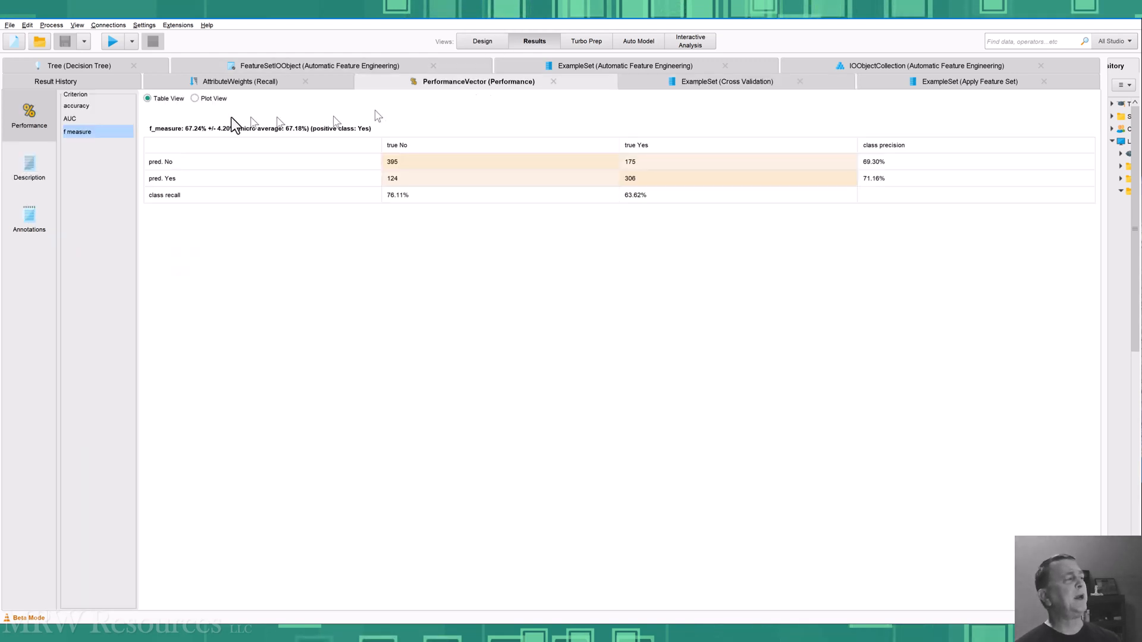
{"action": "left_click", "coordinate": [727, 80]}
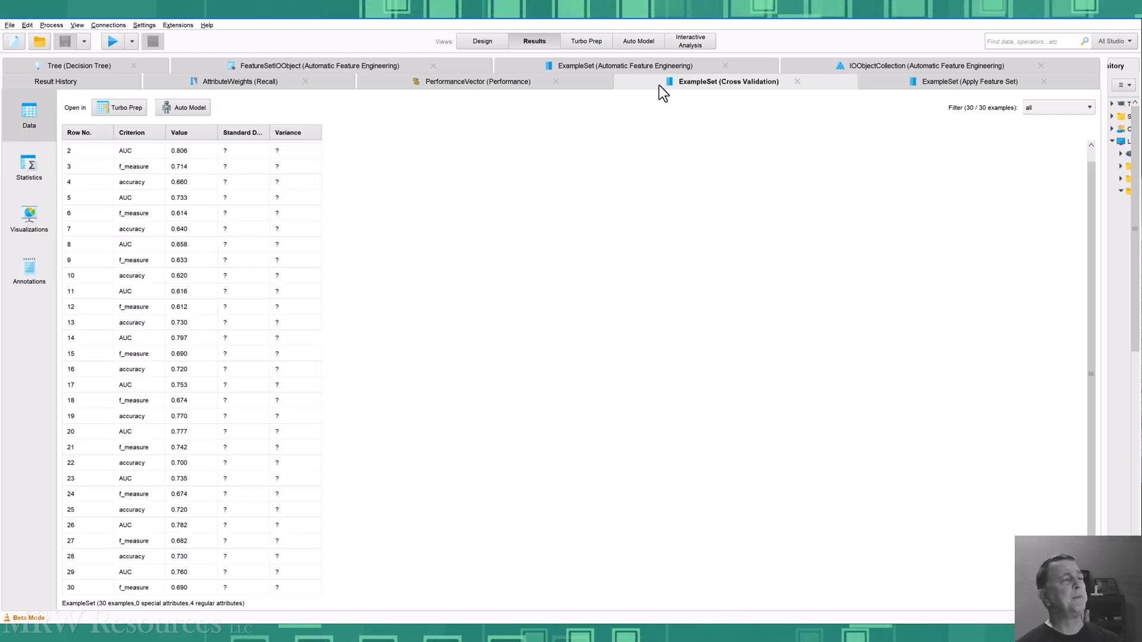
- Chart per-fold values as a Value-by-Criterion column chart and highlight the AUC and f_measure bars
{"action": "left_click", "coordinate": [29, 214]}
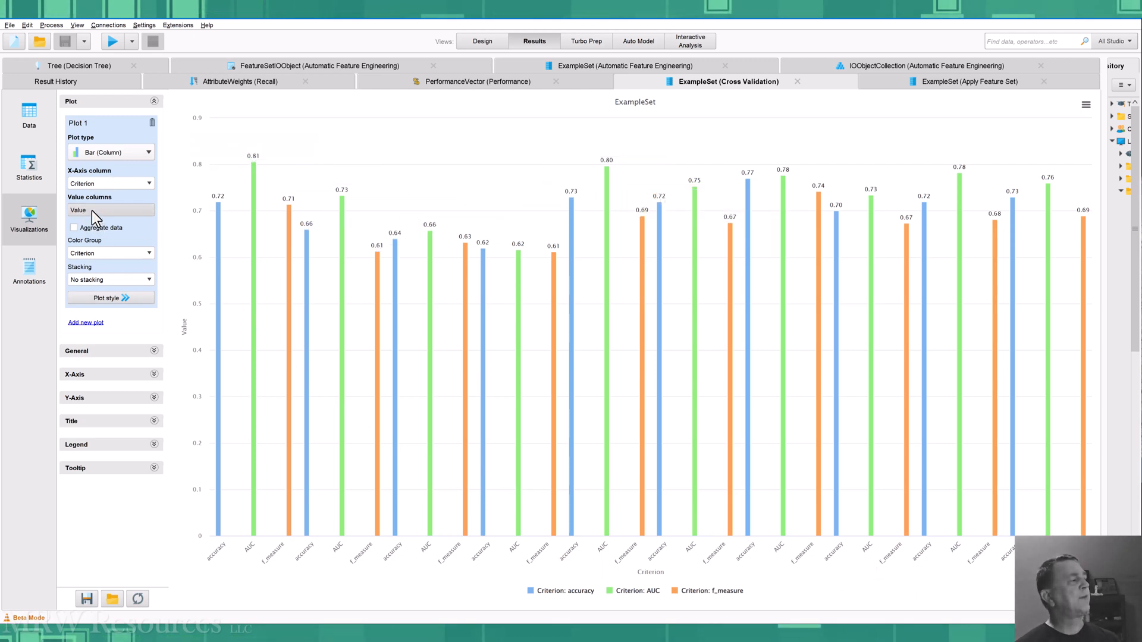
{"action": "mouse_move", "coordinate": [218, 350]}
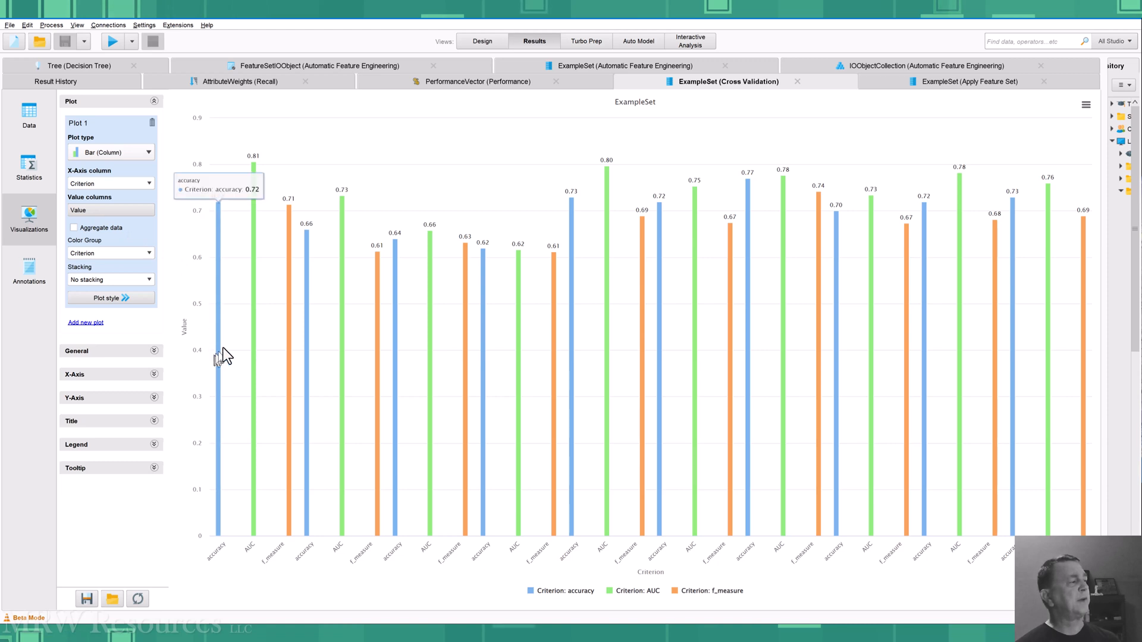
{"action": "mouse_move", "coordinate": [448, 581]}
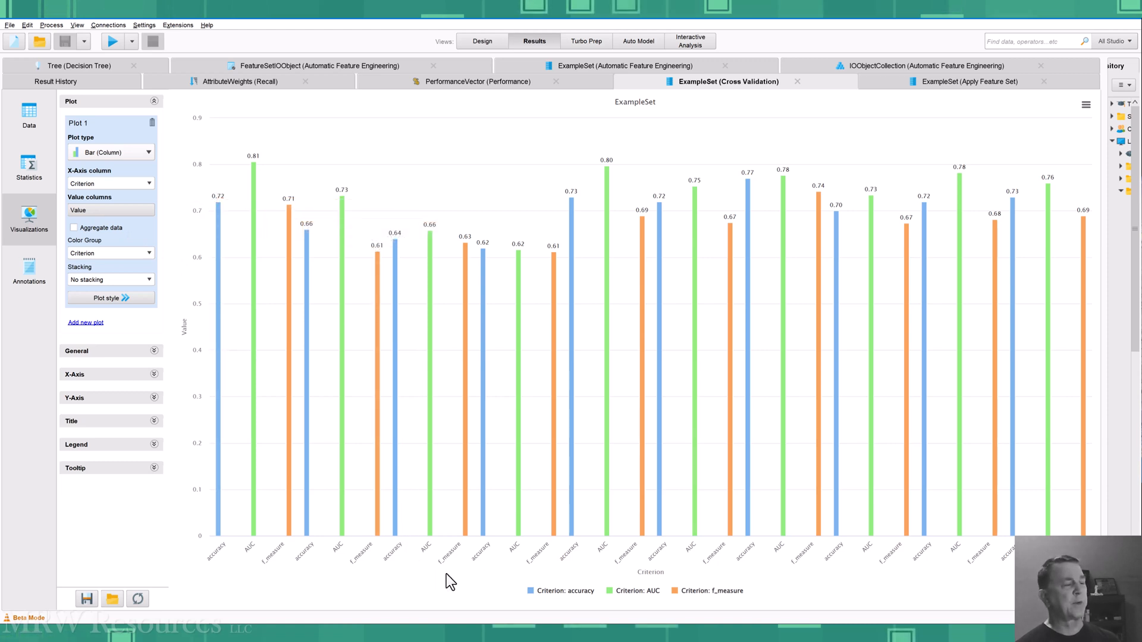
{"action": "left_click", "coordinate": [559, 591]}
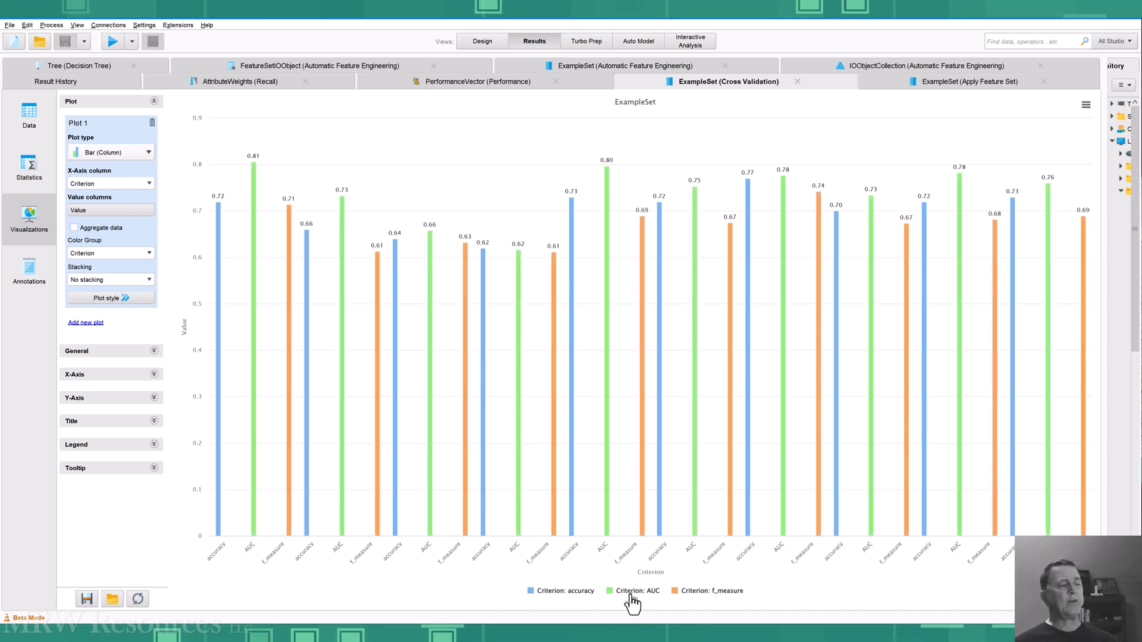
{"action": "left_click", "coordinate": [637, 590]}
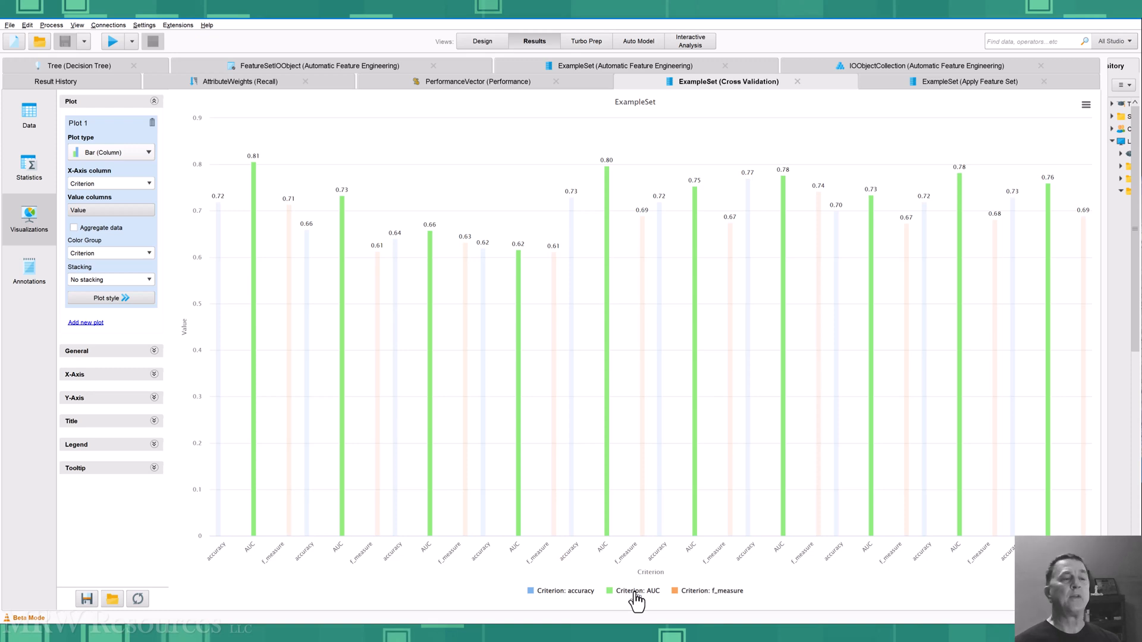
{"action": "mouse_move", "coordinate": [677, 600]}
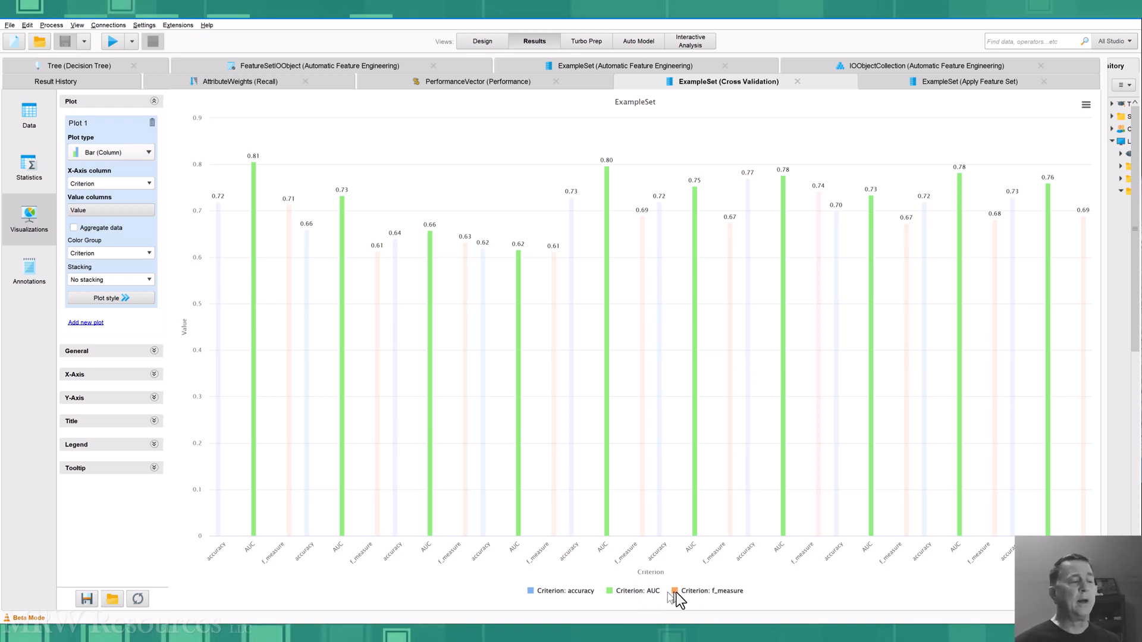
{"action": "left_click", "coordinate": [675, 590]}
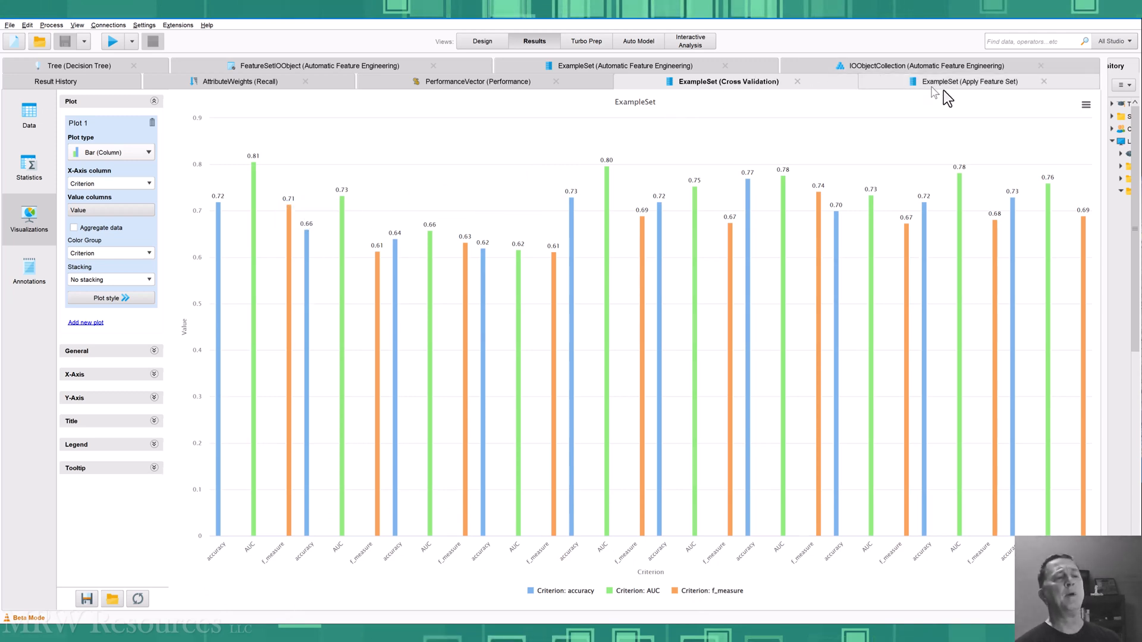
- Check the Apply Feature Set data and attribute weights, then inspect Recall and Cross Validation (10 folds, seed 123456)
{"action": "left_click", "coordinate": [969, 81]}
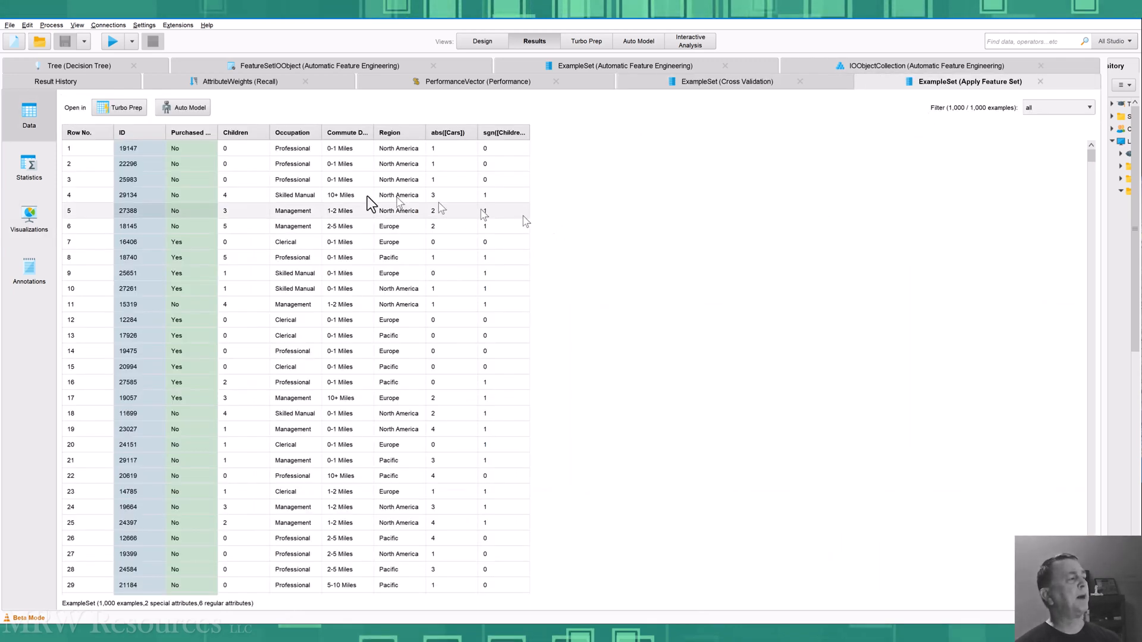
{"action": "mouse_move", "coordinate": [749, 139]}
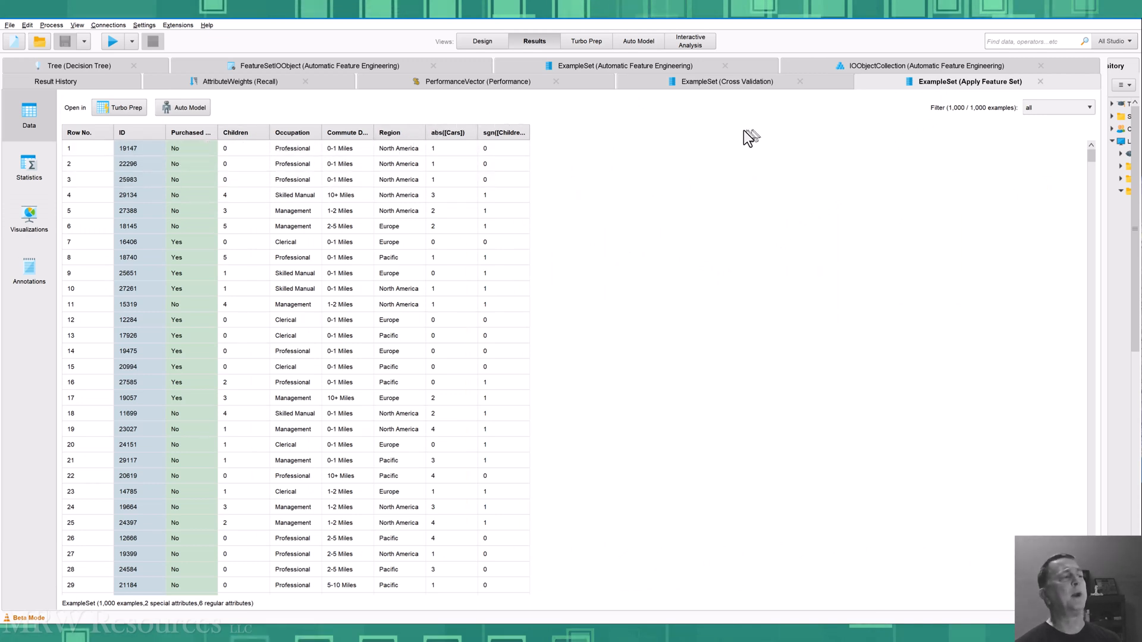
{"action": "left_click", "coordinate": [240, 81]}
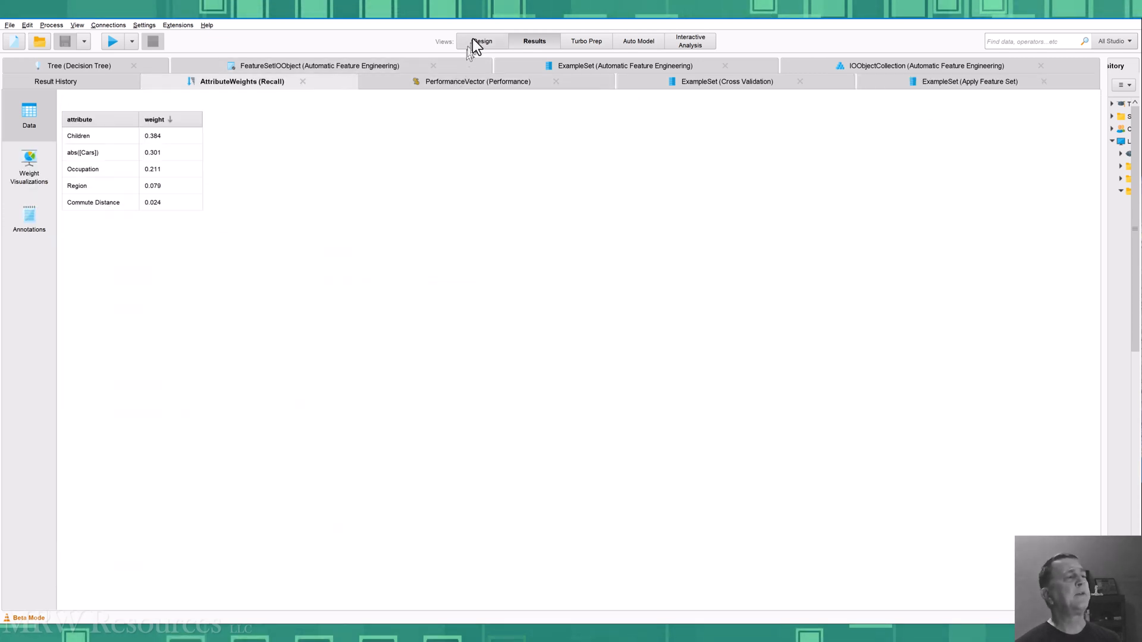
{"action": "left_click", "coordinate": [482, 41]}
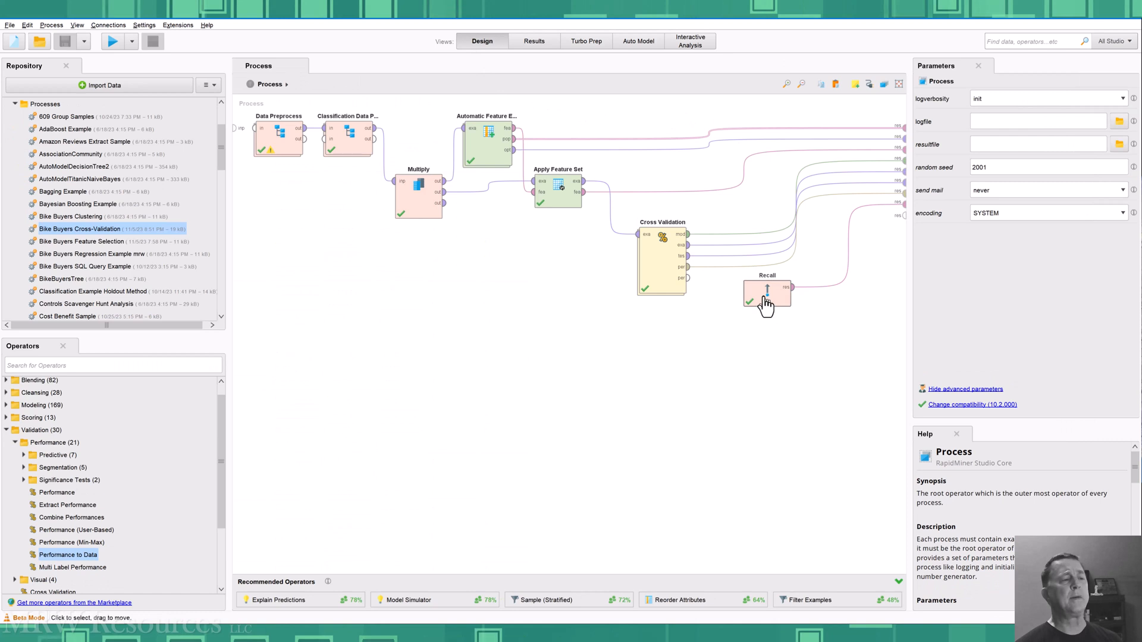
{"action": "left_click", "coordinate": [766, 295]}
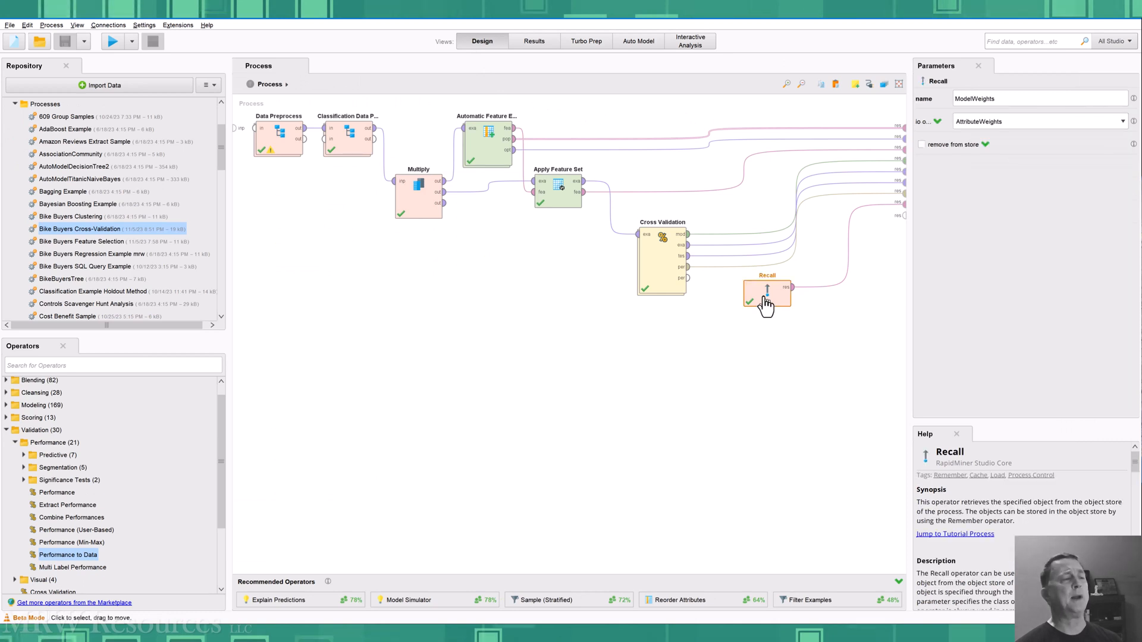
{"action": "mouse_move", "coordinate": [652, 266]}
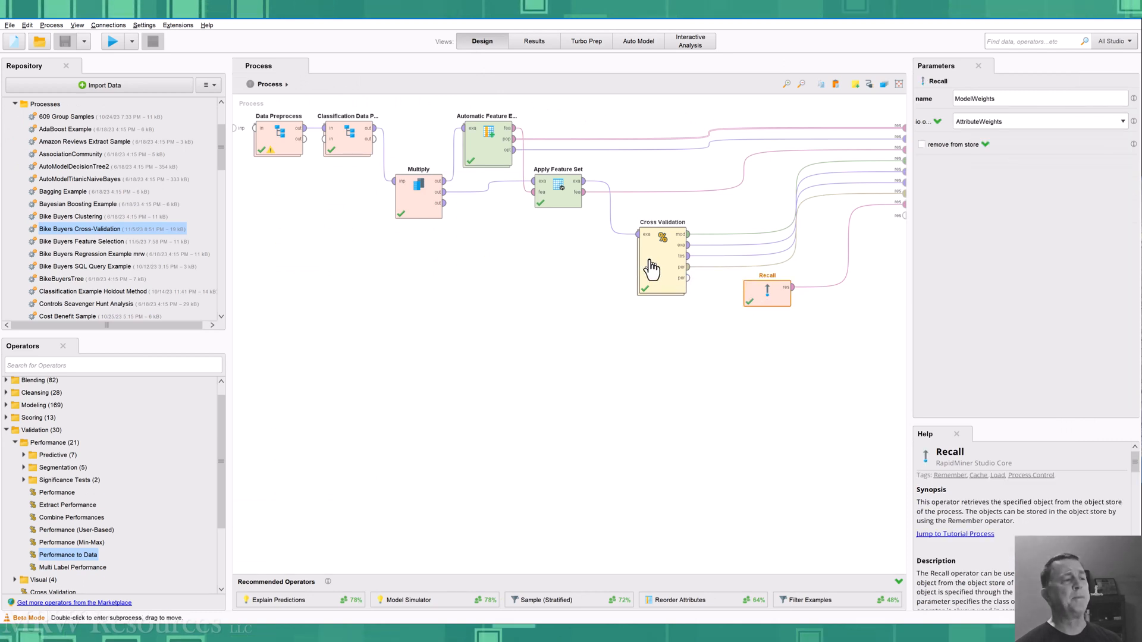
{"action": "left_click", "coordinate": [659, 259]}
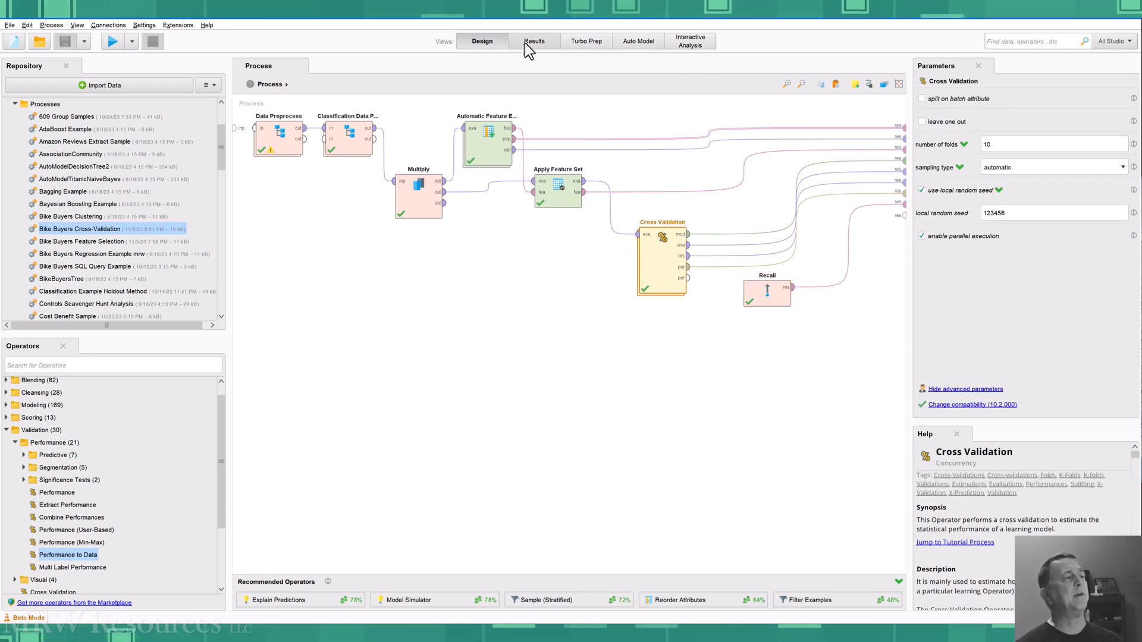
- Switch to Results and display the Decision Tree model graph
{"action": "left_click", "coordinate": [534, 41]}
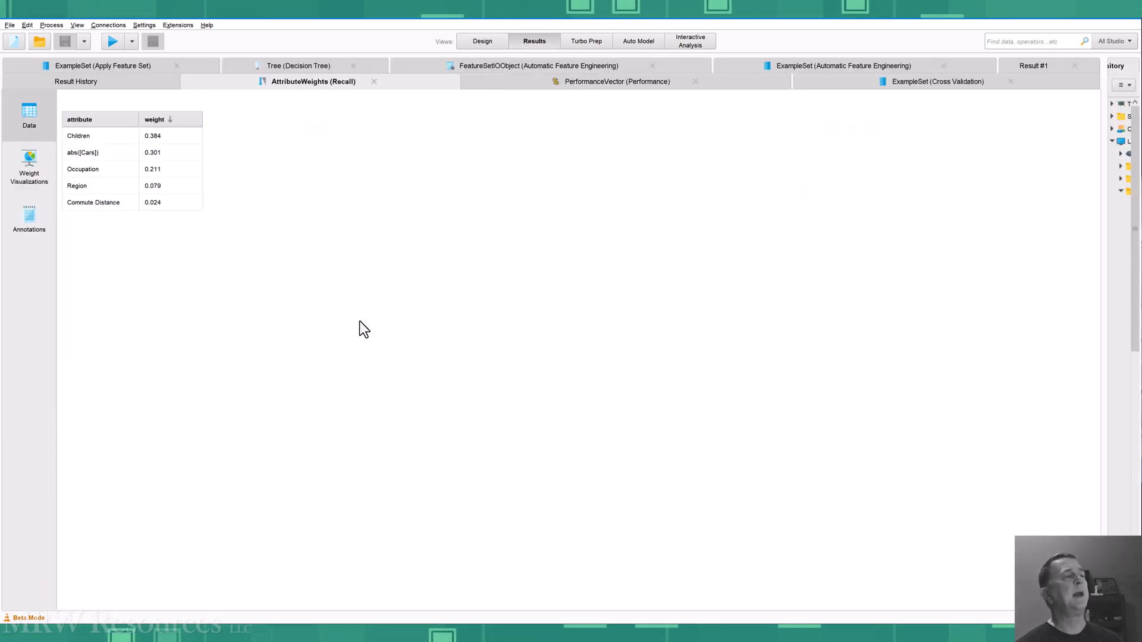
{"action": "mouse_move", "coordinate": [606, 297]}
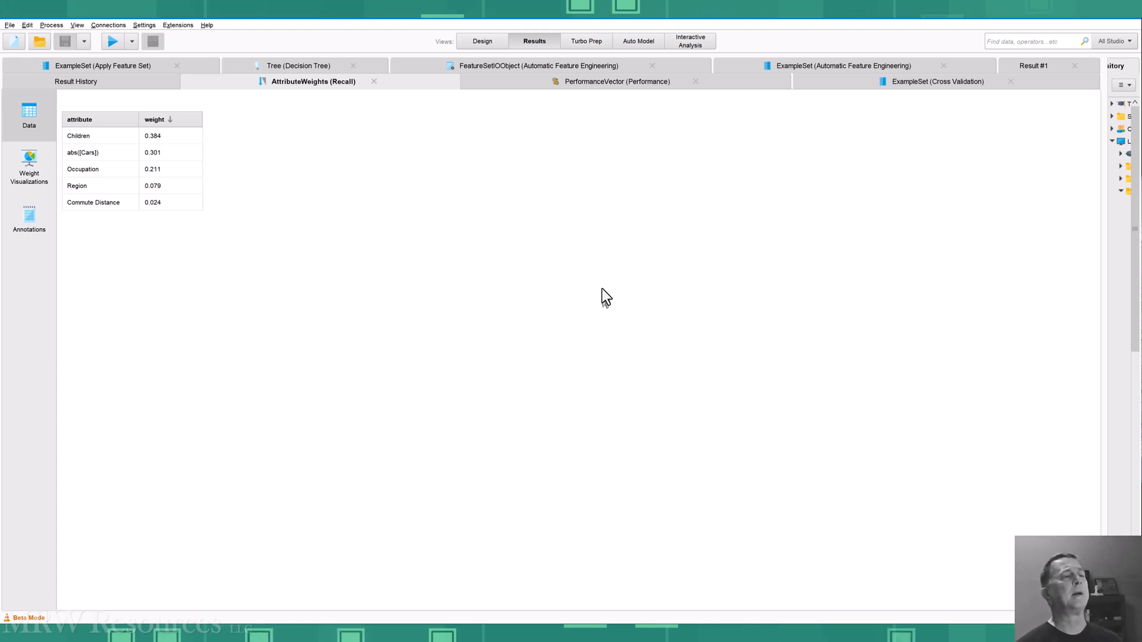
{"action": "mouse_move", "coordinate": [281, 122]}
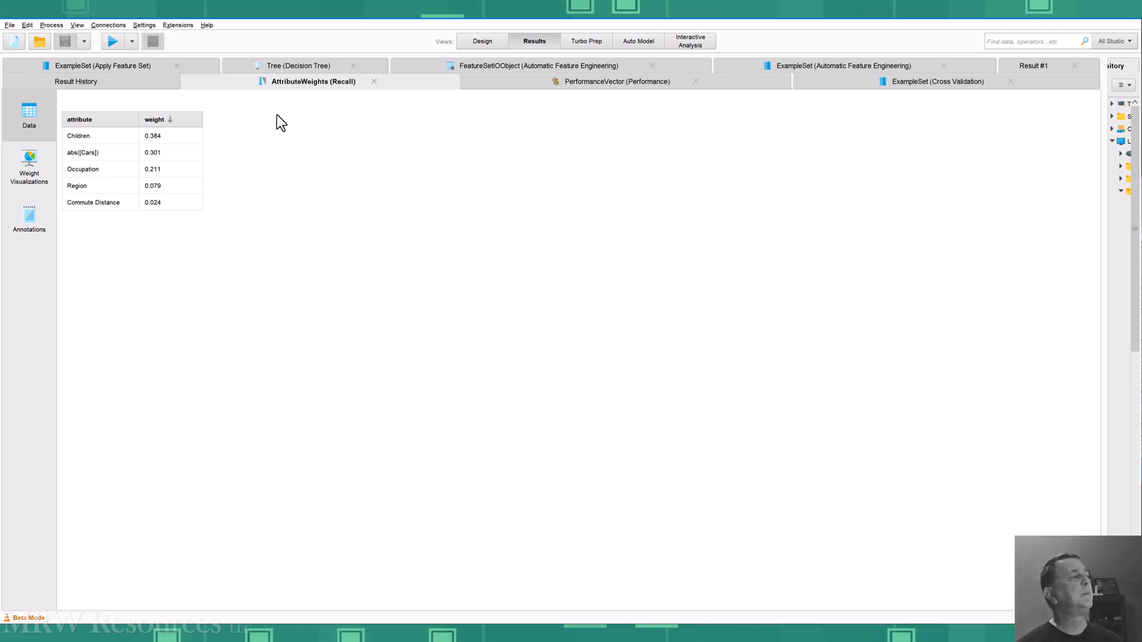
{"action": "left_click", "coordinate": [298, 65]}
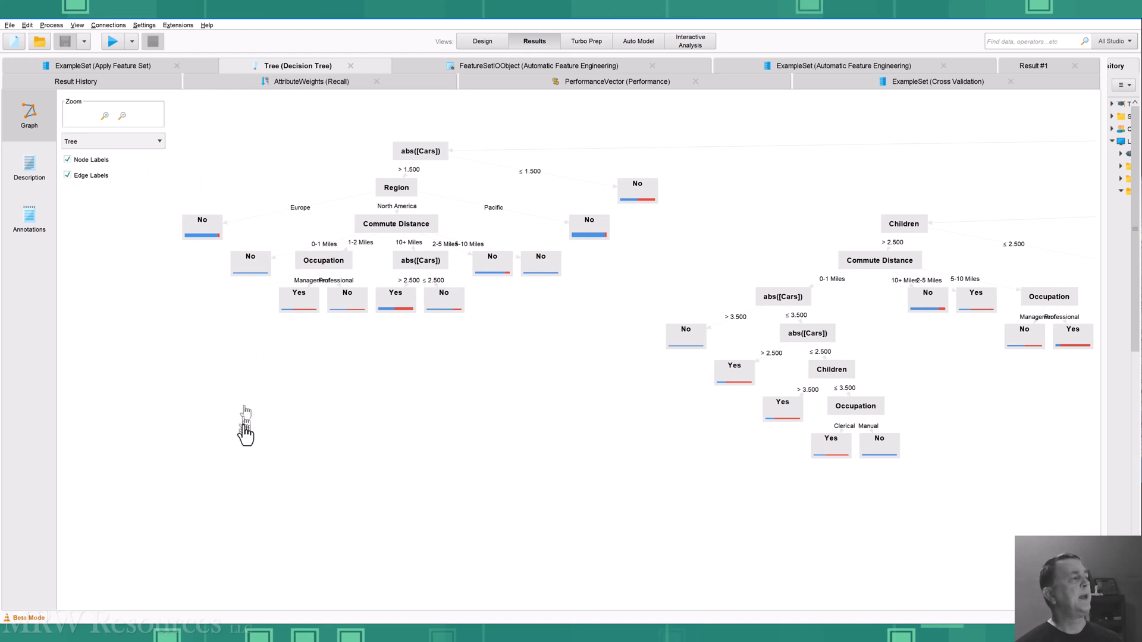
{"action": "mouse_move", "coordinate": [606, 437]}
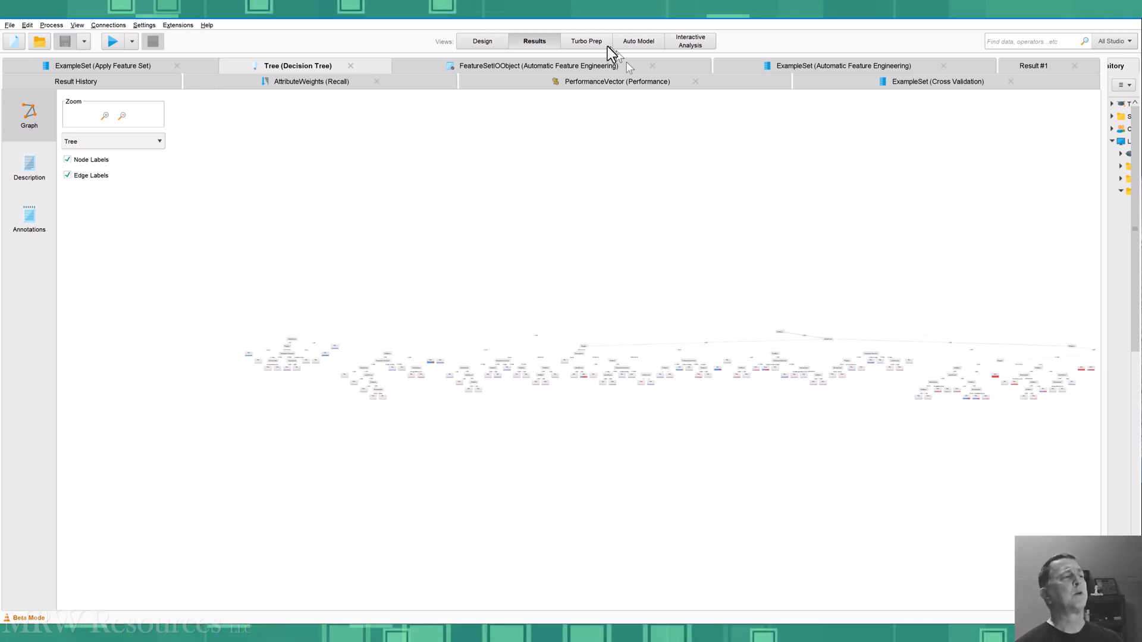
- Switch to the Design view showing the main process with Cross Validation
{"action": "left_click", "coordinate": [481, 41]}
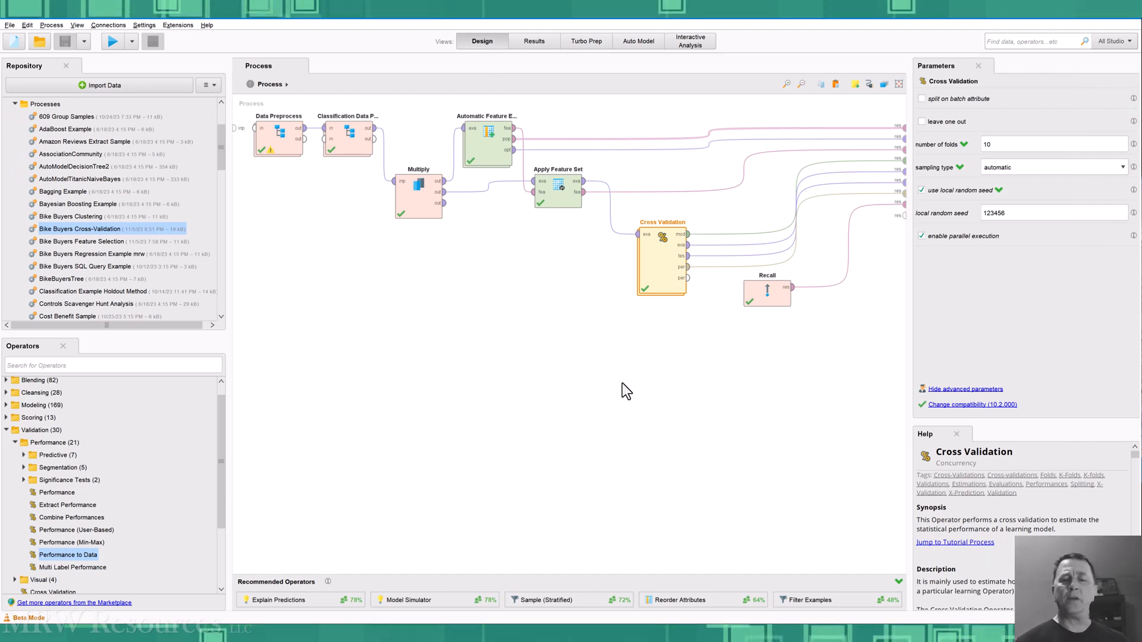
{"action": "mouse_move", "coordinate": [629, 408]}
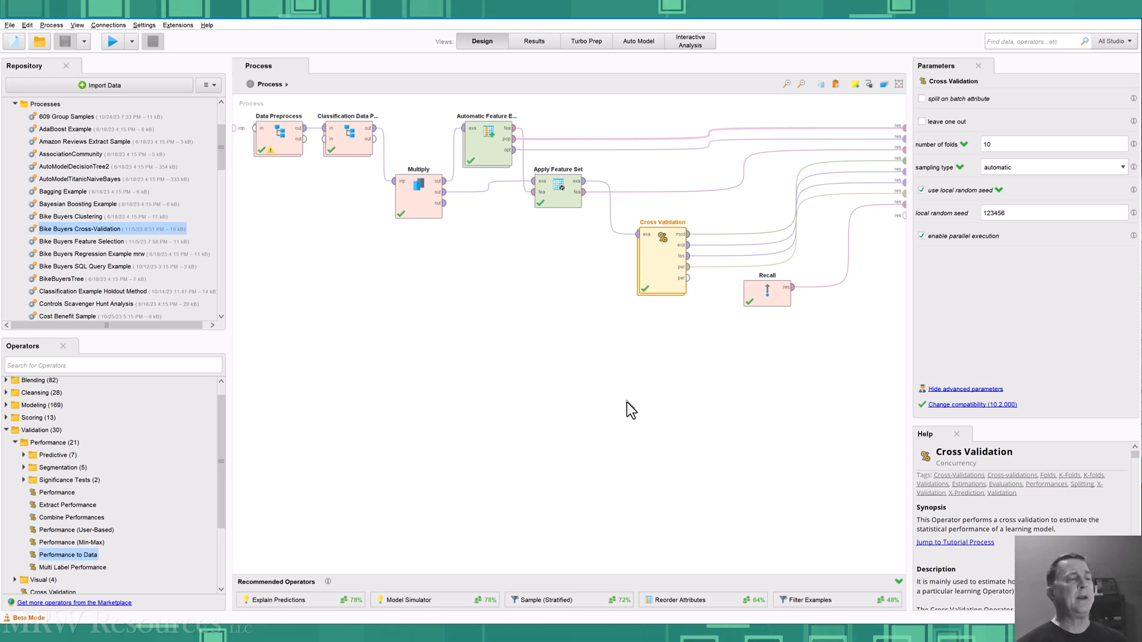
{"action": "mouse_move", "coordinate": [630, 421]}
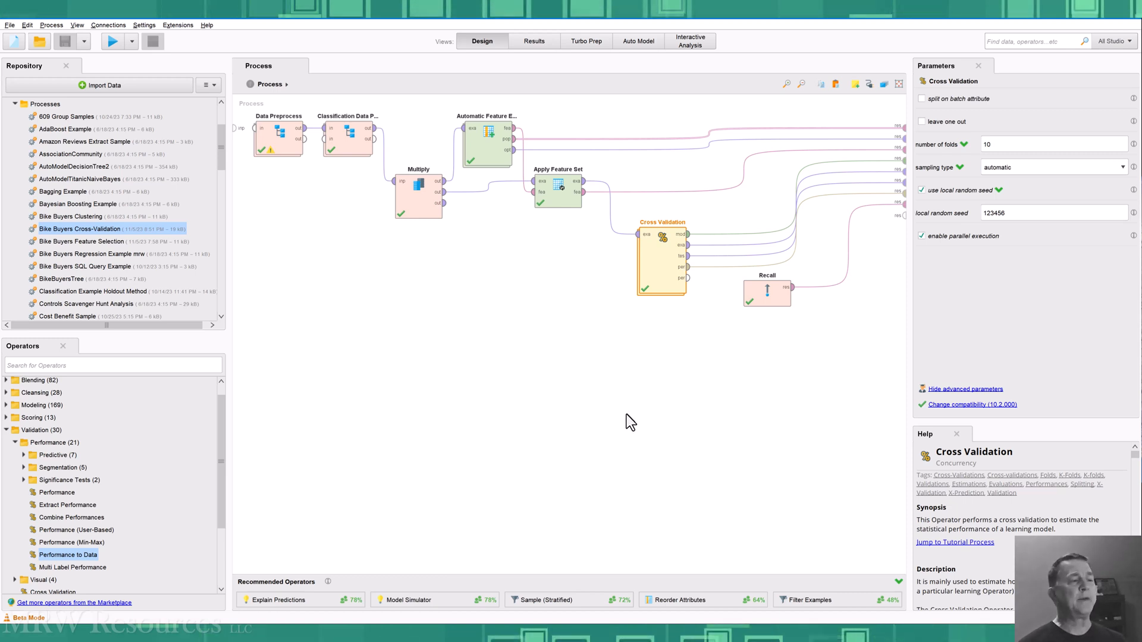
{"action": "mouse_move", "coordinate": [494, 383]}
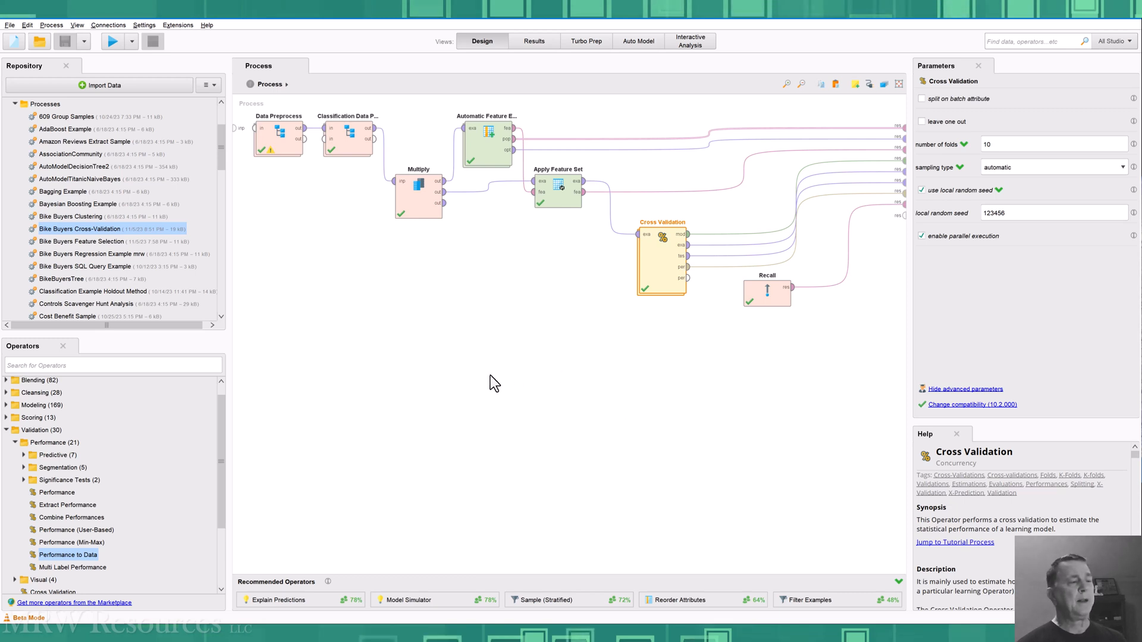
{"action": "mouse_move", "coordinate": [688, 343]}
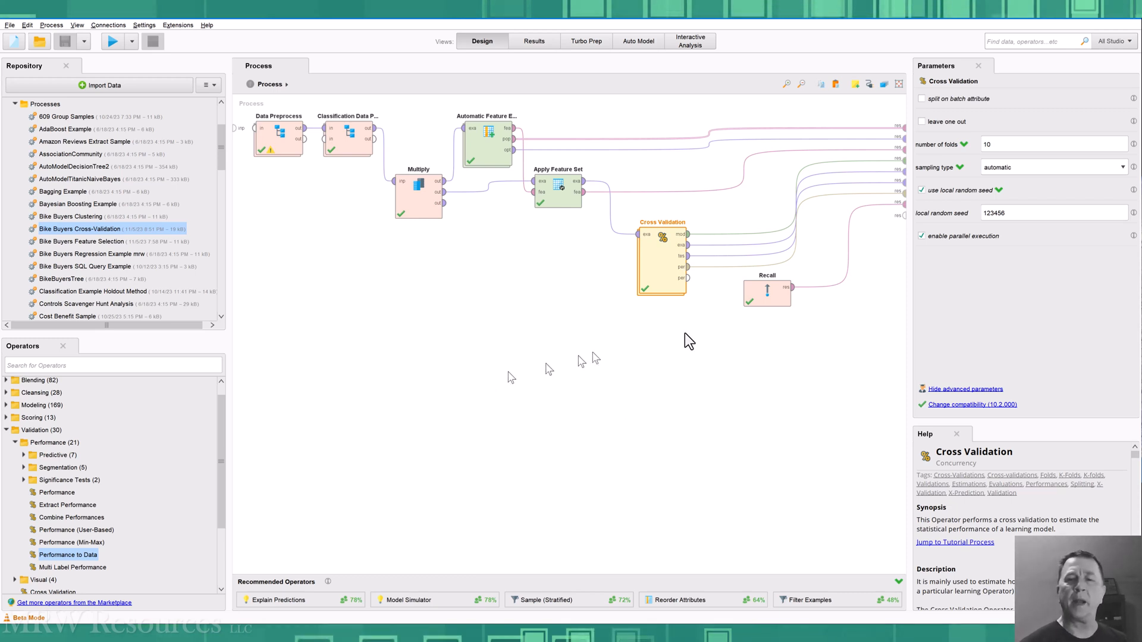